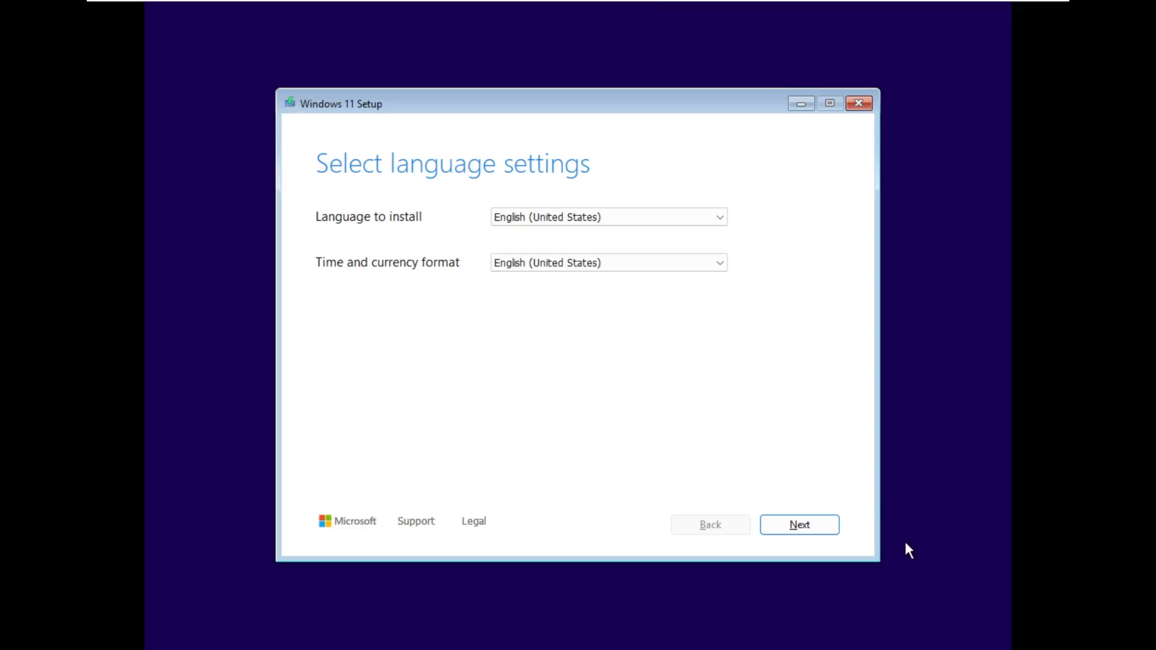
Keep English (United States) and US keyboard, choose Install Windows 11, and accept the license terms.
{"action": "left_click", "coordinate": [798, 524]}
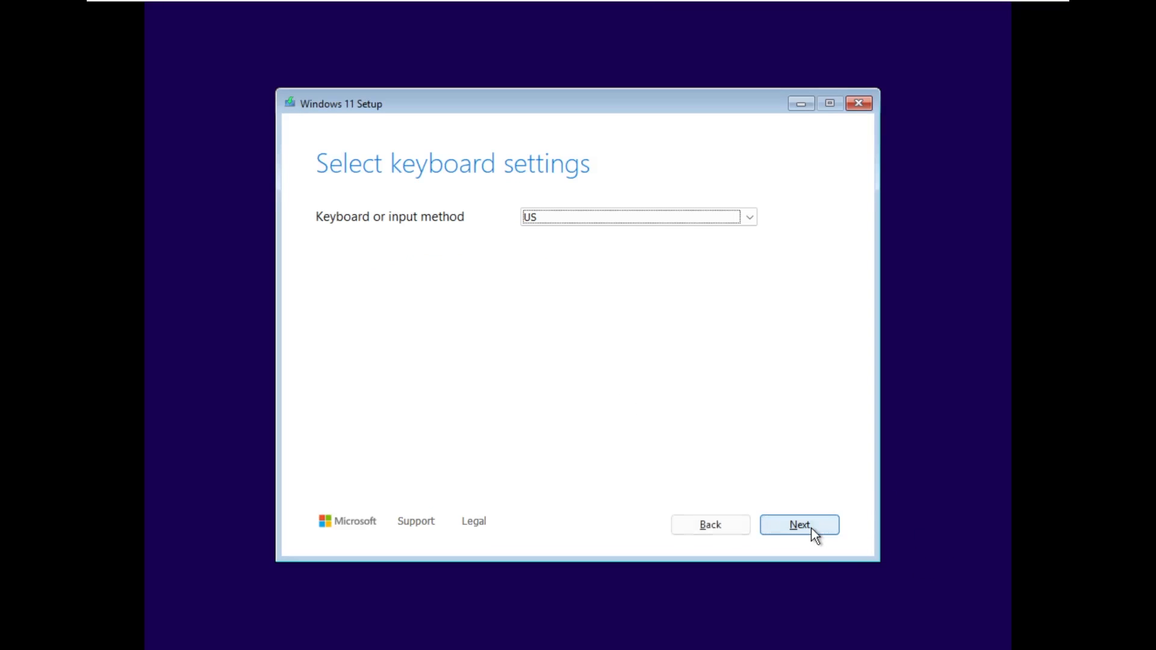
{"action": "left_click", "coordinate": [798, 524]}
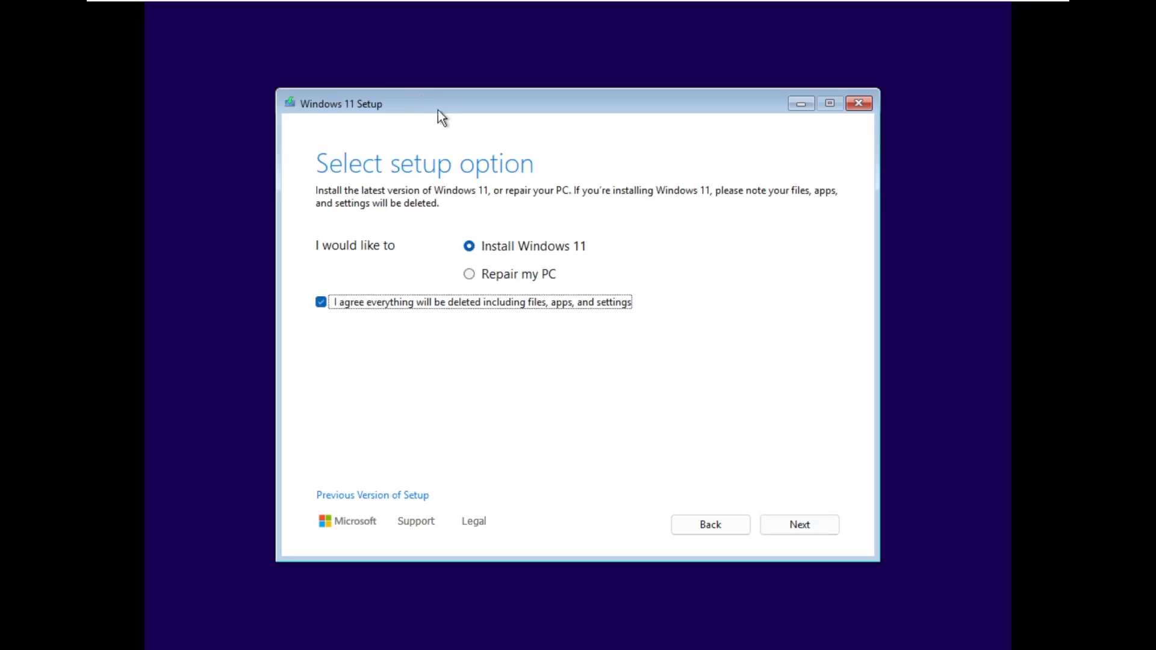
{"action": "mouse_move", "coordinate": [450, 62]}
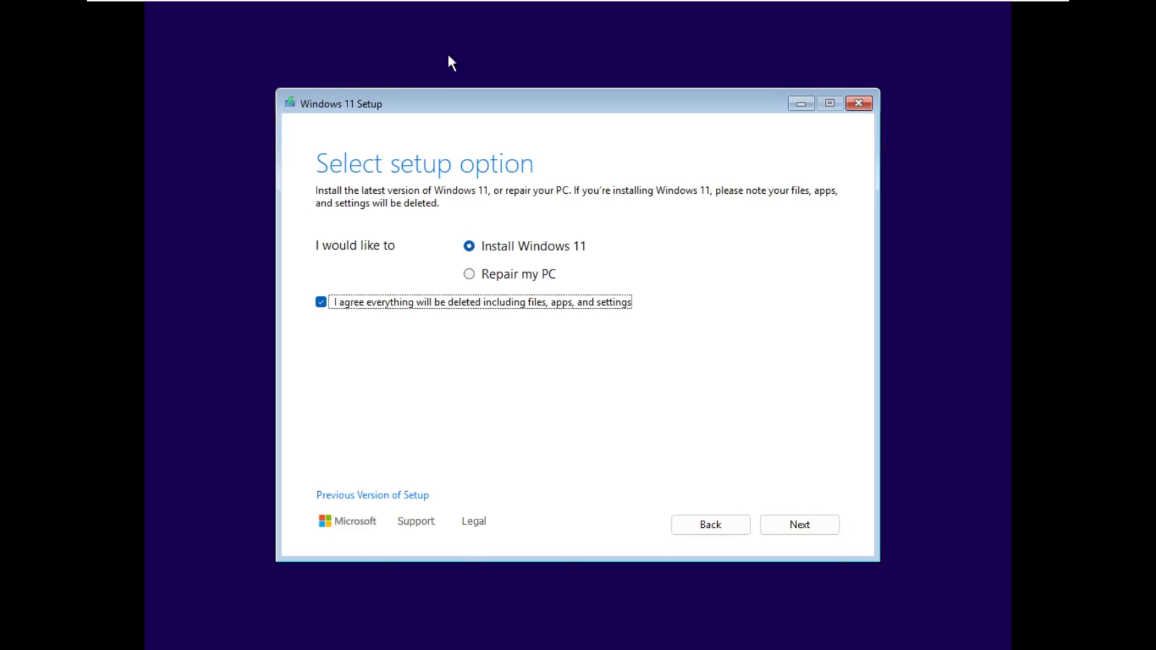
{"action": "left_click", "coordinate": [799, 524]}
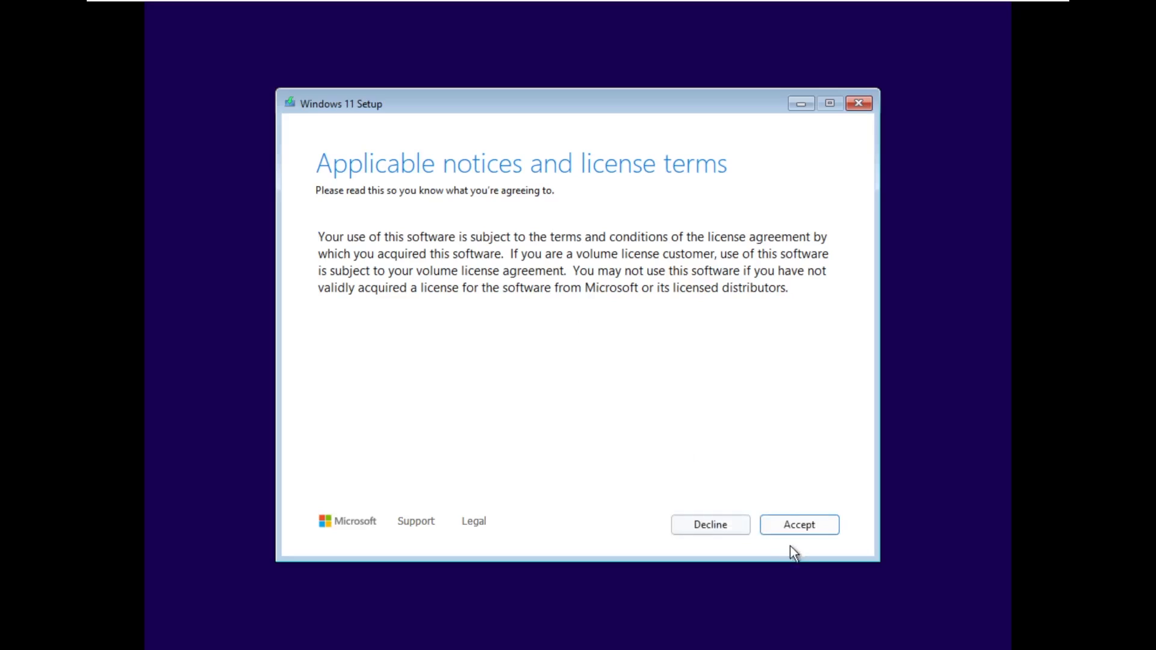
{"action": "left_click", "coordinate": [798, 524]}
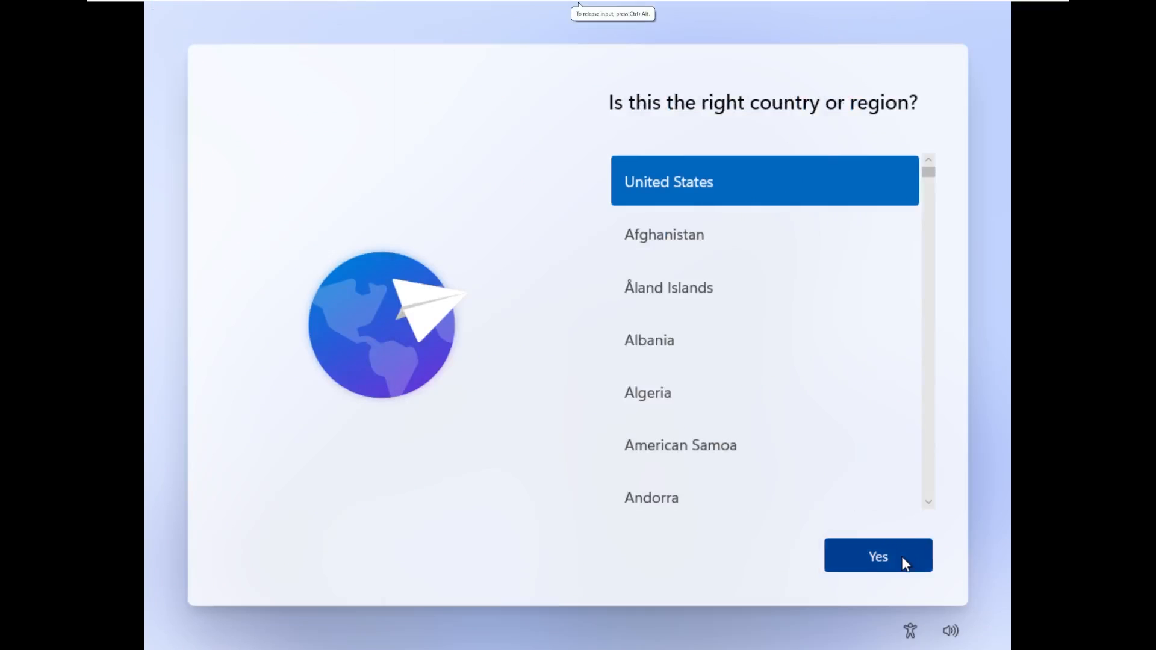
Confirm United States as region and US as keyboard layout in OOBE.
{"action": "left_click", "coordinate": [878, 556]}
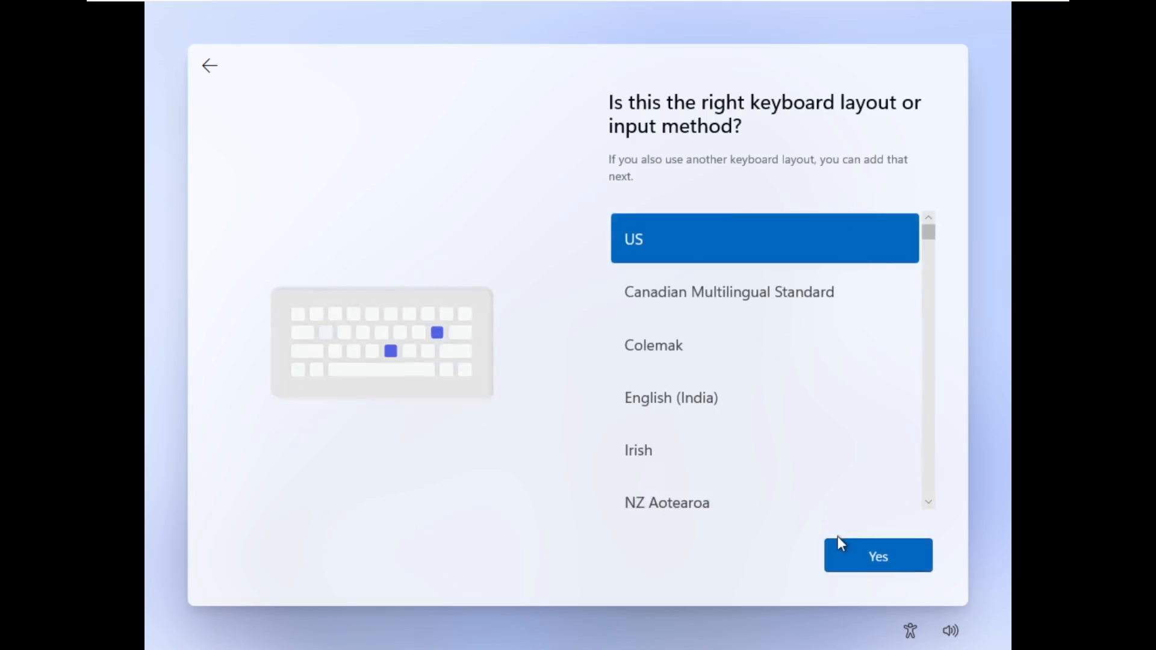
{"action": "left_click", "coordinate": [876, 557]}
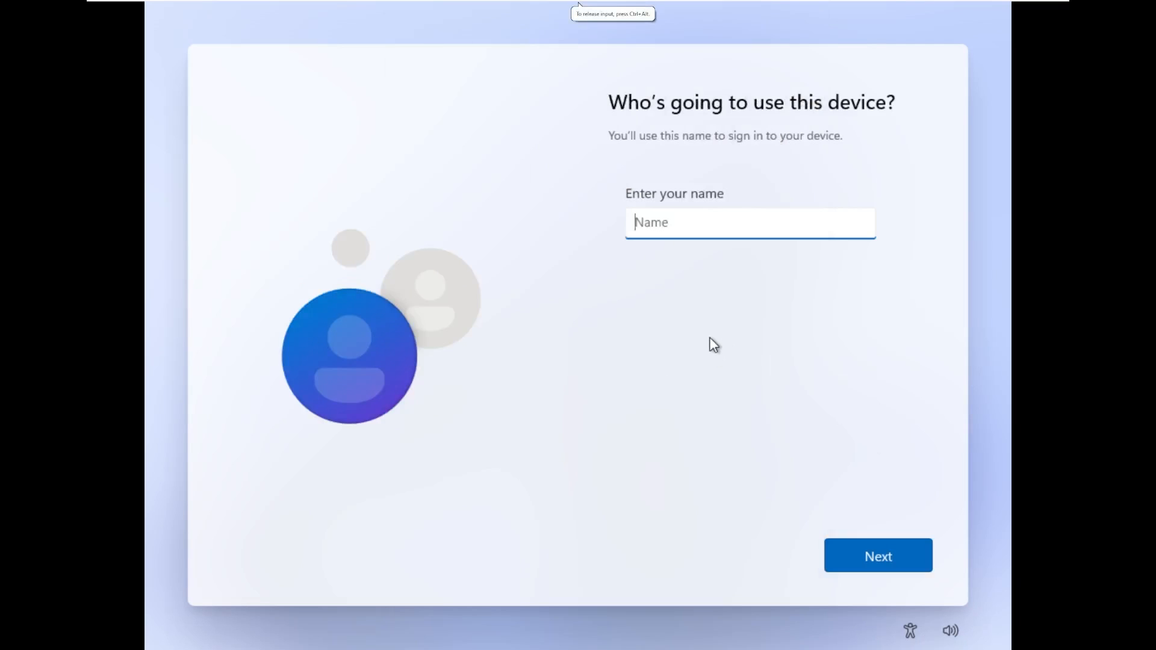
{"action": "mouse_move", "coordinate": [728, 341]}
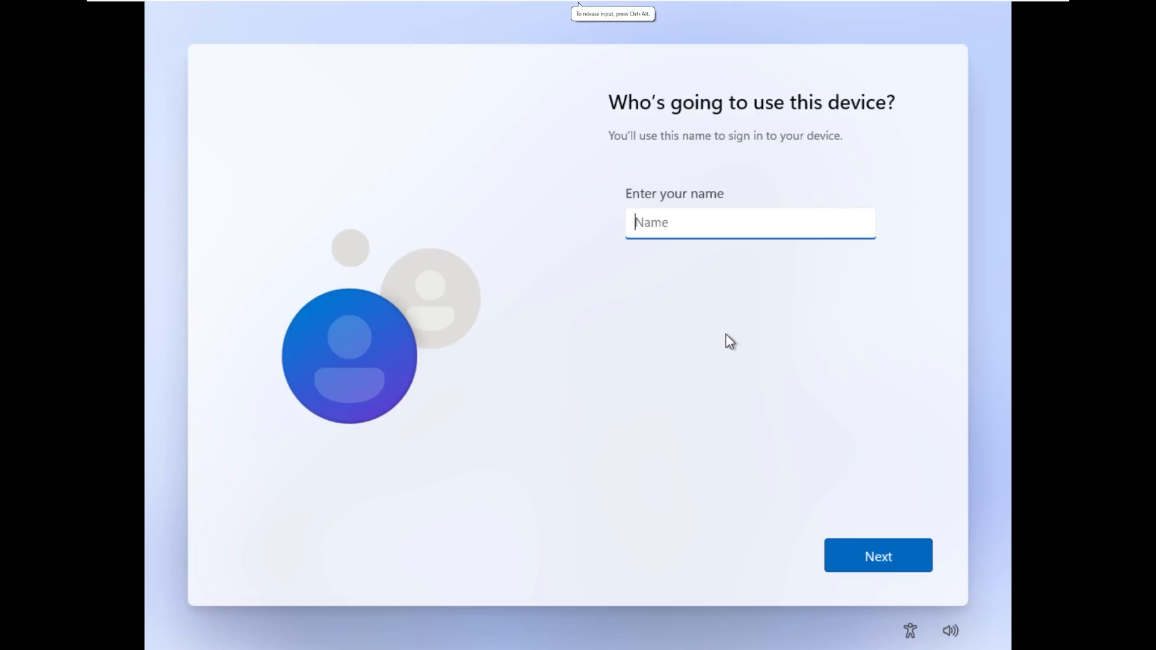
Name the device user 'Windows' and accept the default privacy settings.
{"action": "type", "text": "Windows"}
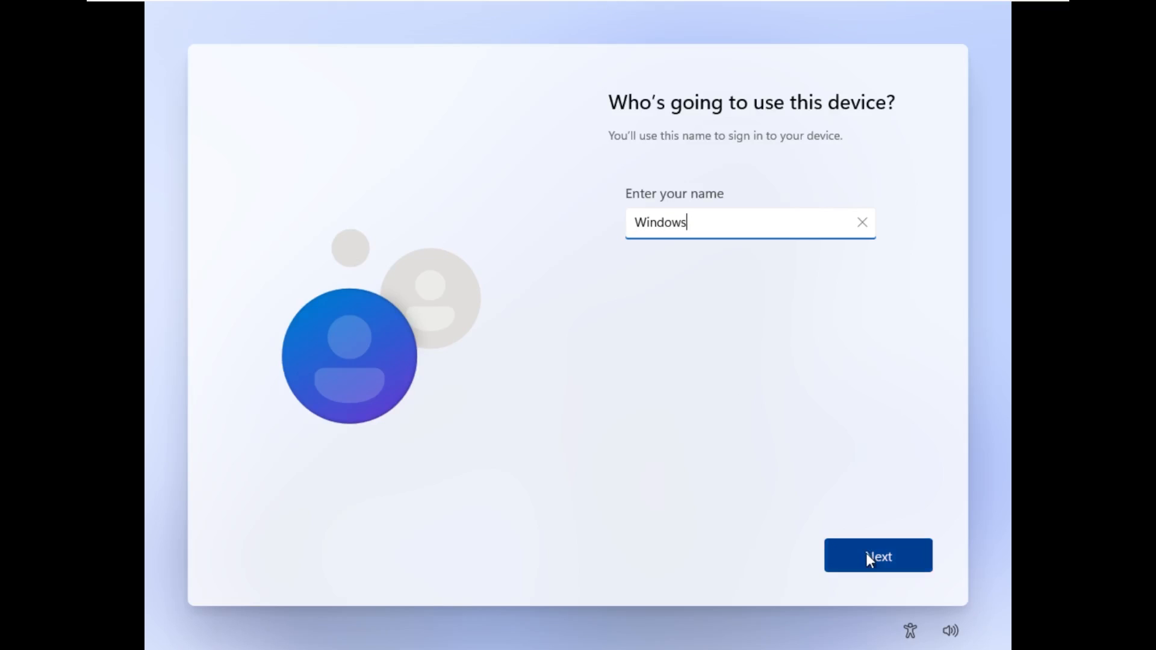
{"action": "left_click", "coordinate": [877, 555]}
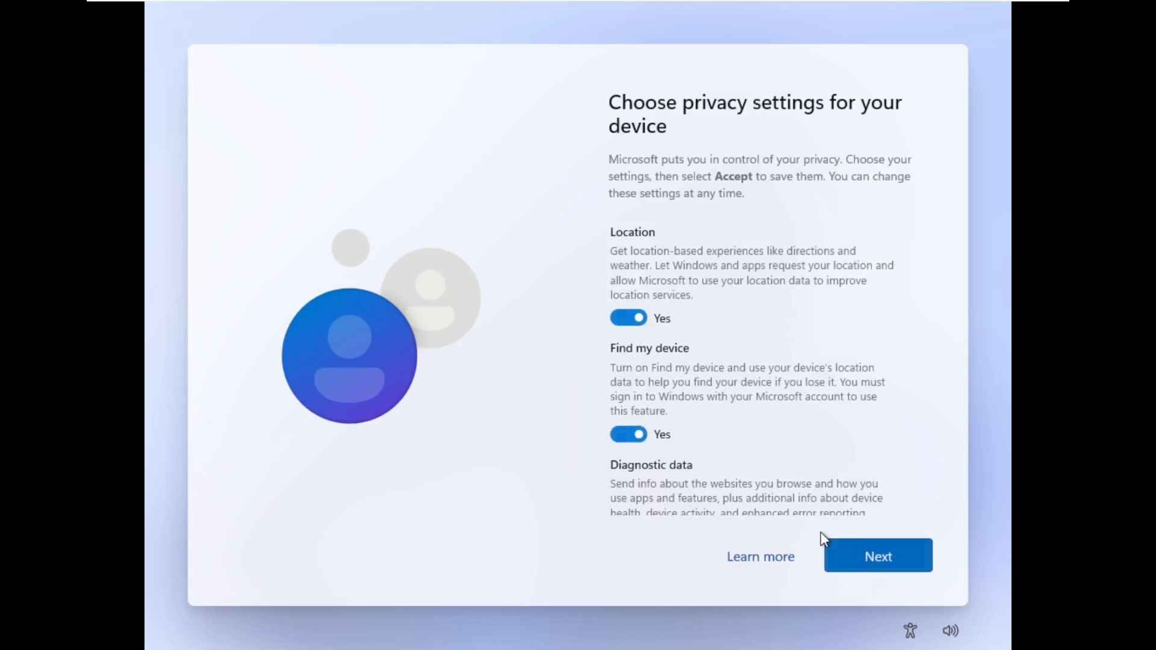
{"action": "left_click", "coordinate": [877, 556]}
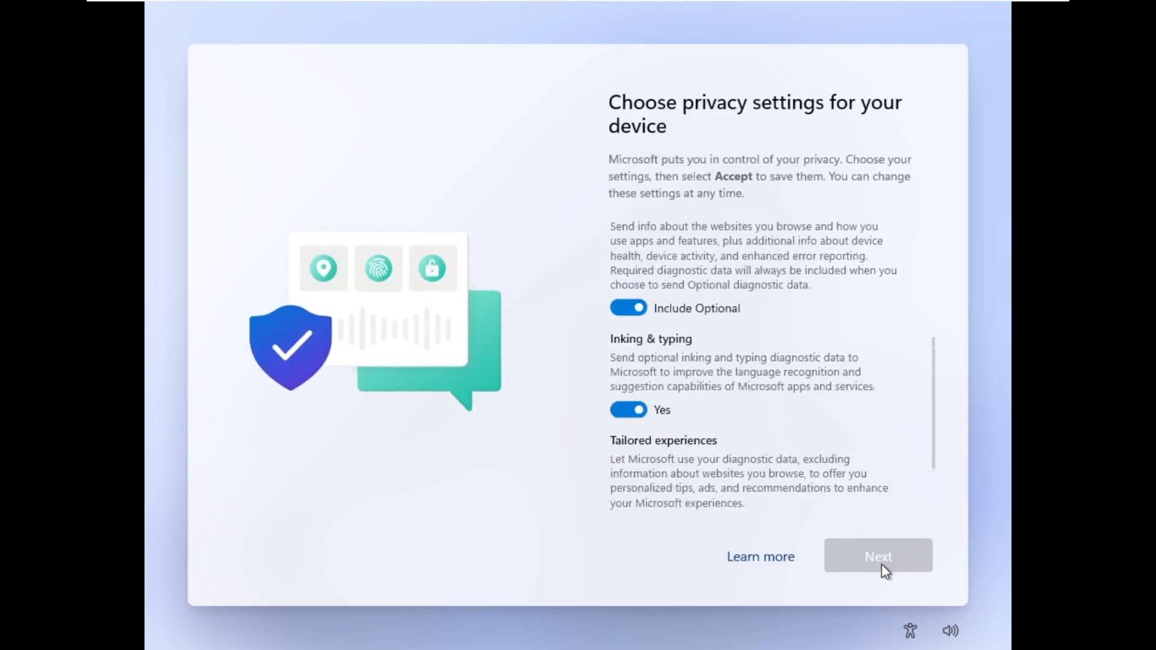
{"action": "left_click", "coordinate": [878, 556]}
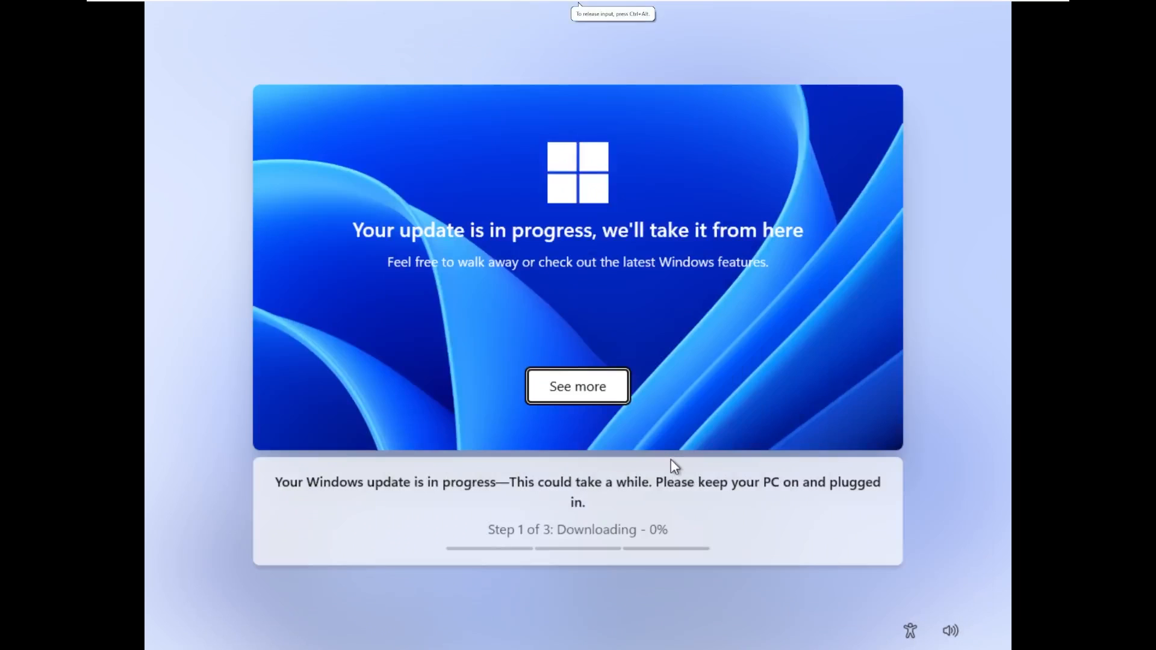
{"action": "mouse_move", "coordinate": [480, 364]}
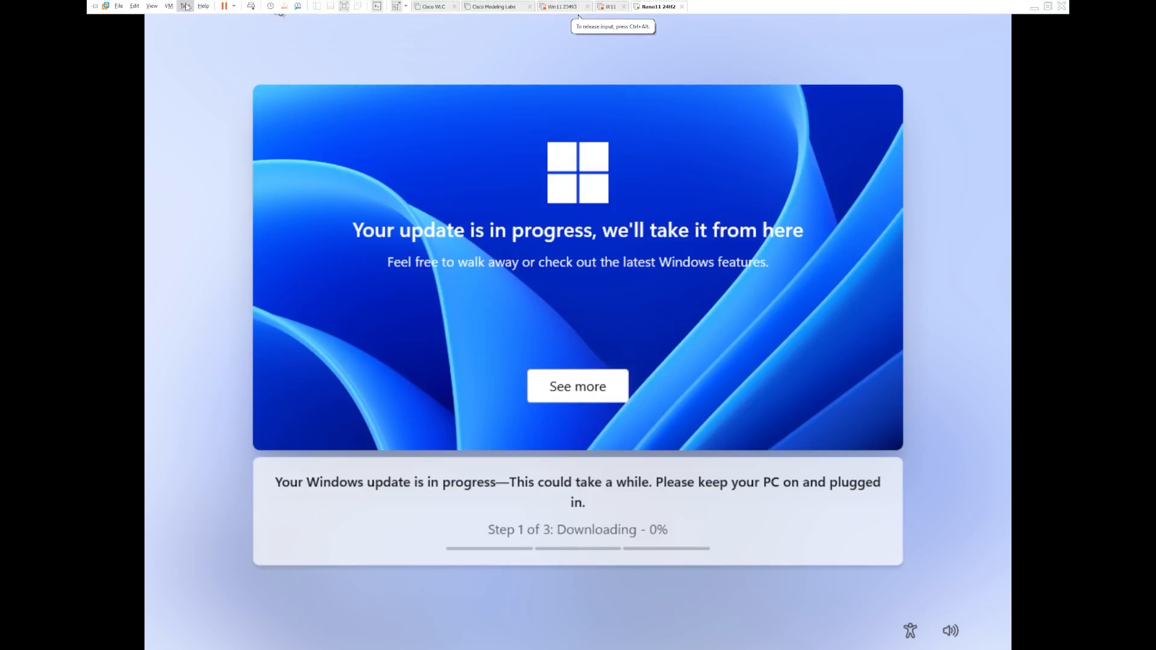
Disconnect the VM's network adapter via VM > Removable Devices > Network Adapter.
{"action": "left_click", "coordinate": [168, 7]}
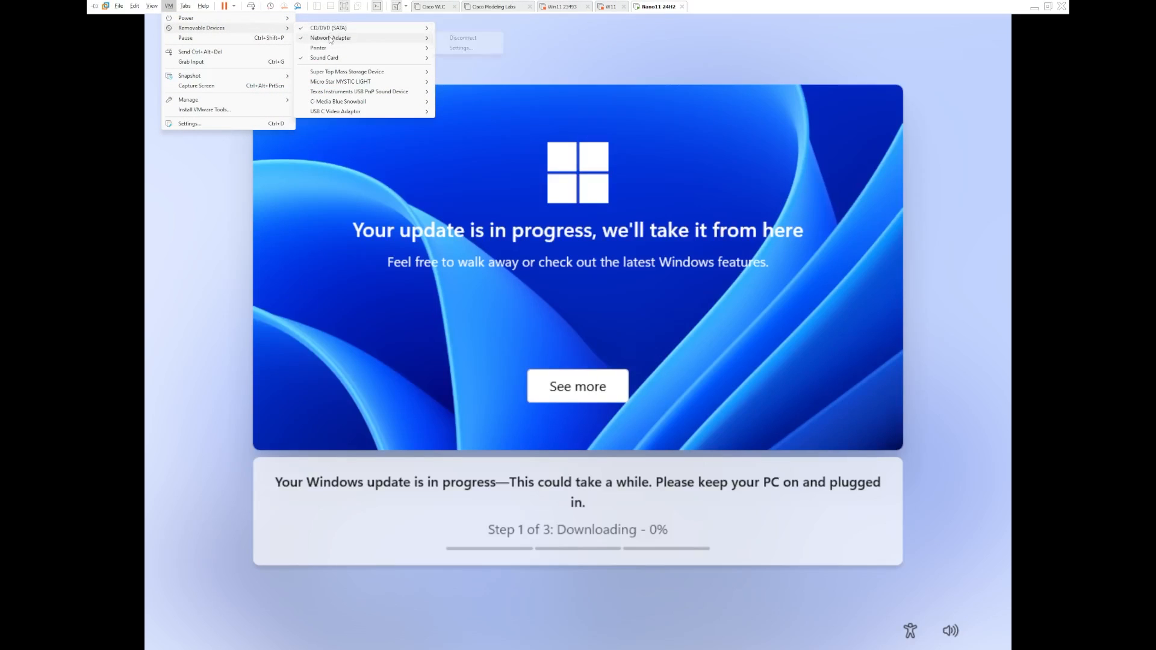
{"action": "left_click", "coordinate": [185, 18]}
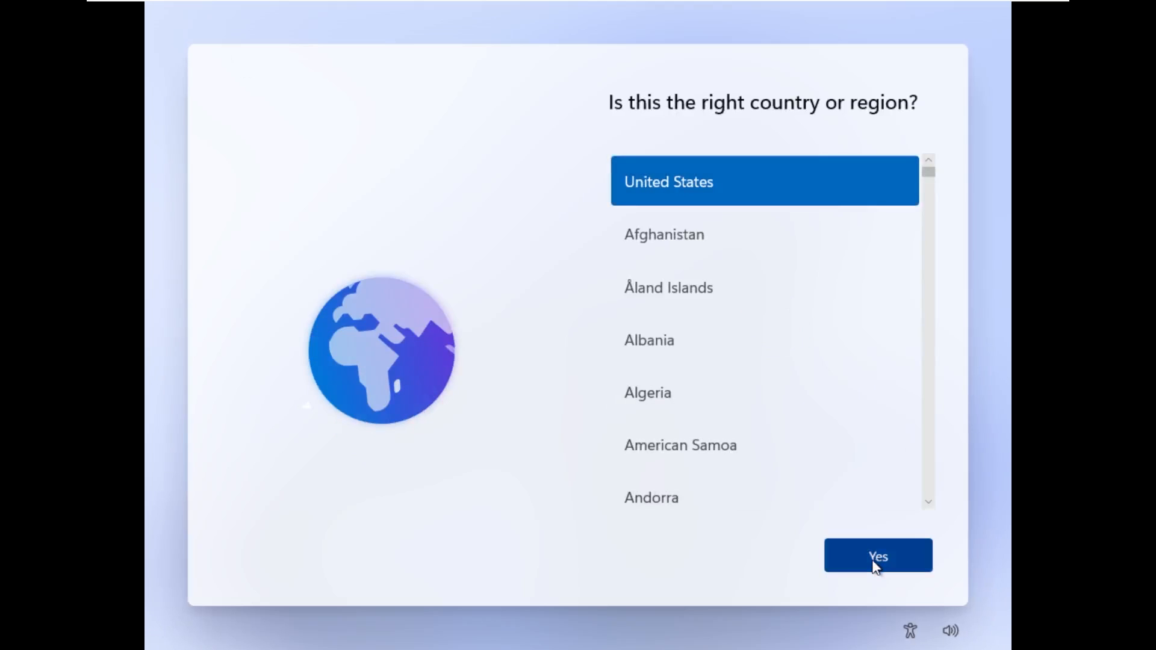
Confirm United States region and skip the second keyboard layout to reach the desktop.
{"action": "left_click", "coordinate": [878, 556]}
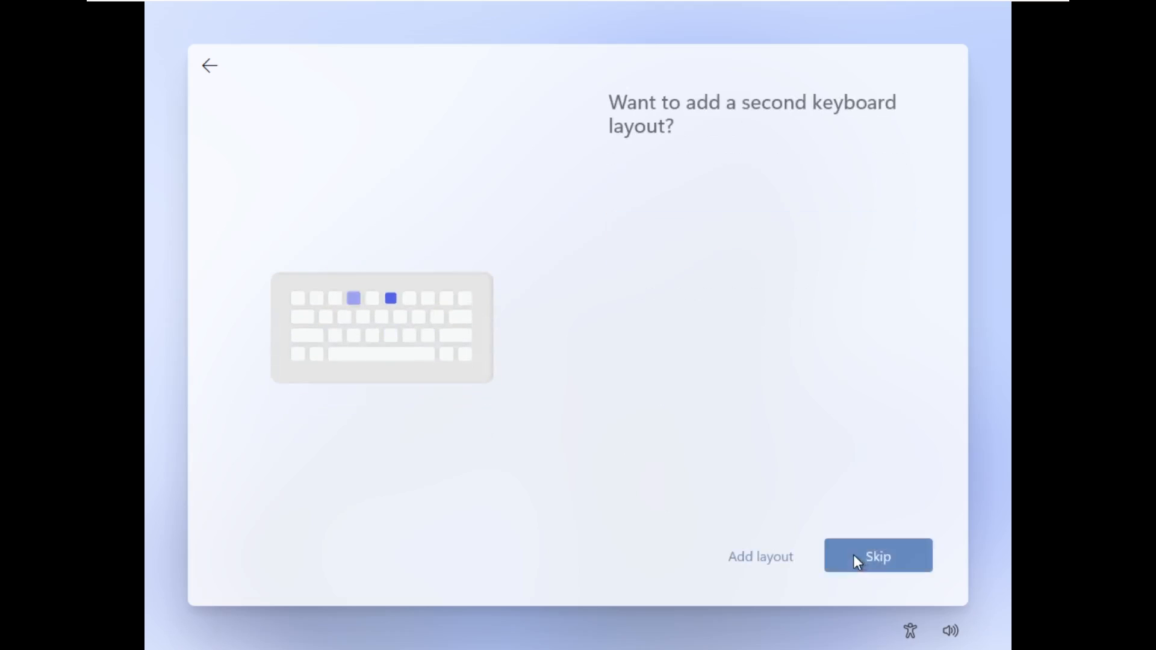
{"action": "left_click", "coordinate": [877, 556]}
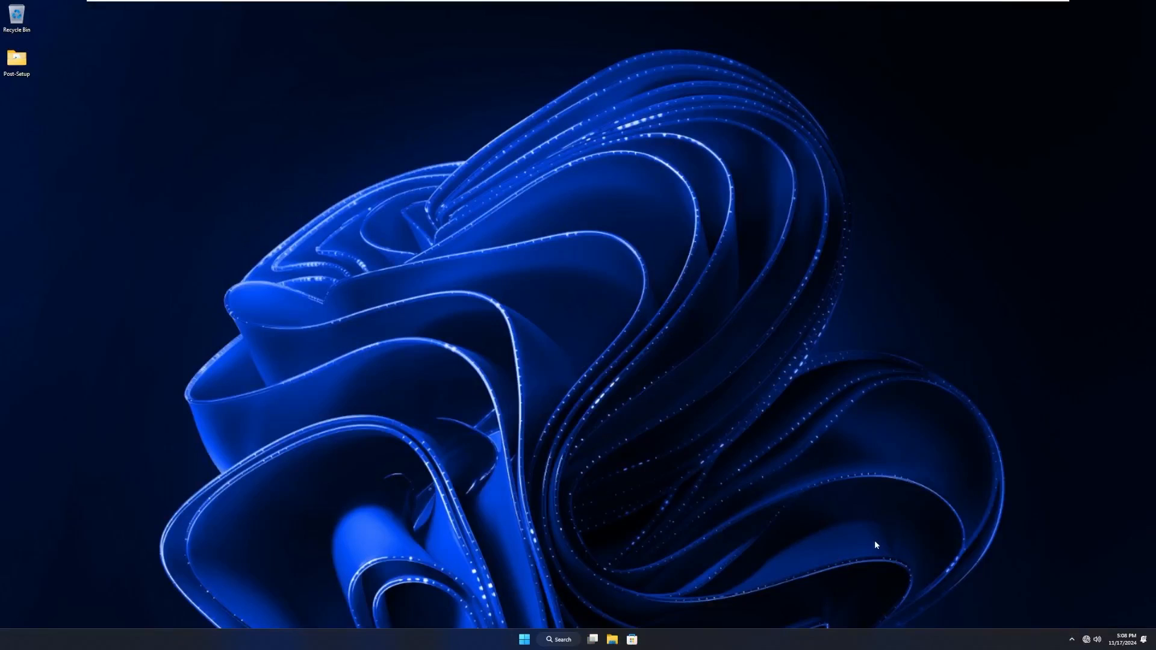
{"action": "mouse_move", "coordinate": [669, 429]}
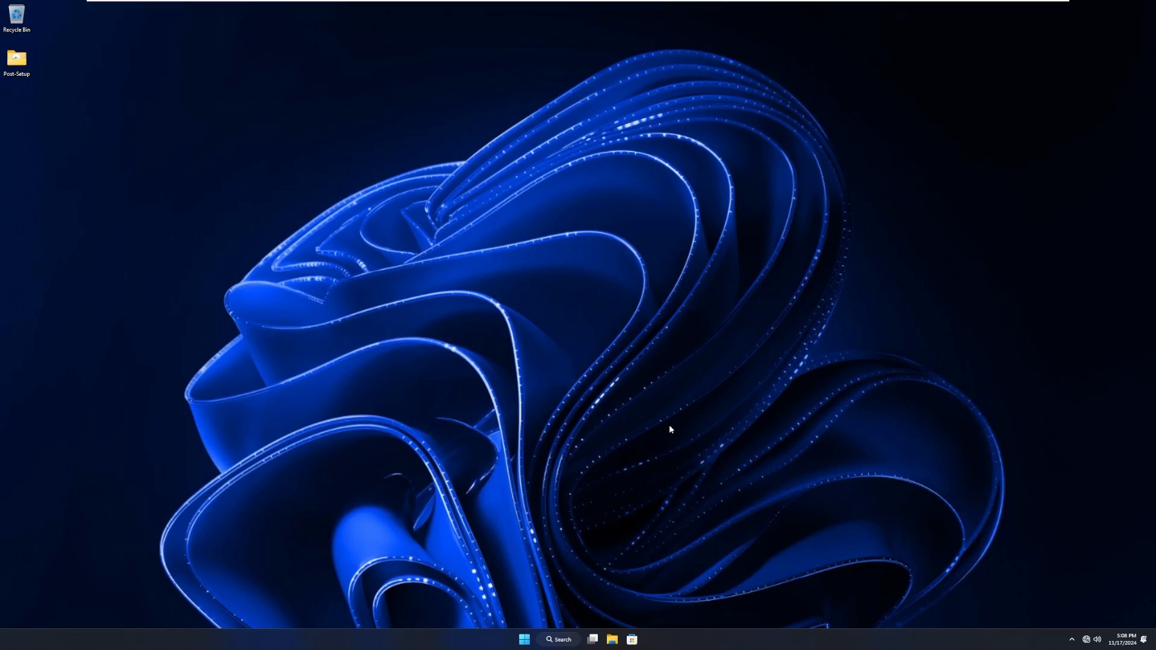
{"action": "mouse_move", "coordinate": [615, 412]}
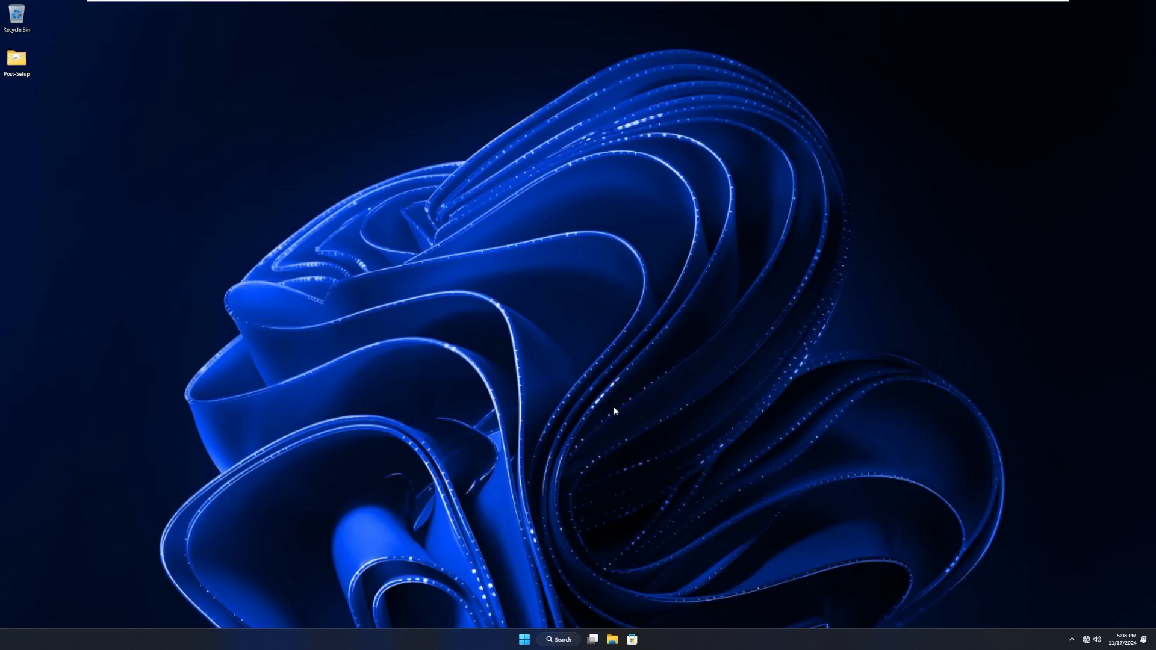
{"action": "mouse_move", "coordinate": [611, 413]}
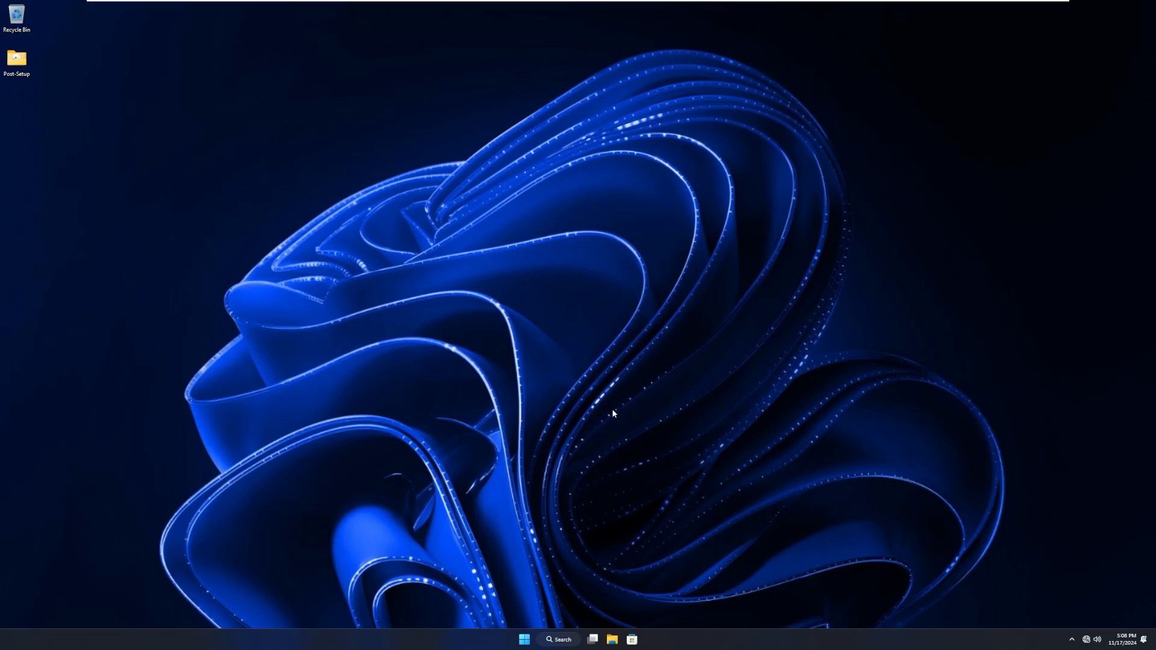
{"action": "mouse_move", "coordinate": [594, 406]}
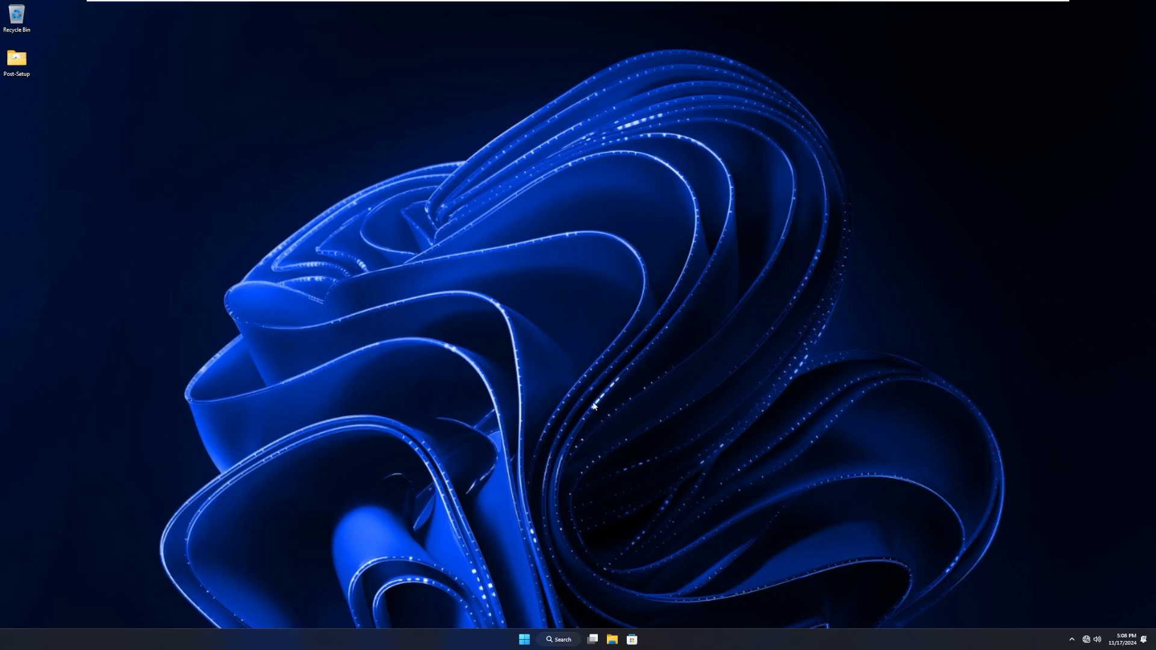
Browse Post-Setup's .github and .git folders, then go into Install software.
{"action": "left_click", "coordinate": [613, 640]}
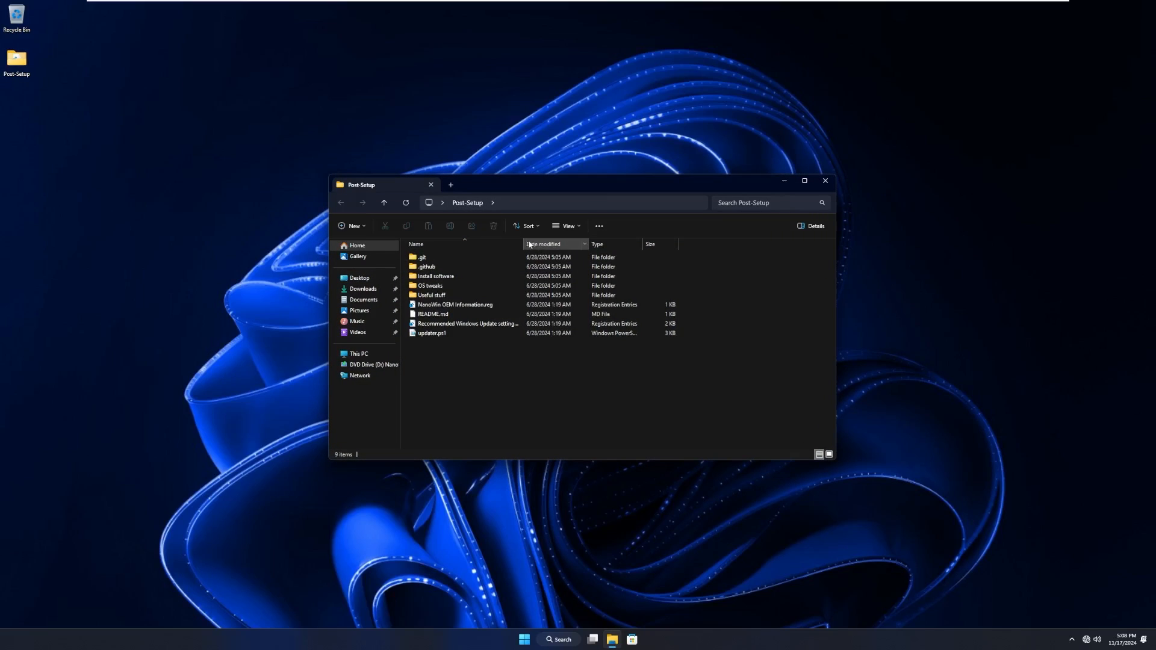
{"action": "double_click", "coordinate": [423, 257]}
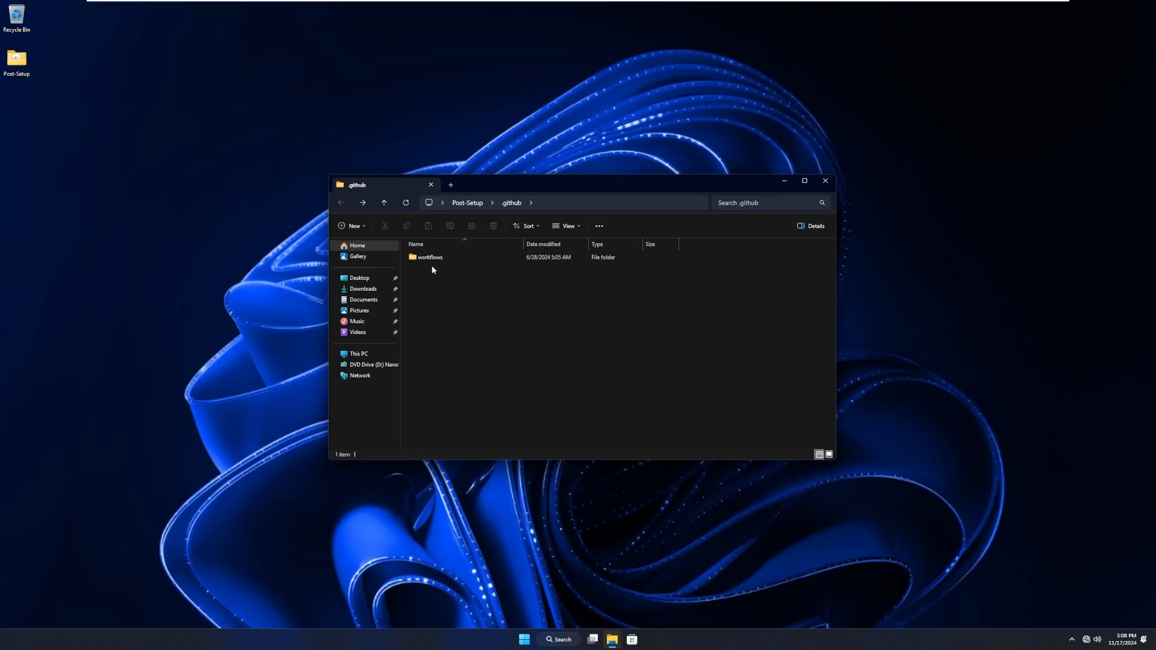
{"action": "left_click", "coordinate": [341, 203]}
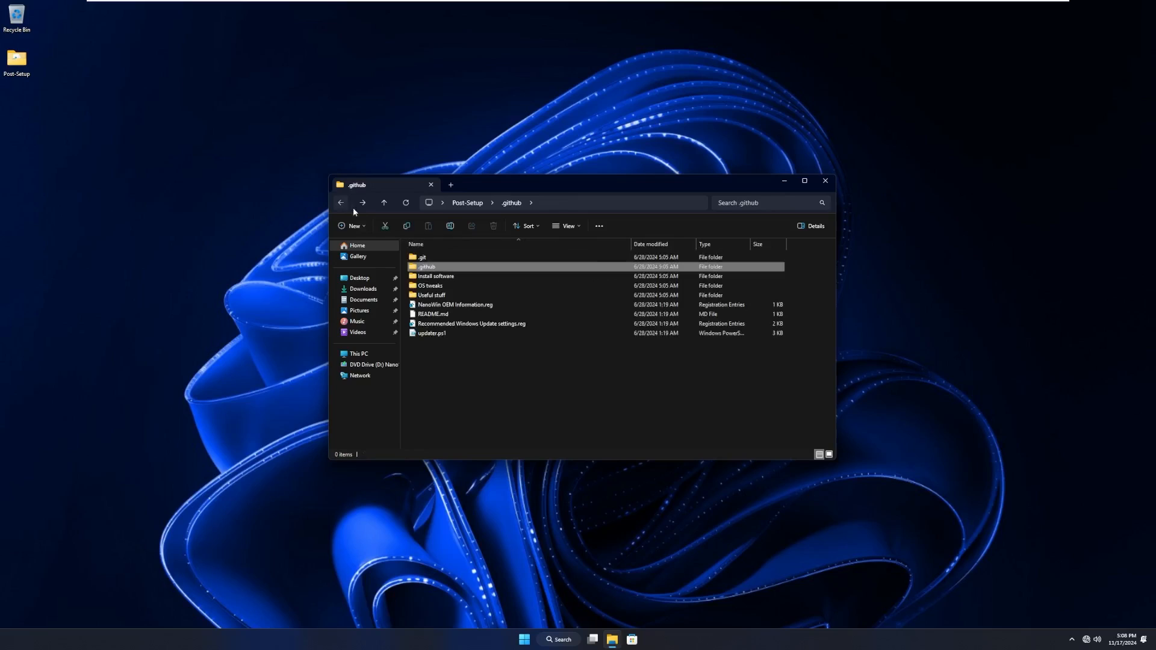
{"action": "double_click", "coordinate": [422, 257]}
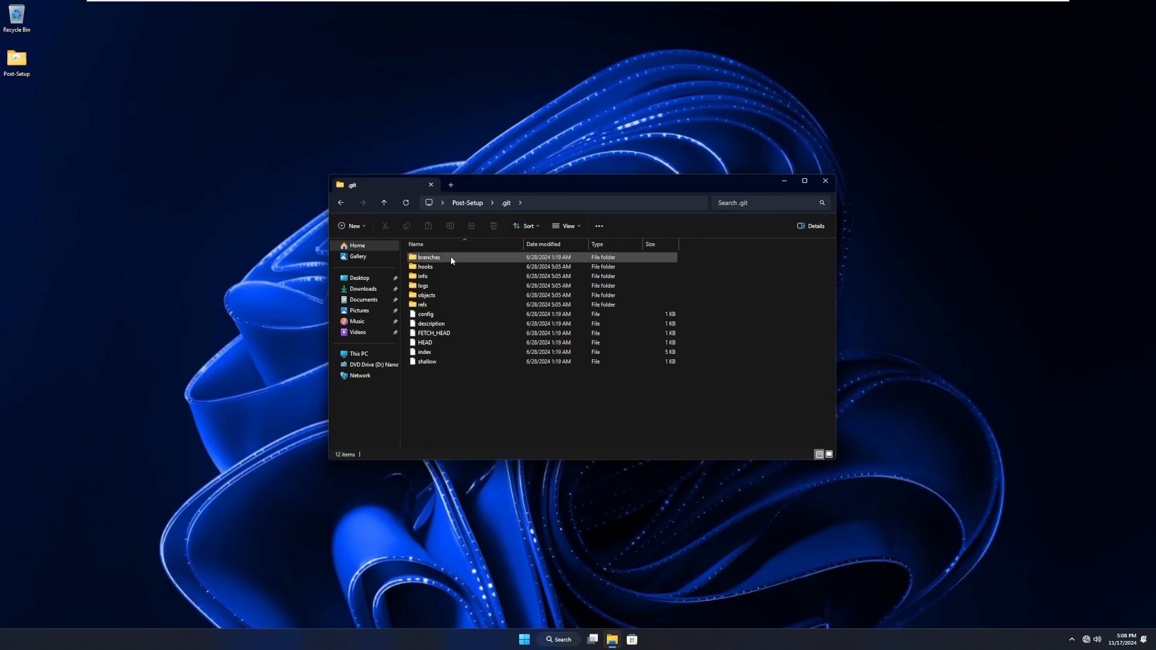
{"action": "left_click", "coordinate": [383, 202]}
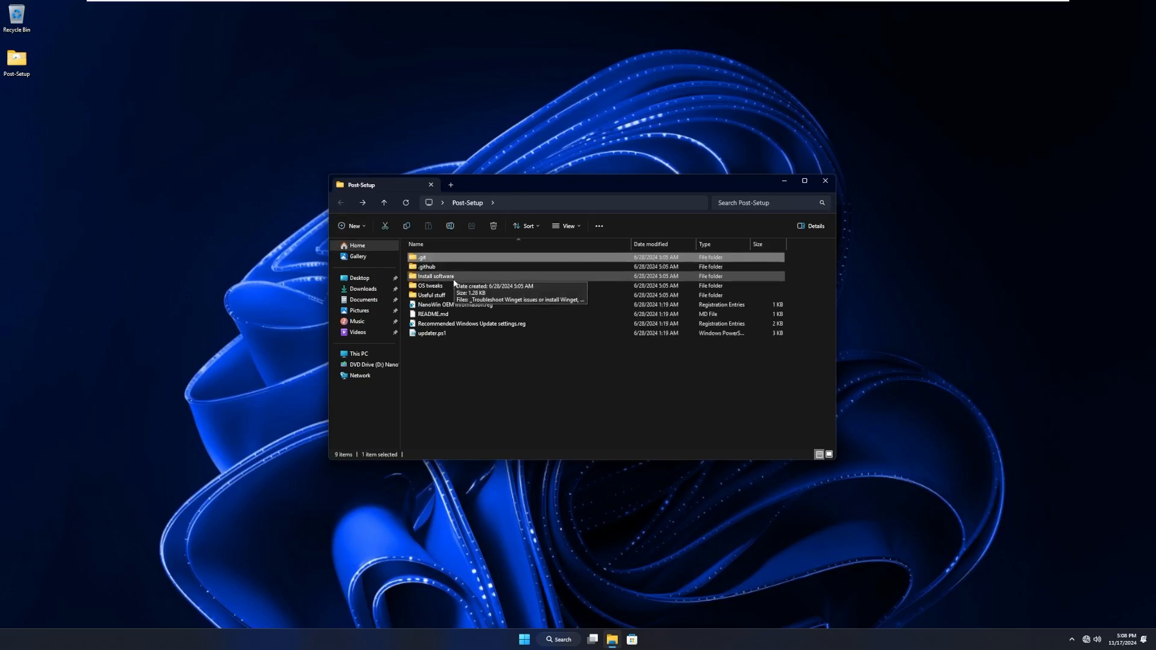
{"action": "double_click", "coordinate": [435, 276]}
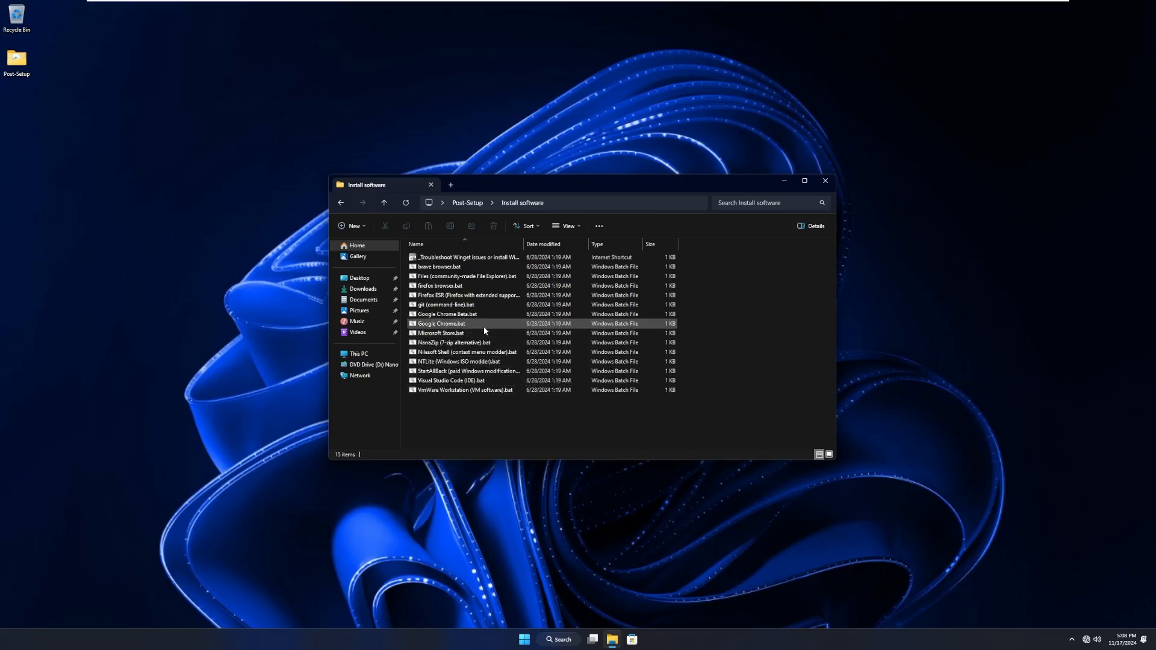
Read Google Chrome.bat's winget line in Notepad, close it, and reveal the folder path.
{"action": "right_click", "coordinate": [441, 324]}
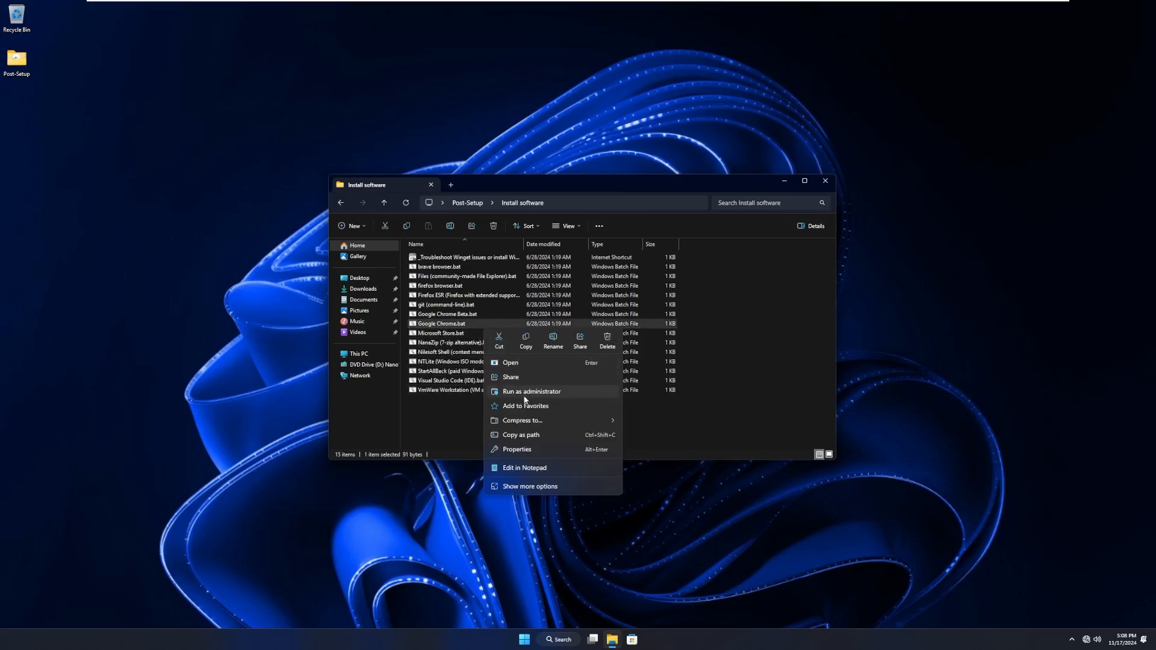
{"action": "left_click", "coordinate": [530, 485]}
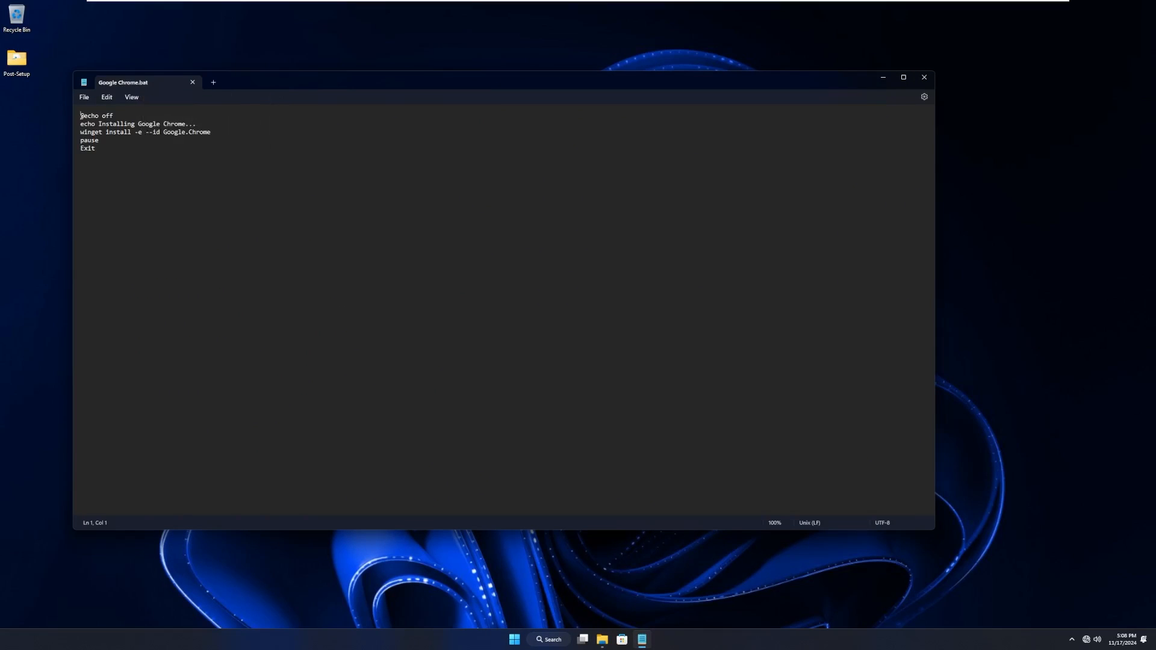
{"action": "left_click_drag", "start_coordinate": [135, 133], "coordinate": [210, 132]}
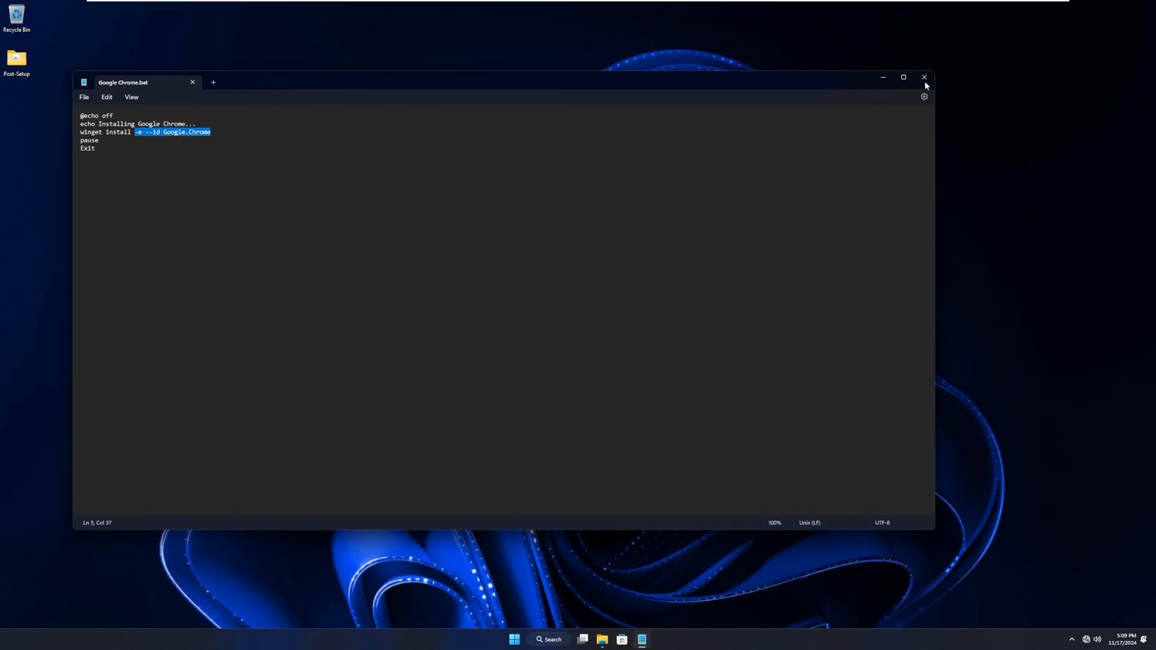
{"action": "left_click", "coordinate": [602, 640]}
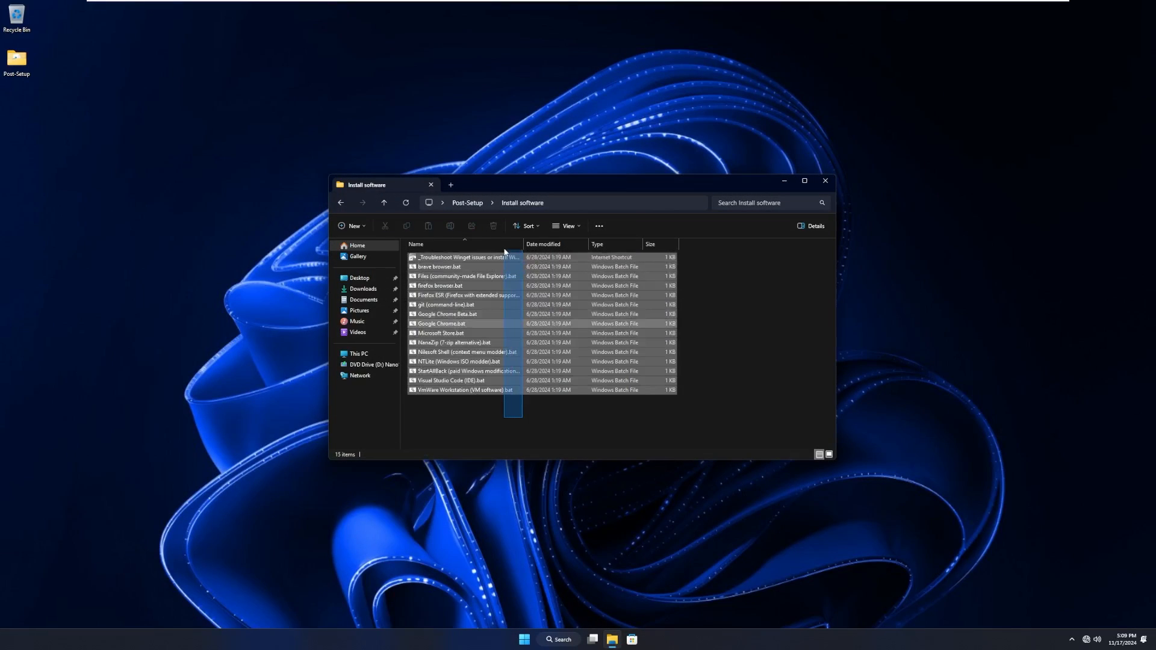
{"action": "left_click", "coordinate": [560, 202]}
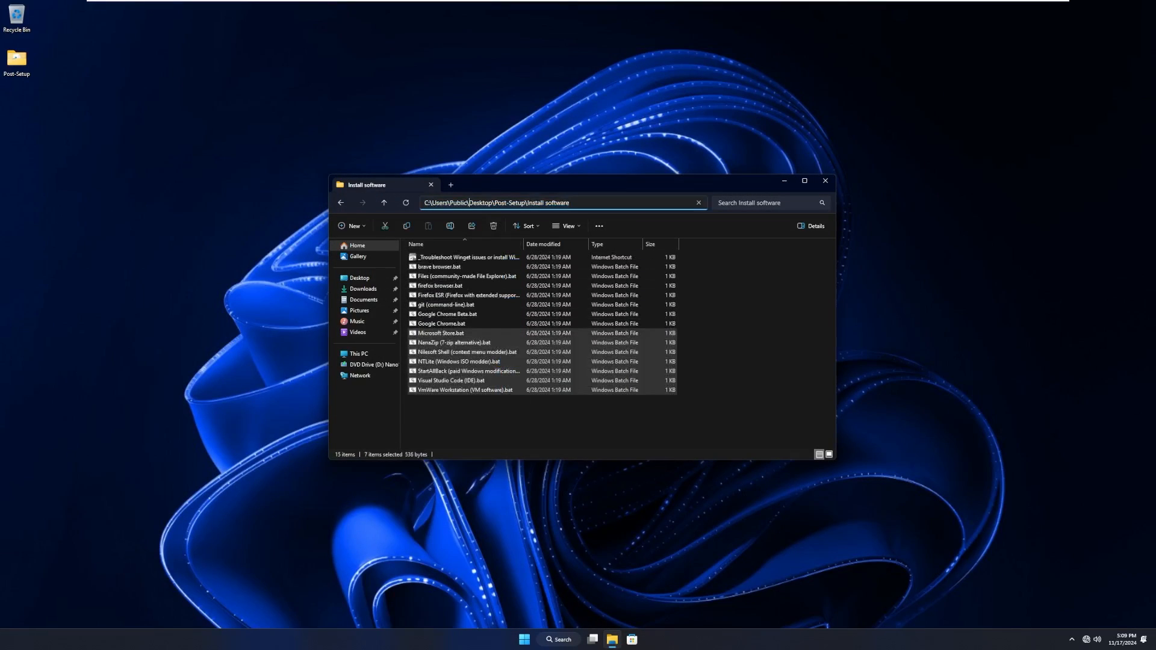
Browse the OS tweaks and Useful stuff subfolders and return to Post-Setup.
{"action": "left_click", "coordinate": [383, 202]}
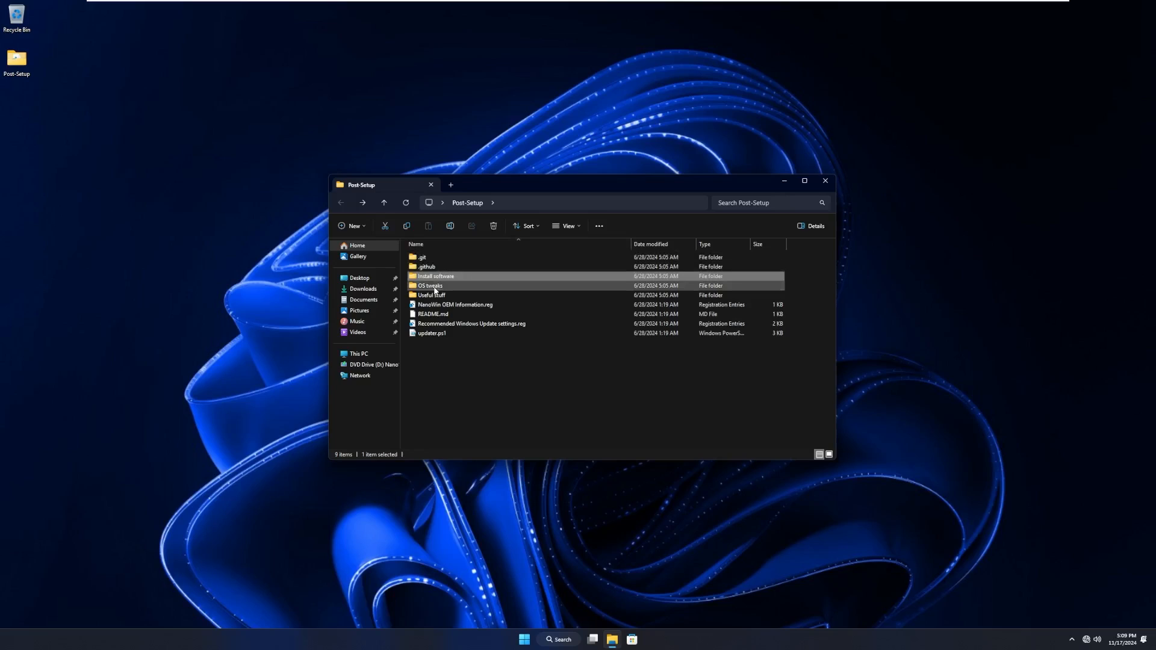
{"action": "double_click", "coordinate": [430, 285]}
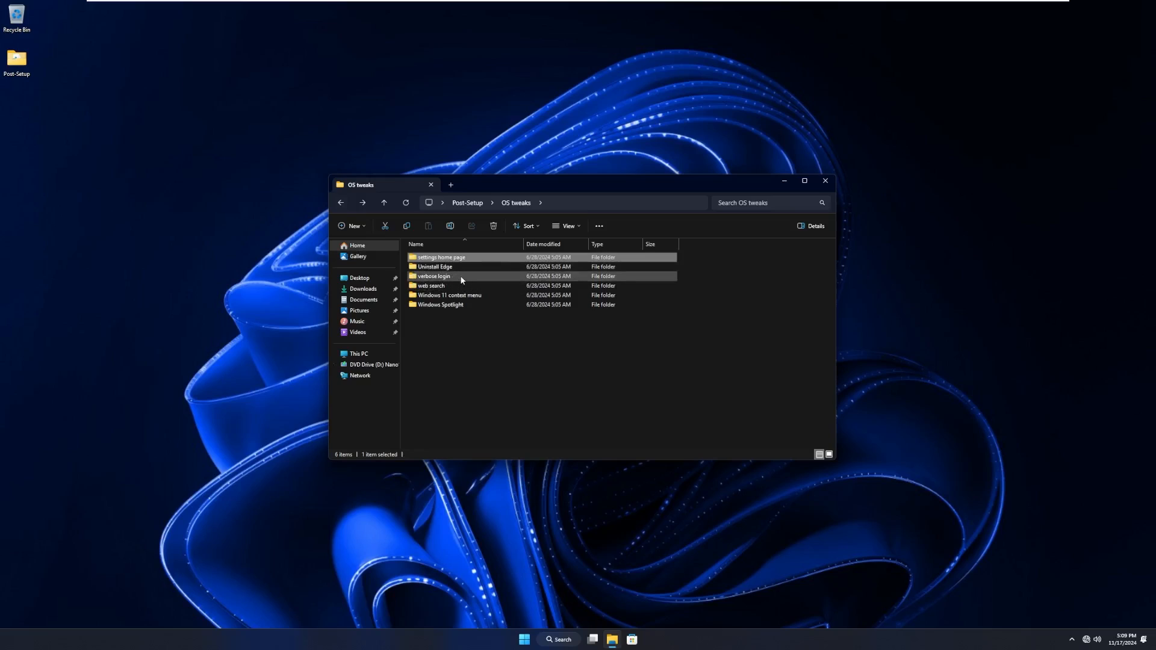
{"action": "mouse_move", "coordinate": [454, 305]}
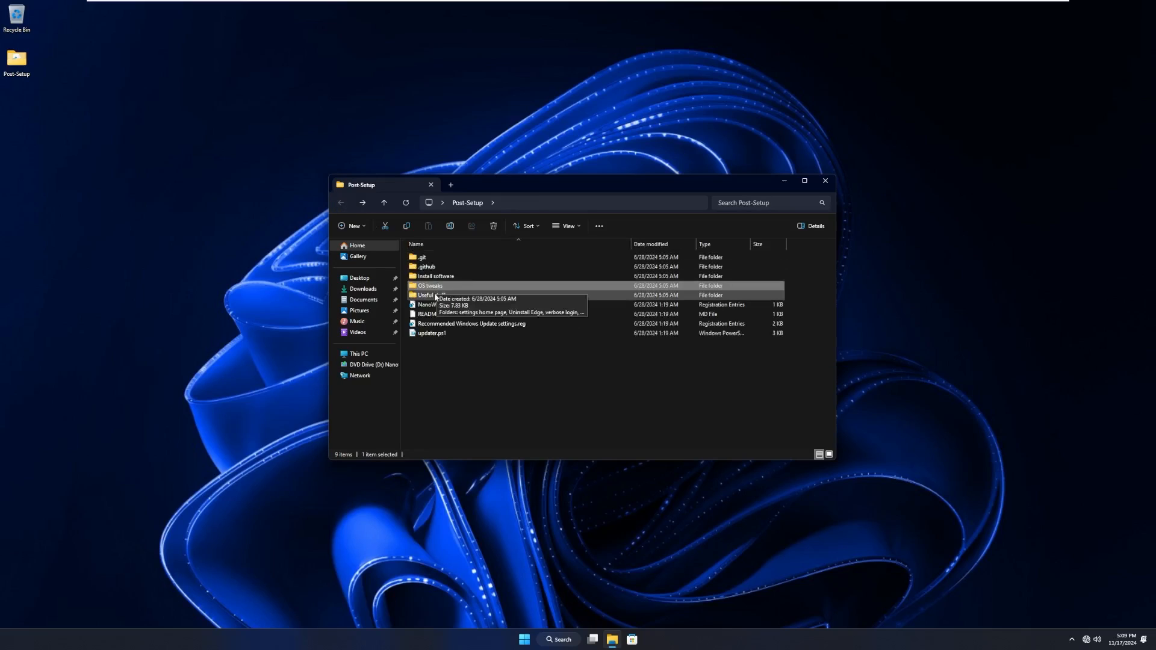
{"action": "double_click", "coordinate": [432, 295]}
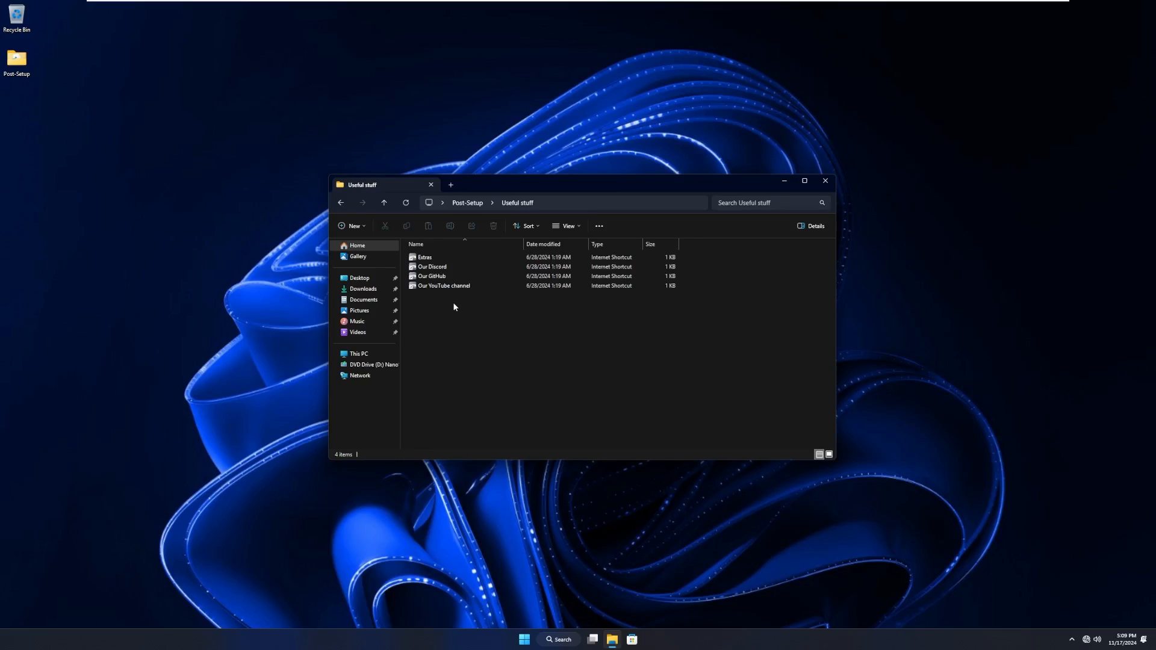
{"action": "mouse_move", "coordinate": [455, 296]}
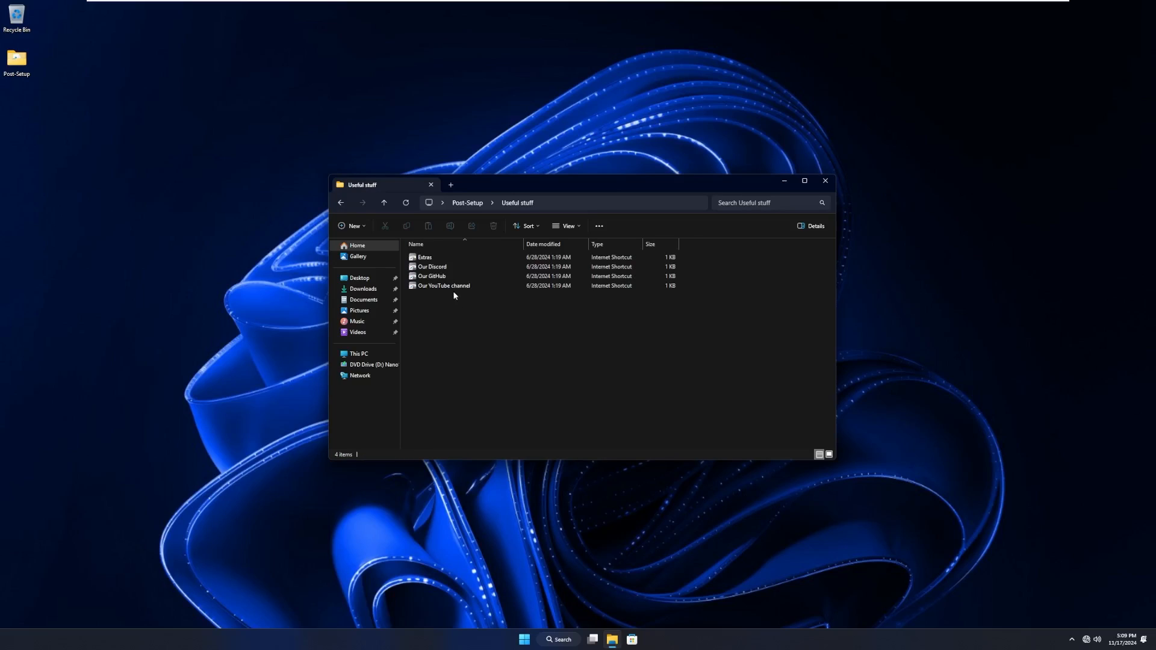
{"action": "left_click", "coordinate": [443, 285]}
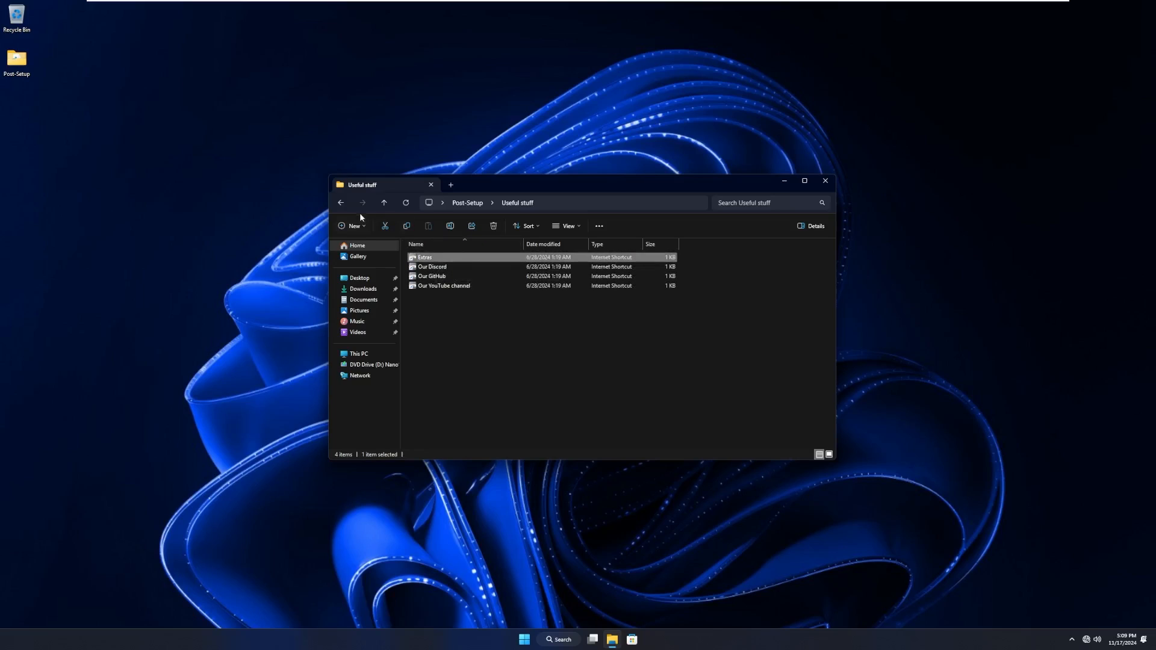
{"action": "left_click", "coordinate": [385, 202]}
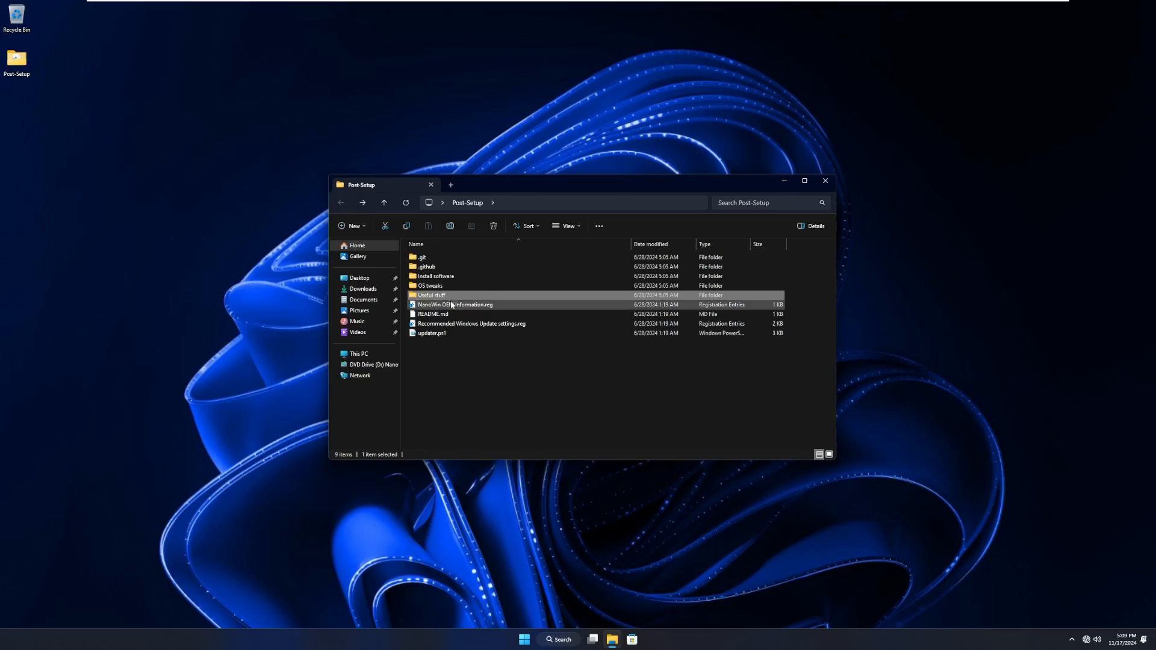
Open the NanoWin OEM Information.reg registry file.
{"action": "right_click", "coordinate": [454, 304]}
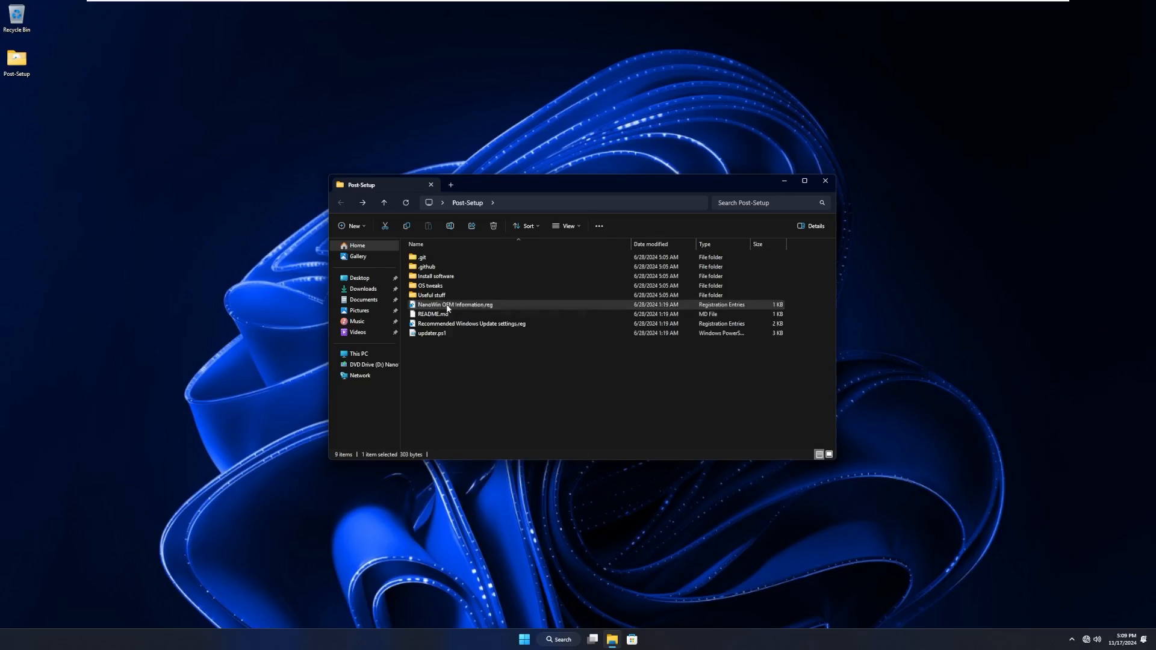
{"action": "double_click", "coordinate": [454, 305]}
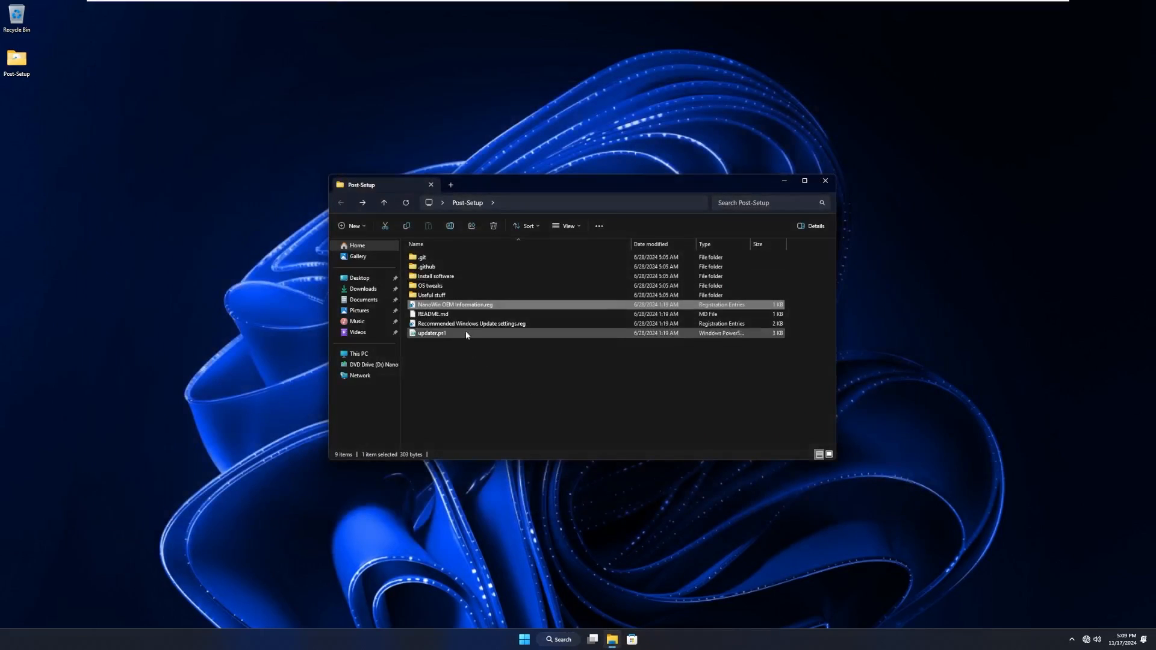
Open README.md in Notepad, then the Recommended Windows Update settings.reg file.
{"action": "right_click", "coordinate": [433, 315]}
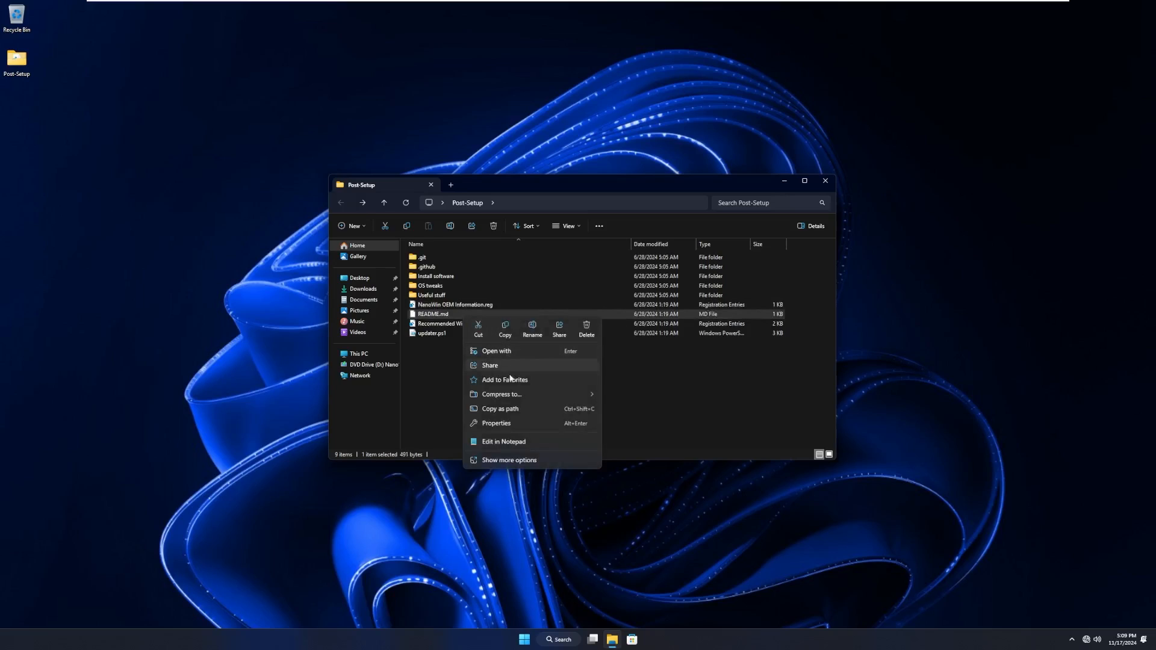
{"action": "left_click", "coordinate": [503, 441]}
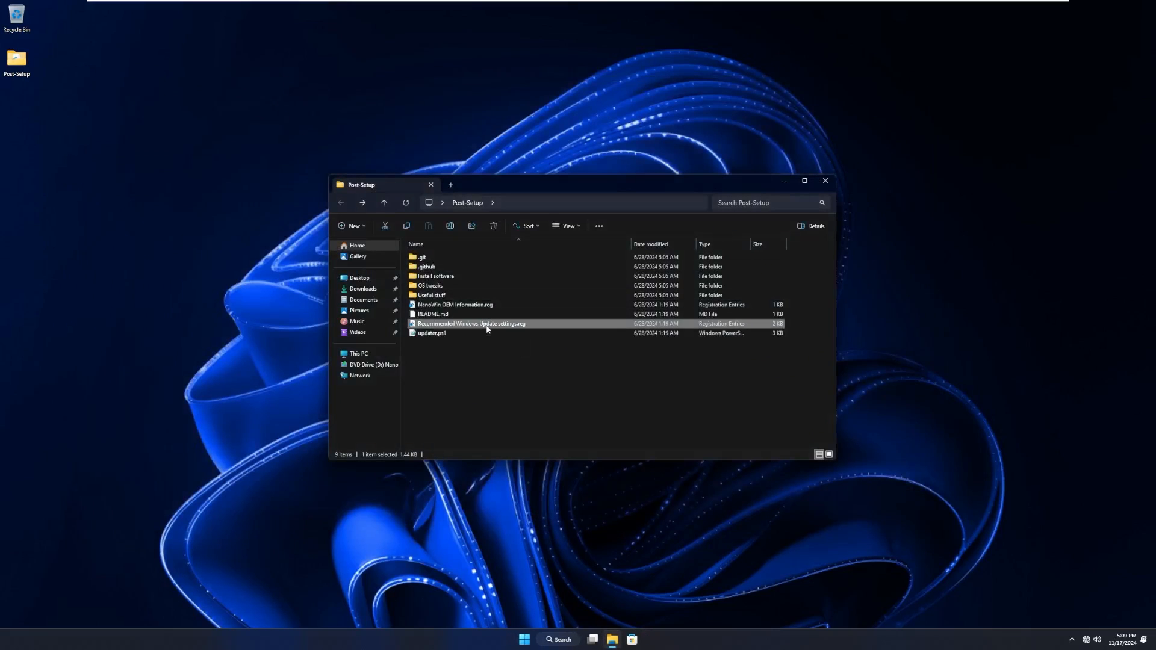
{"action": "mouse_move", "coordinate": [535, 472]}
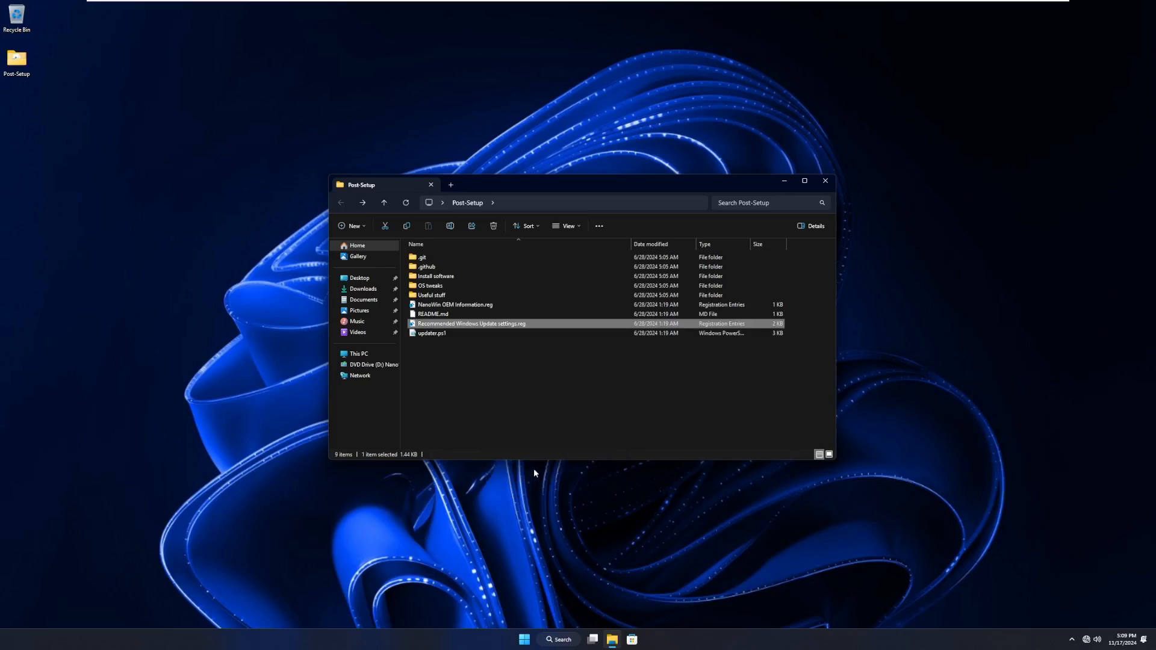
{"action": "double_click", "coordinate": [472, 324]}
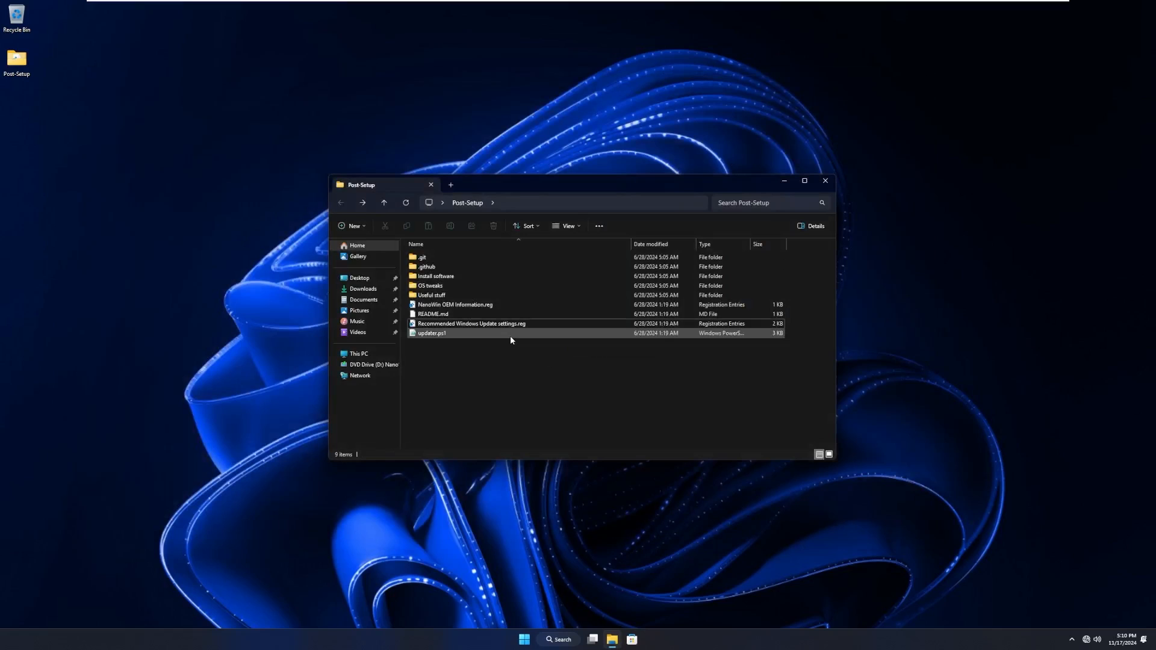
Read through the updater.ps1 script in Notepad.
{"action": "right_click", "coordinate": [431, 333]}
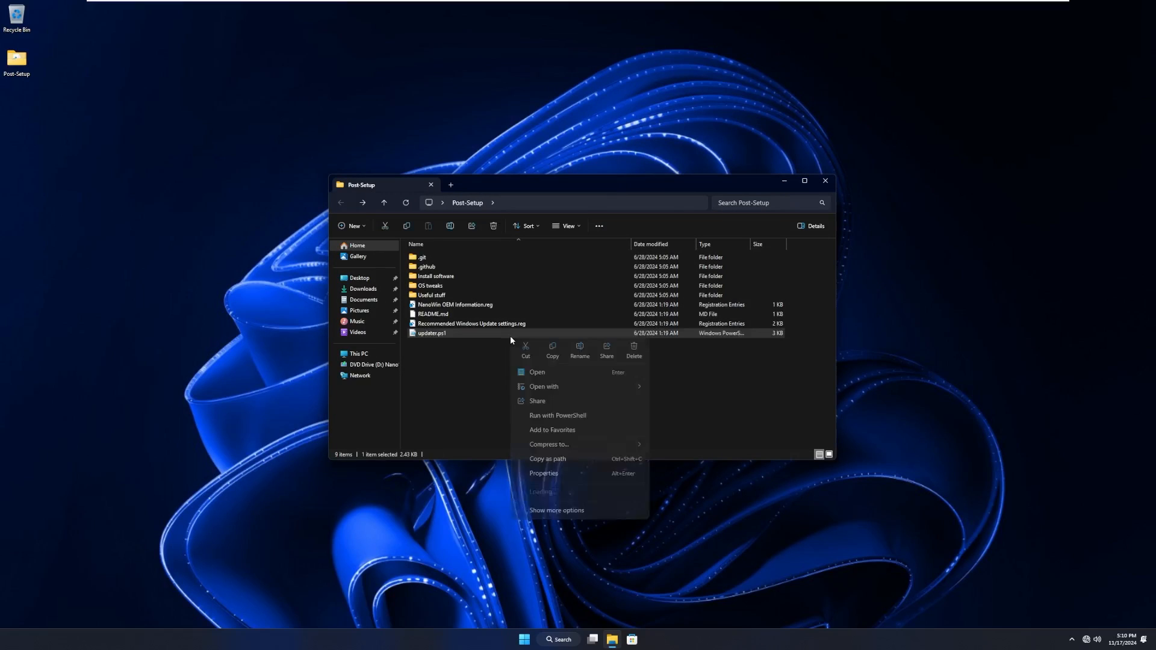
{"action": "left_click", "coordinate": [558, 416]}
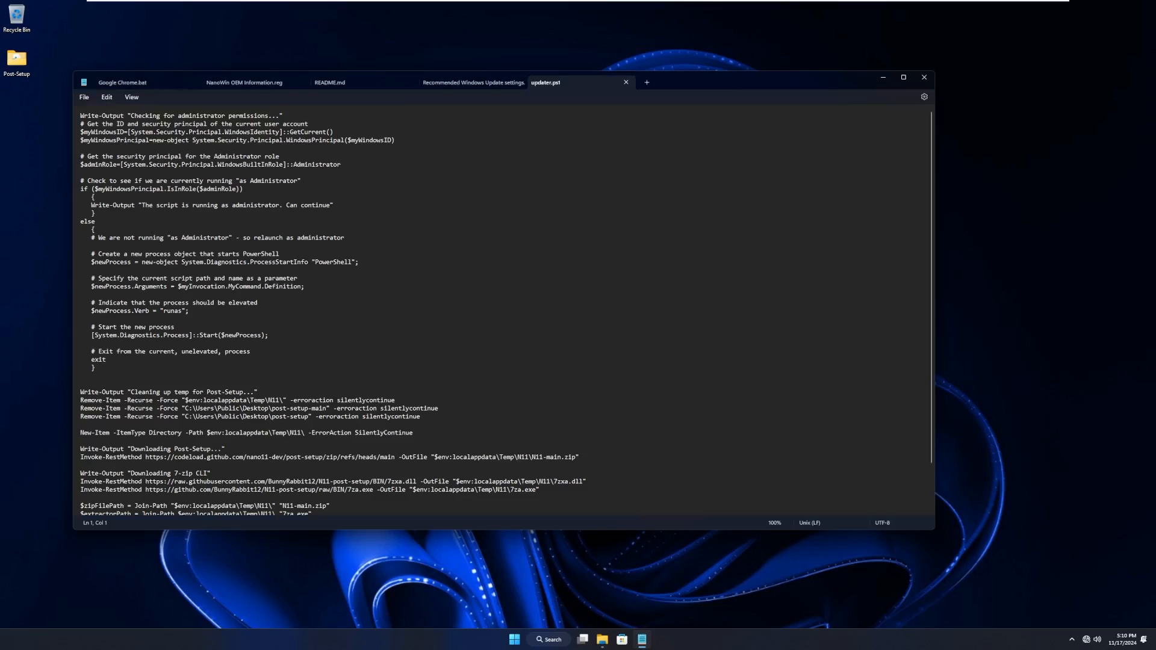
{"action": "scroll", "scroll_direction": "down", "scroll_amount": 3}
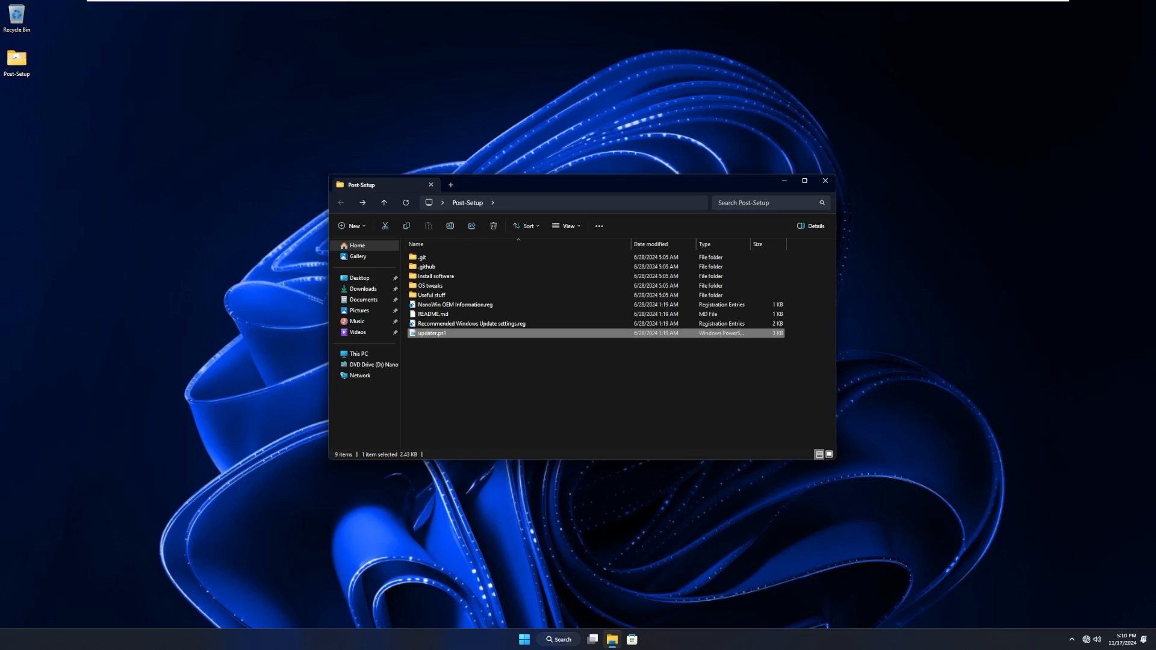
Close the File Explorer window, leaving the VM desktop clear.
{"action": "left_click", "coordinate": [824, 180]}
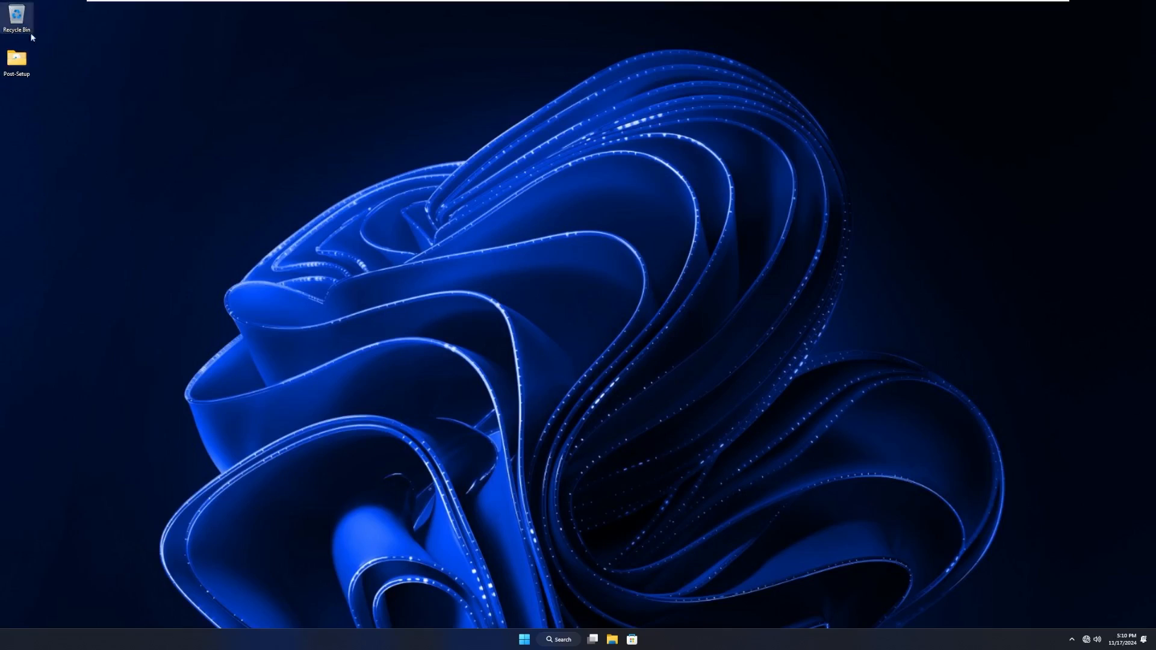
{"action": "mouse_move", "coordinate": [508, 400]}
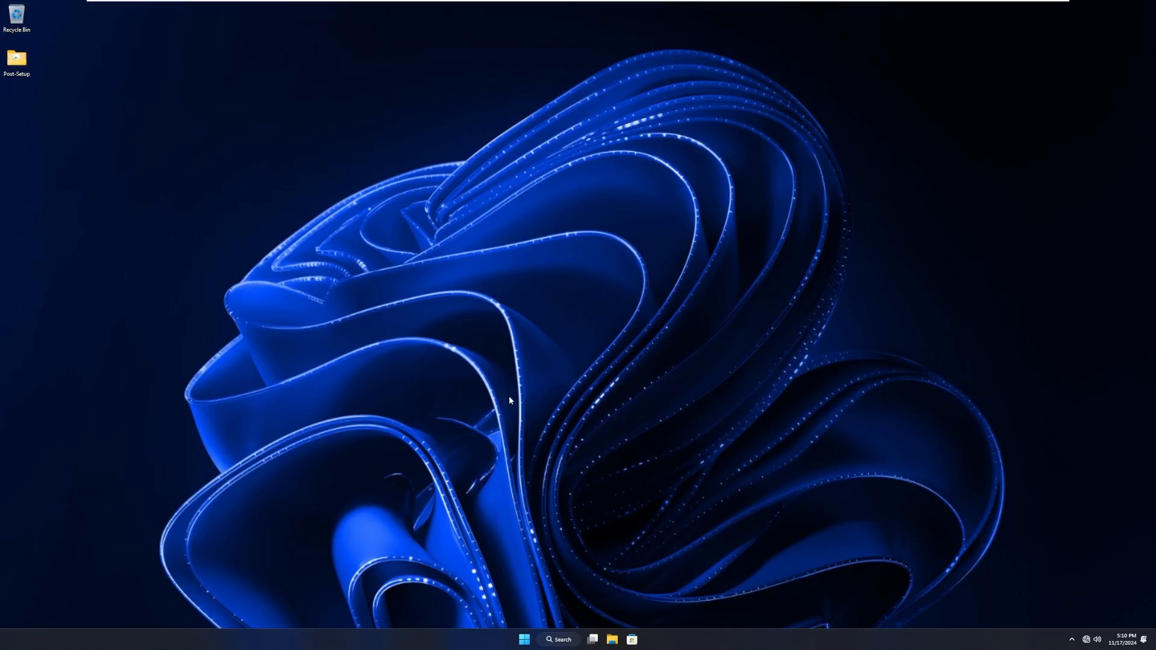
{"action": "mouse_move", "coordinate": [478, 582]}
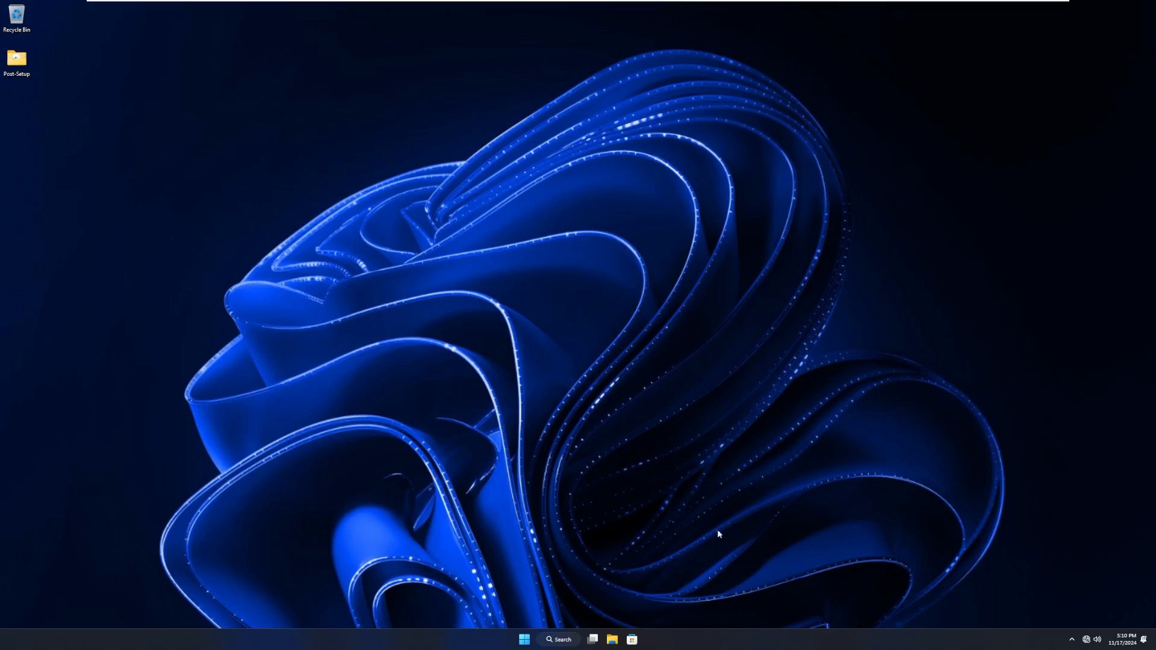
{"action": "left_click", "coordinate": [524, 639]}
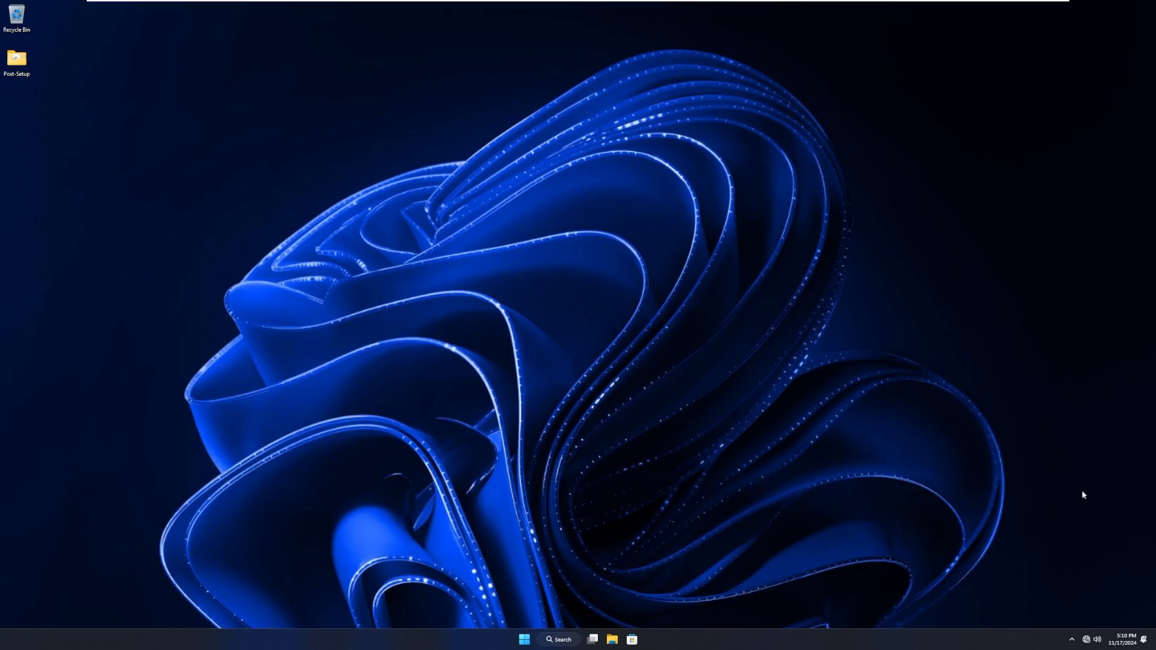
{"action": "right_click", "coordinate": [542, 197]}
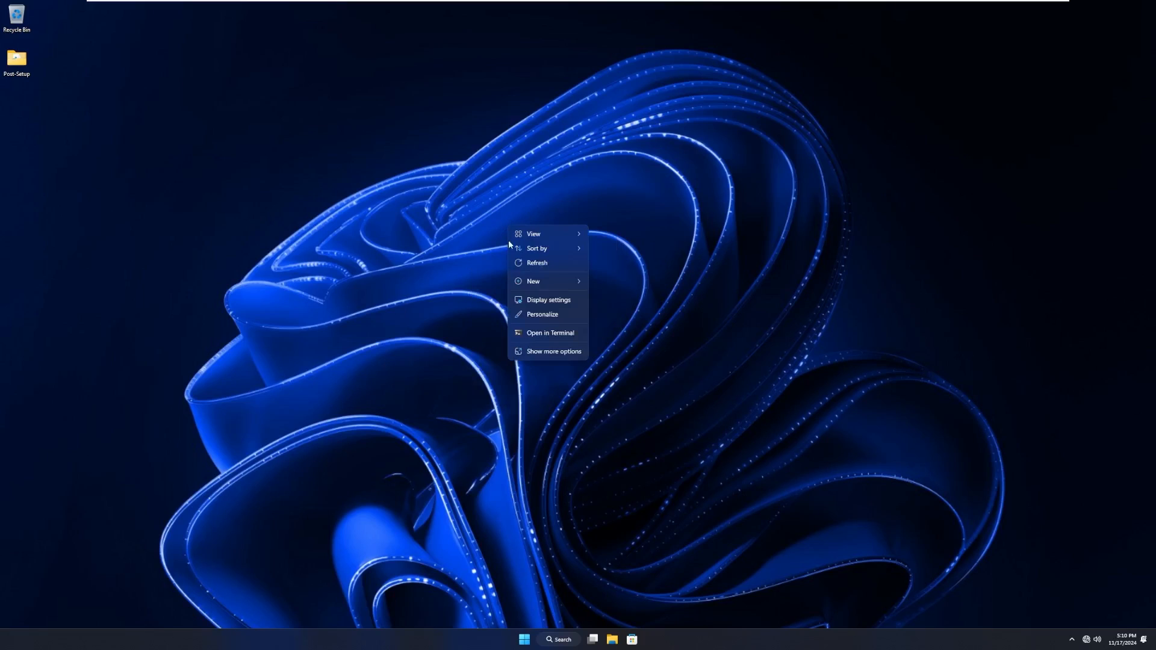
{"action": "mouse_move", "coordinate": [60, 35]}
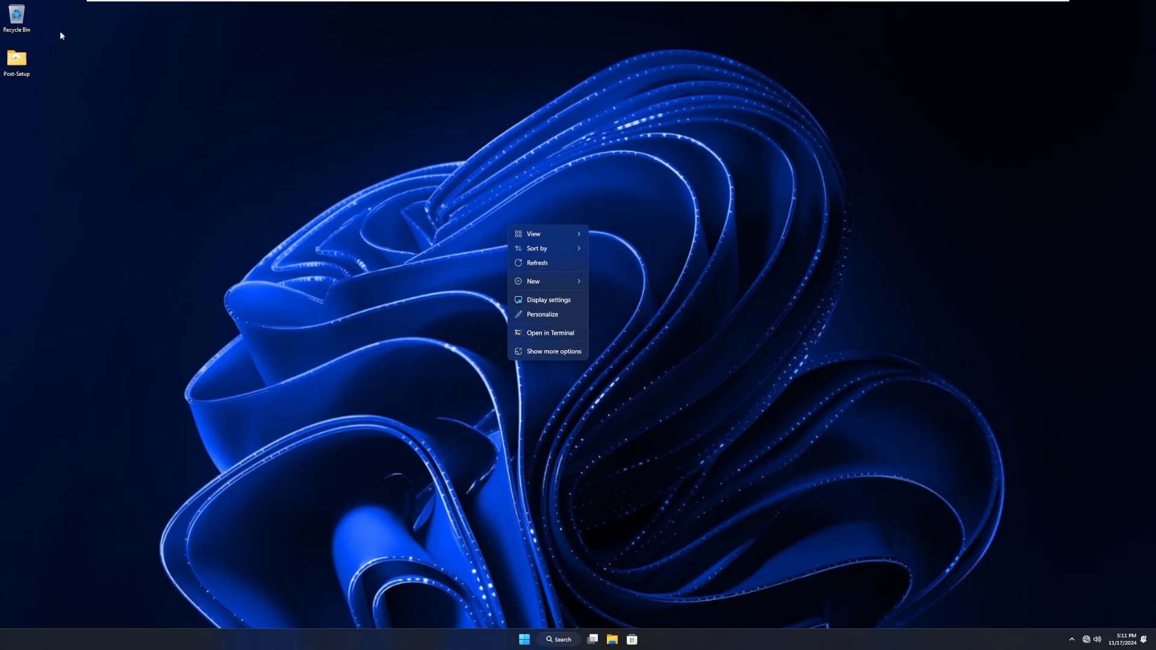
{"action": "right_click", "coordinate": [15, 59]}
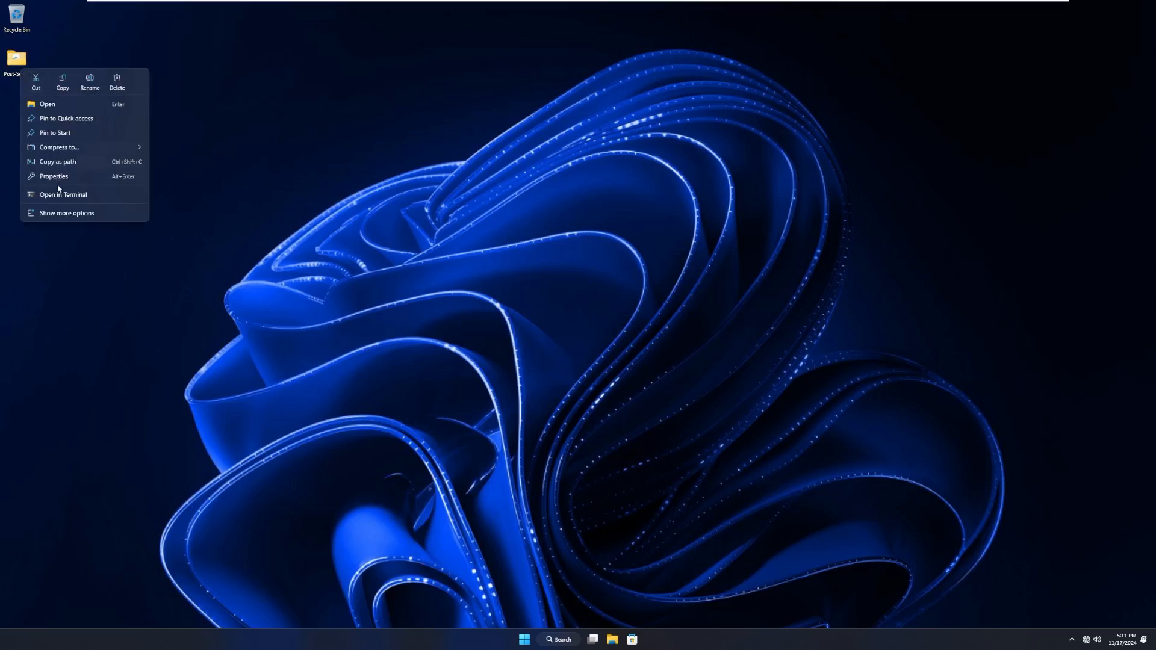
{"action": "mouse_move", "coordinate": [126, 208]}
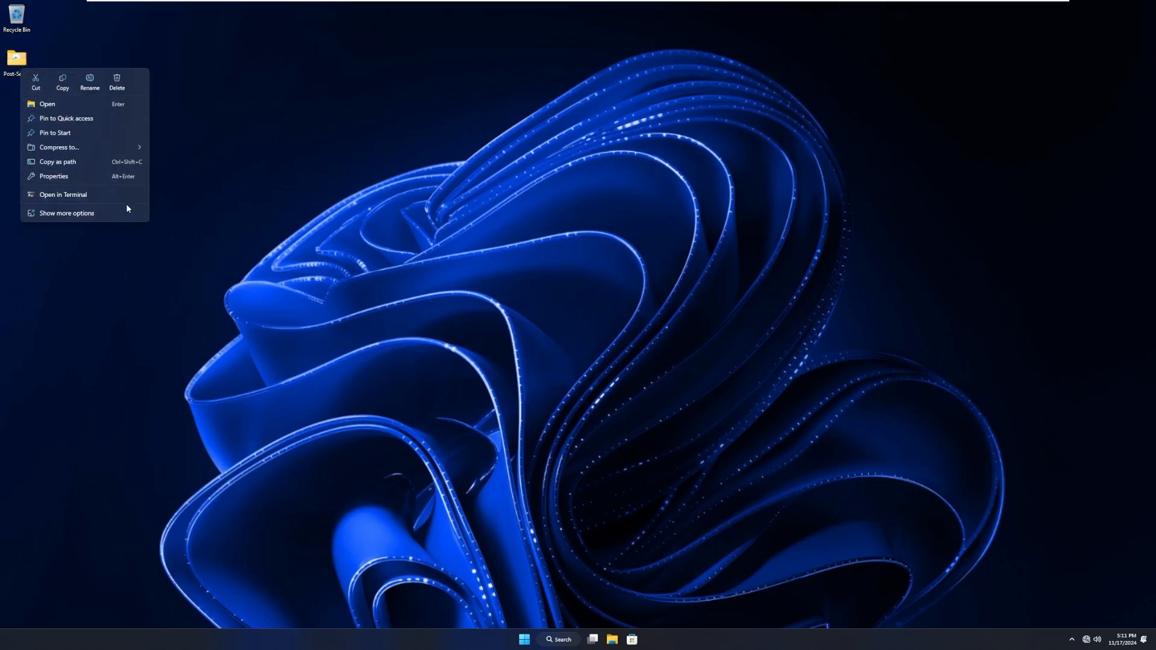
{"action": "mouse_move", "coordinate": [116, 157]}
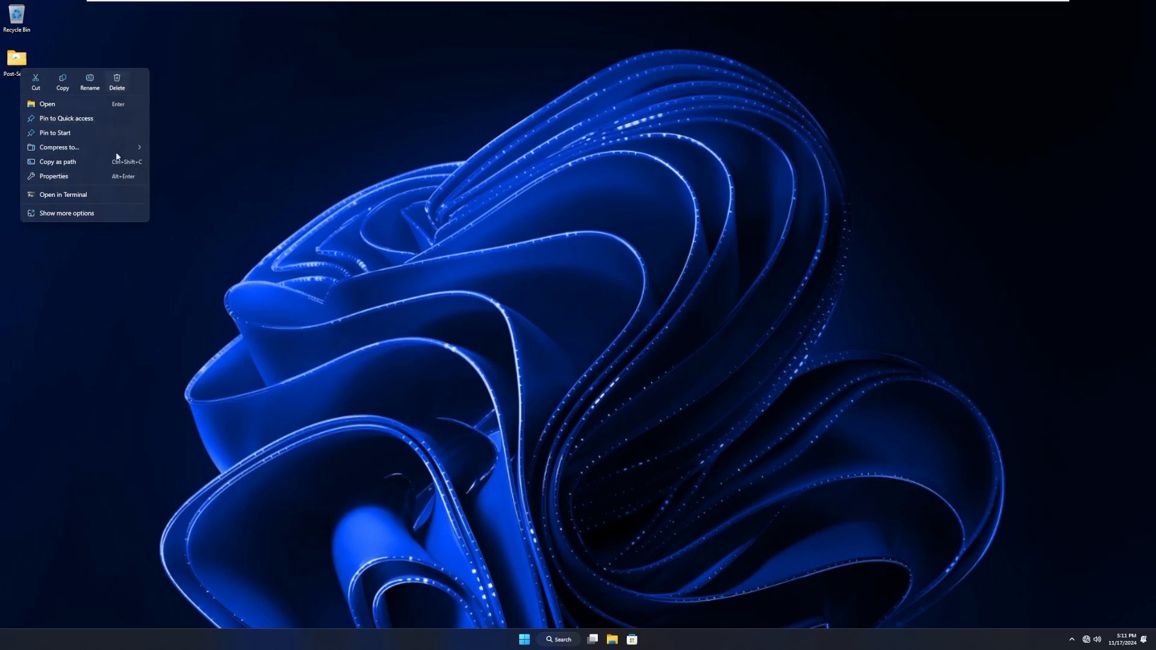
{"action": "mouse_move", "coordinate": [176, 169]}
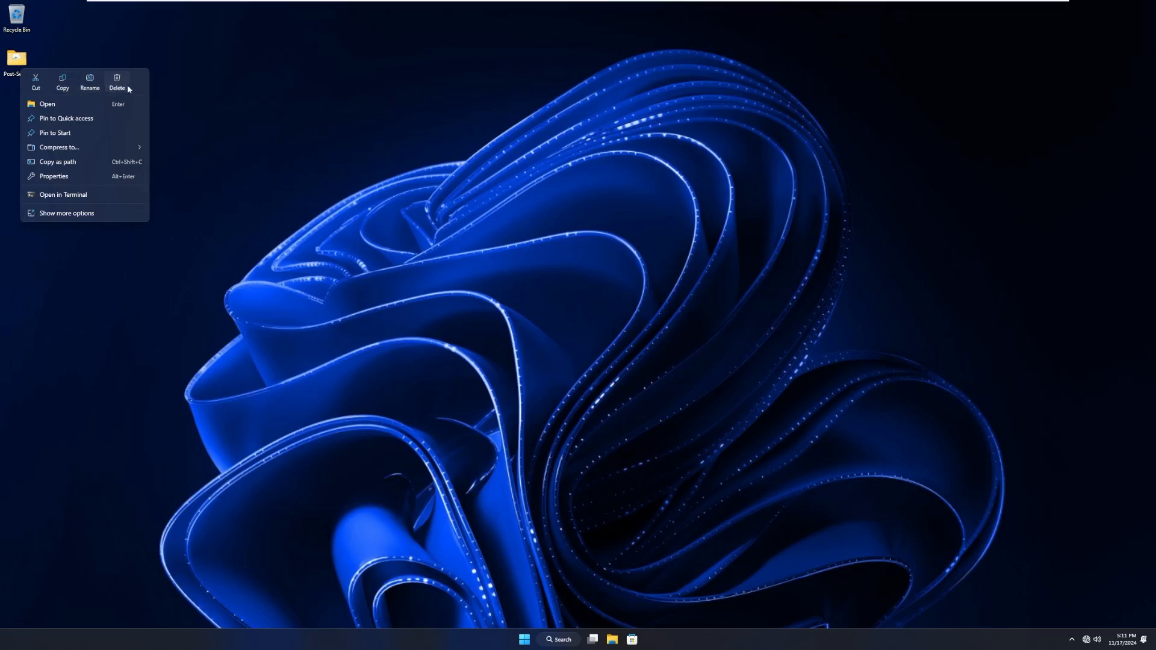
{"action": "mouse_move", "coordinate": [394, 164]}
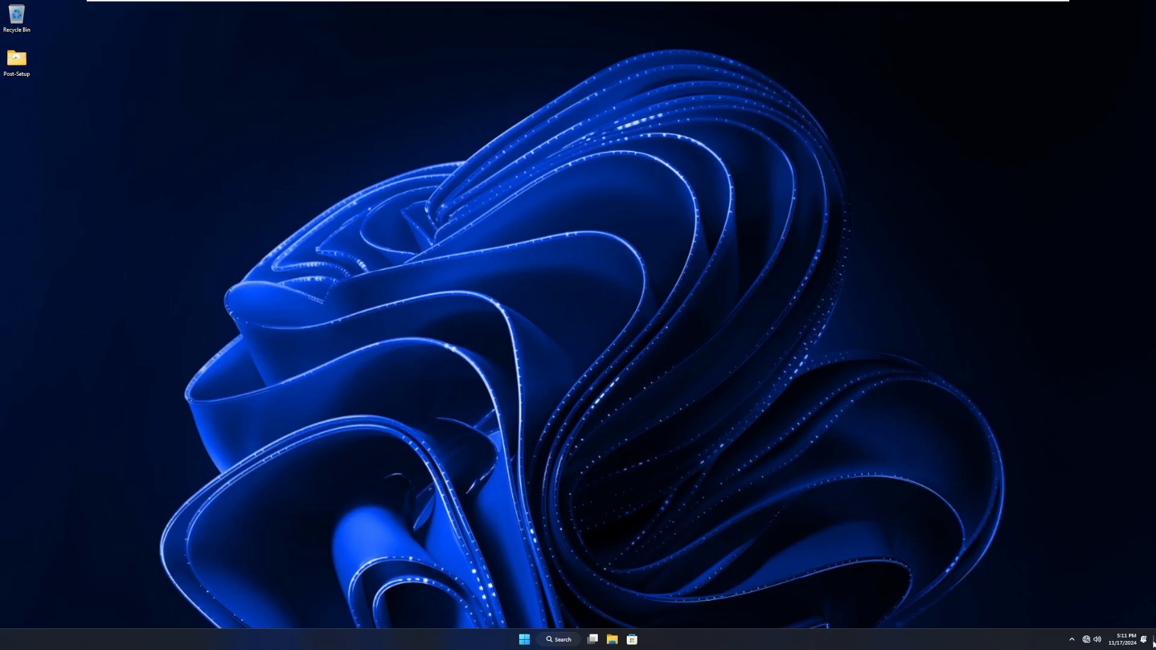
{"action": "left_click", "coordinate": [1124, 639]}
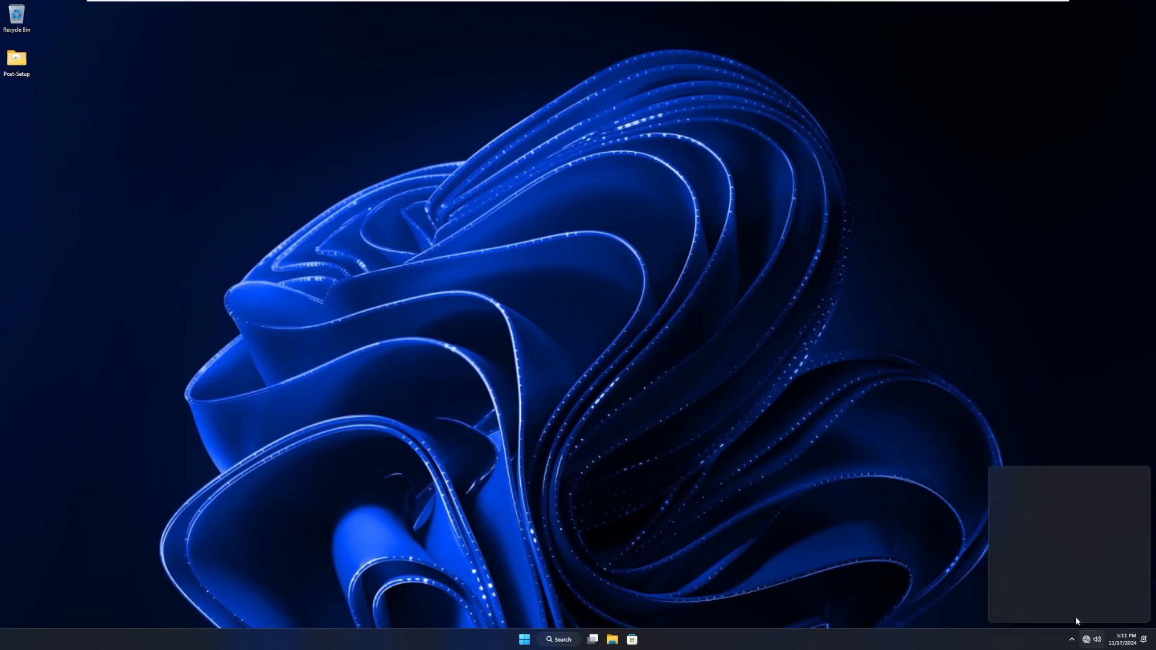
{"action": "left_click", "coordinate": [1087, 639]}
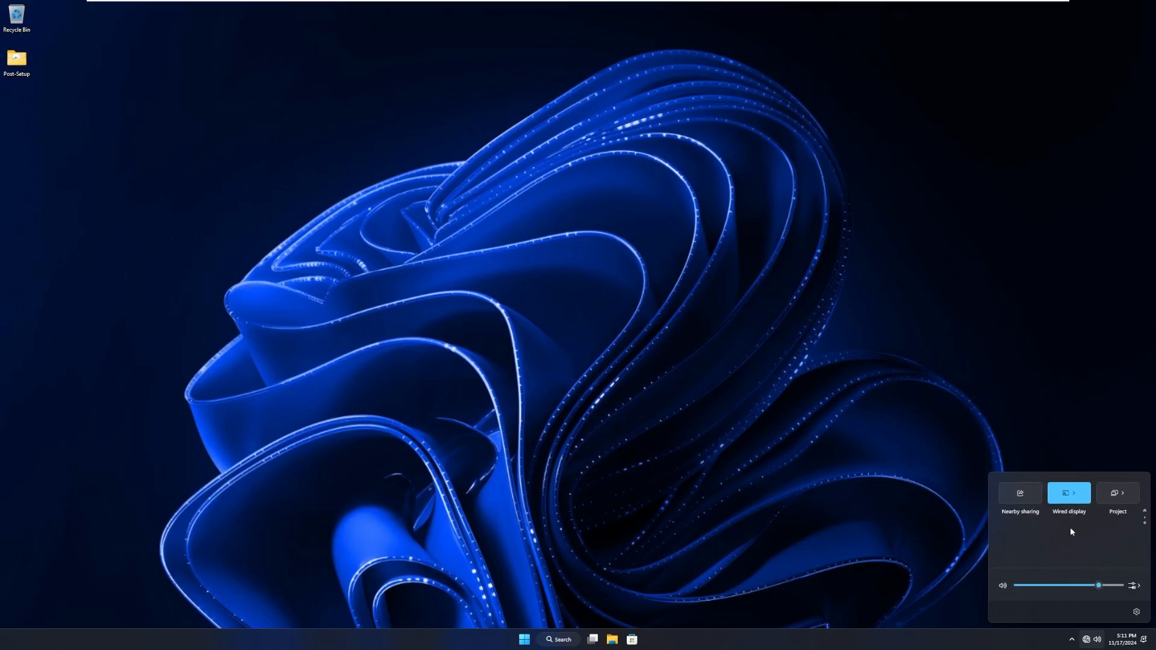
{"action": "mouse_move", "coordinate": [1062, 524]}
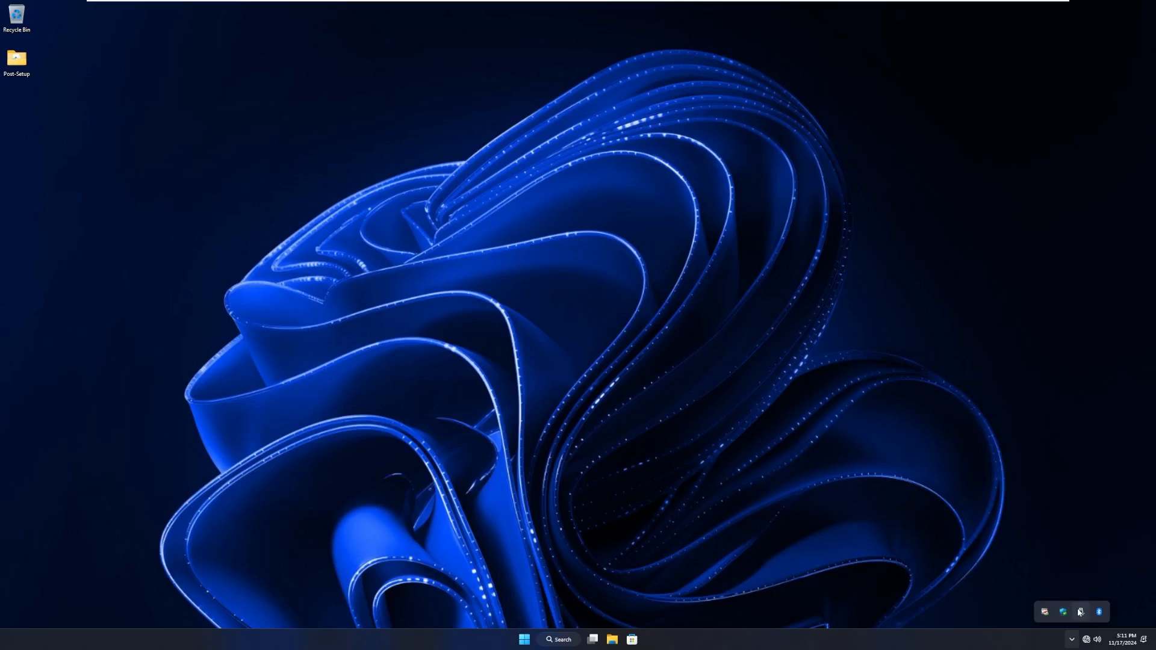
{"action": "mouse_move", "coordinate": [1098, 612]}
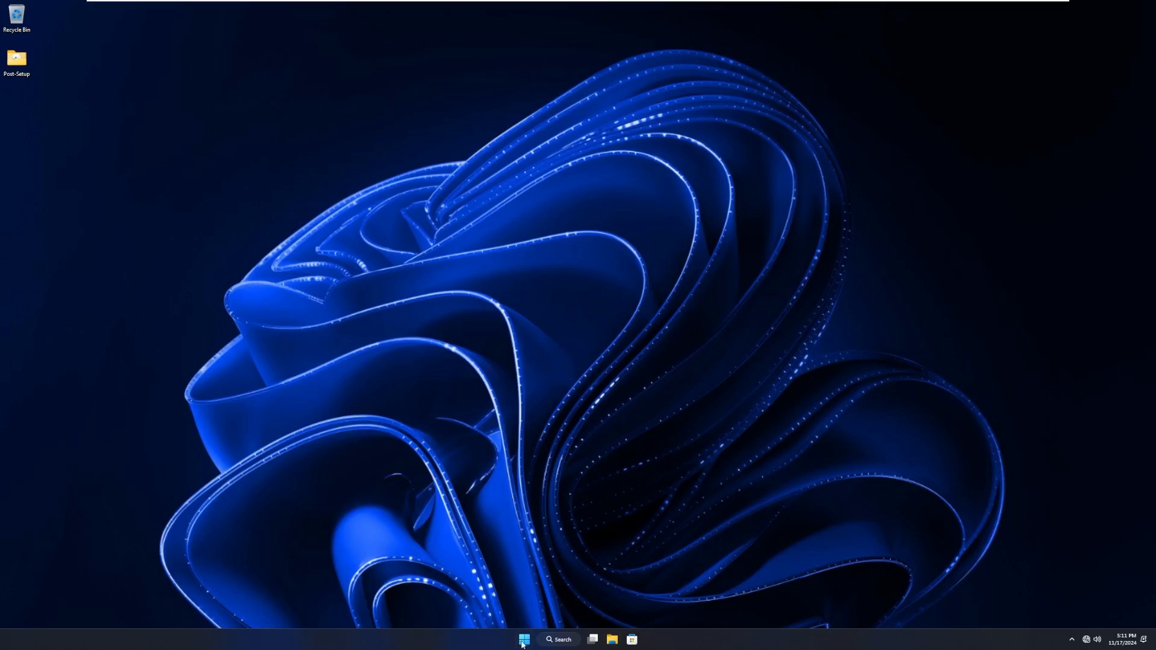
Briefly show the search panel and File Explorer from the taskbar, then launch the Microsoft Store.
{"action": "left_click", "coordinate": [557, 639]}
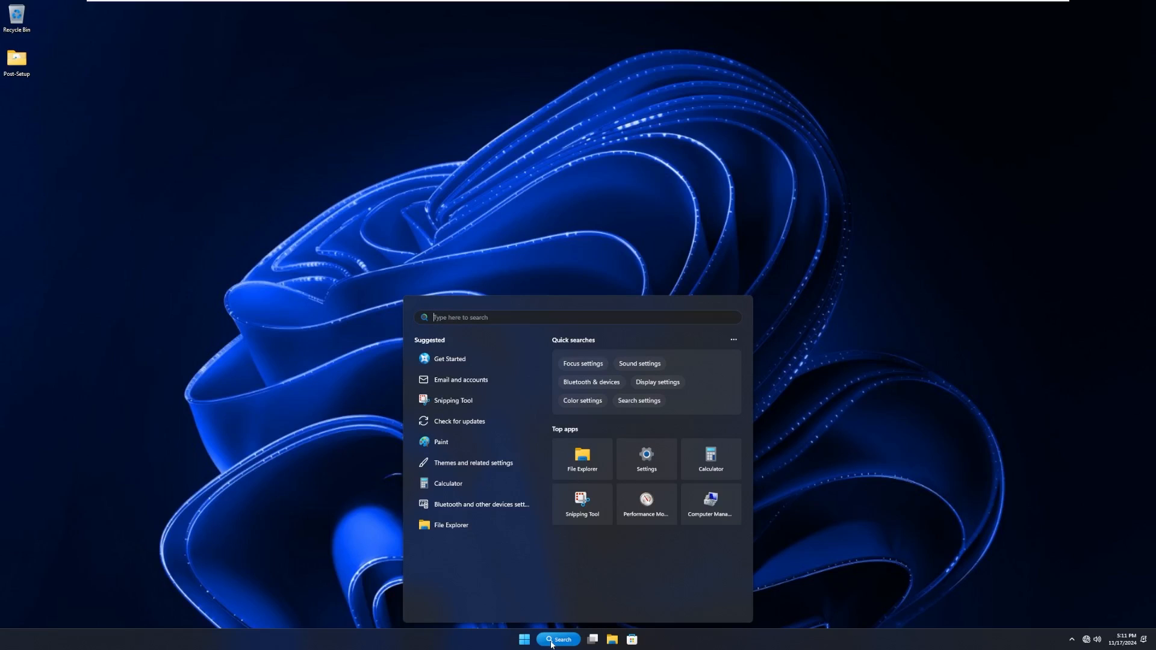
{"action": "mouse_move", "coordinate": [598, 635]}
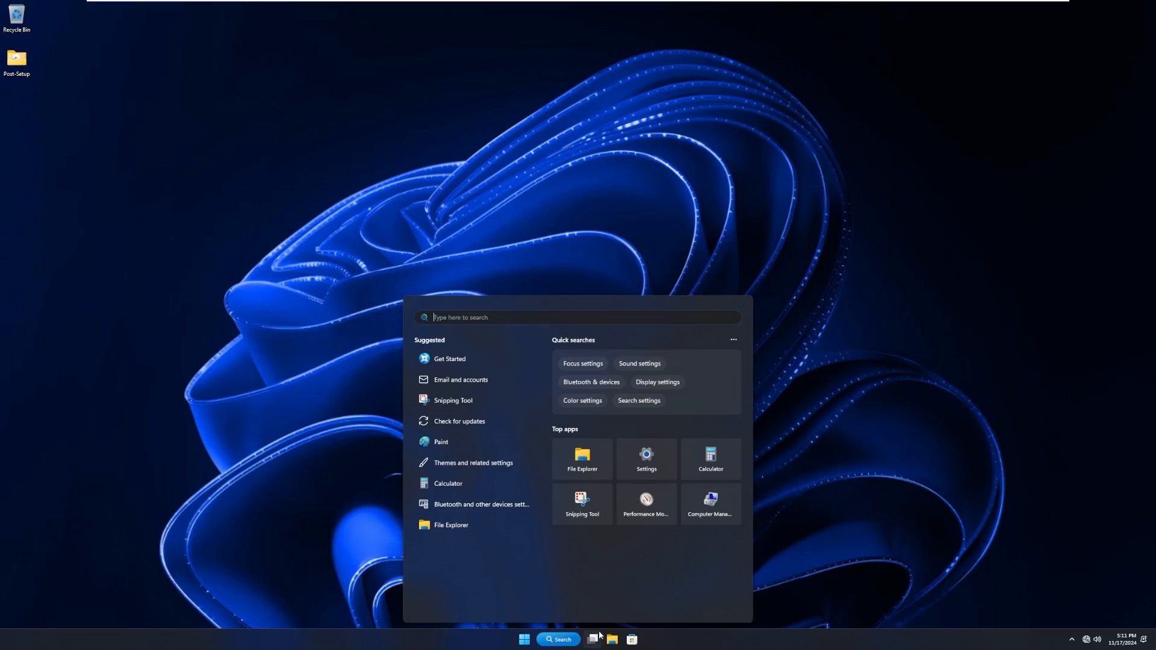
{"action": "left_click", "coordinate": [558, 639]}
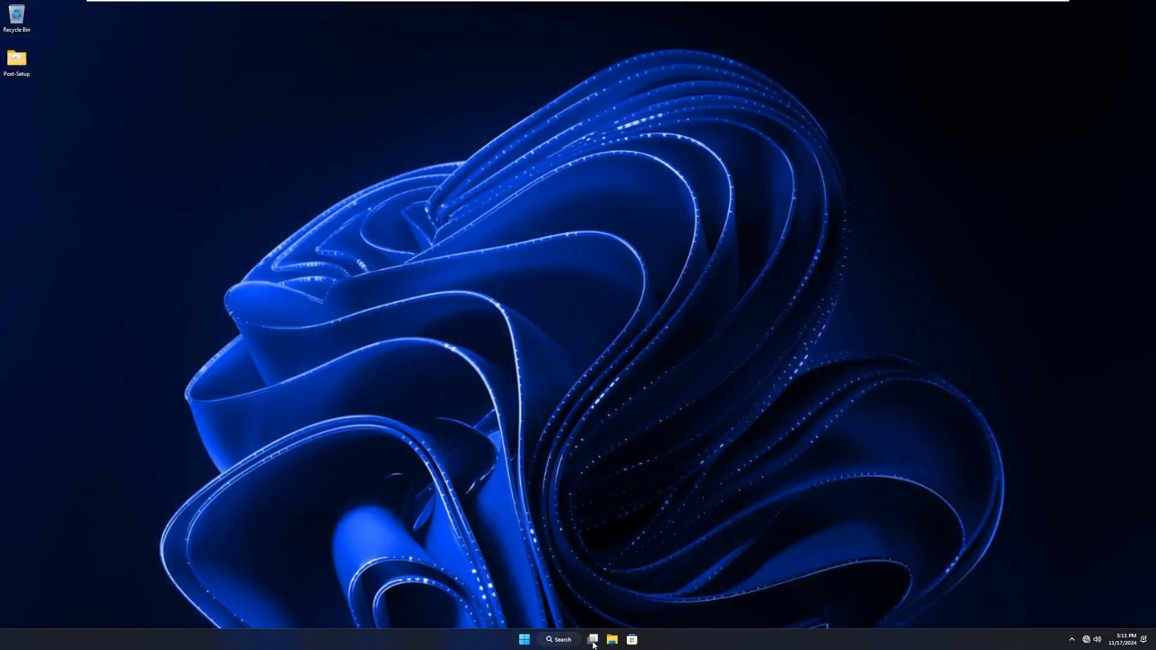
{"action": "left_click", "coordinate": [613, 639]}
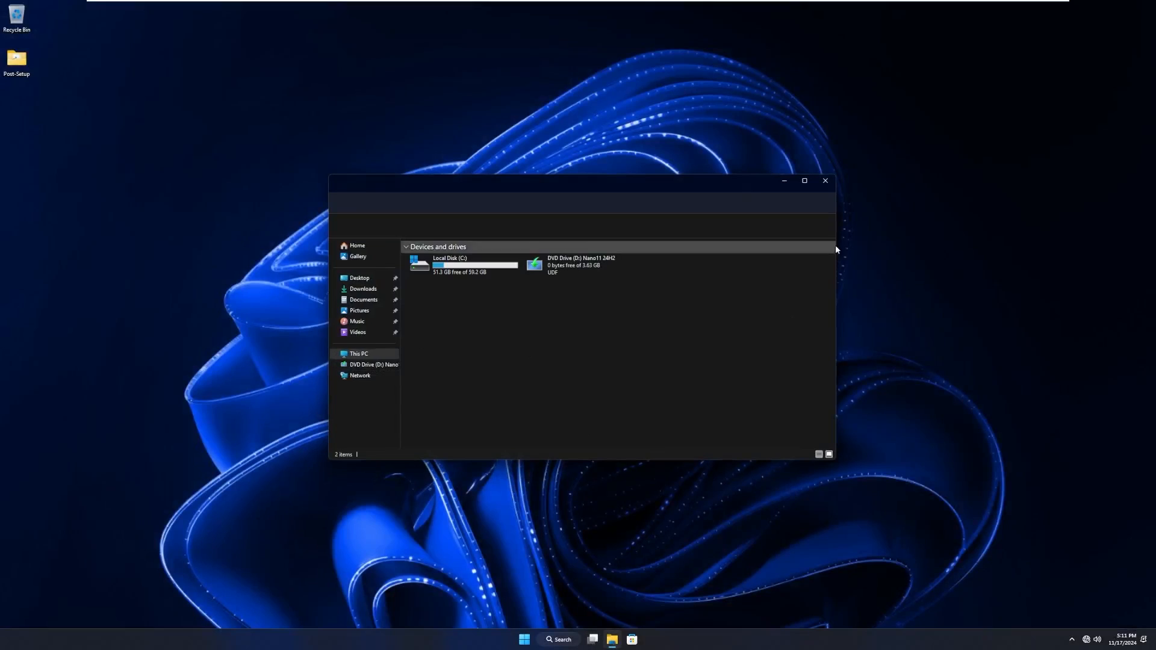
{"action": "left_click", "coordinate": [823, 181]}
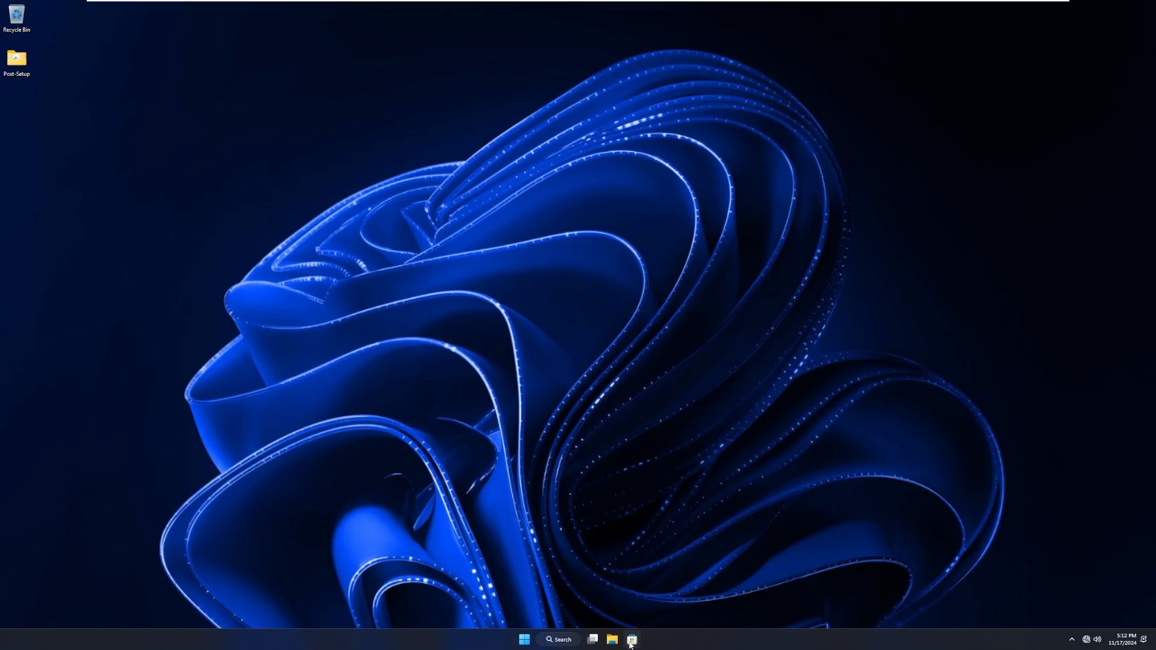
{"action": "left_click", "coordinate": [630, 640]}
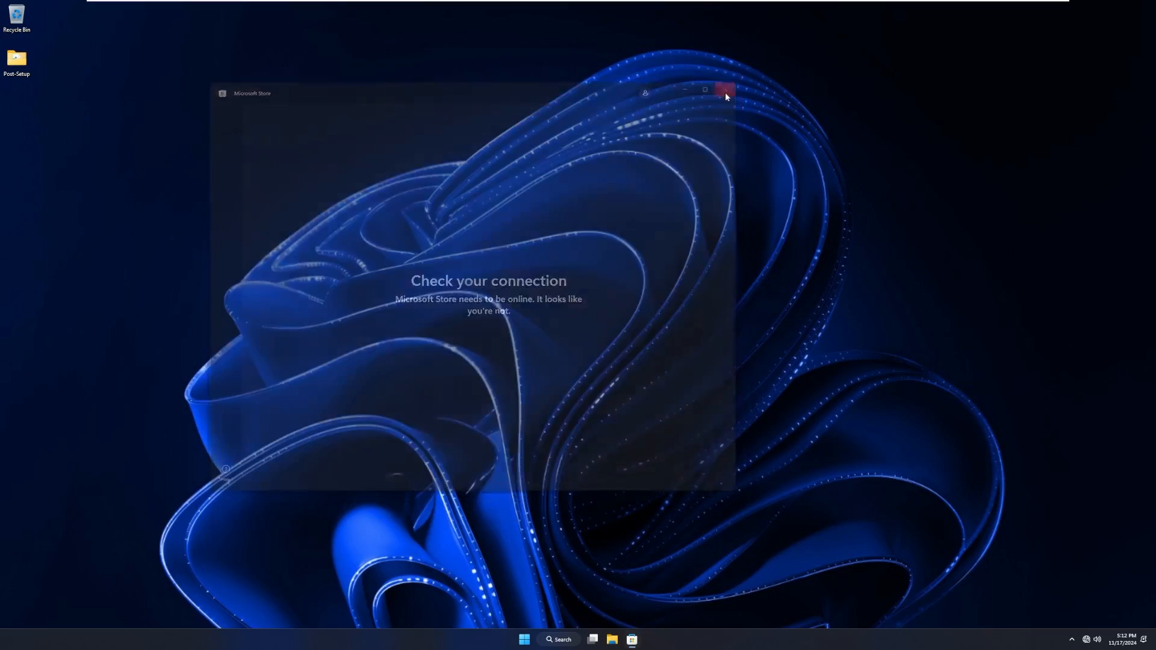
Close the Store and browse the Start menu's All apps list, expanding the Accessibility group.
{"action": "left_click", "coordinate": [524, 639]}
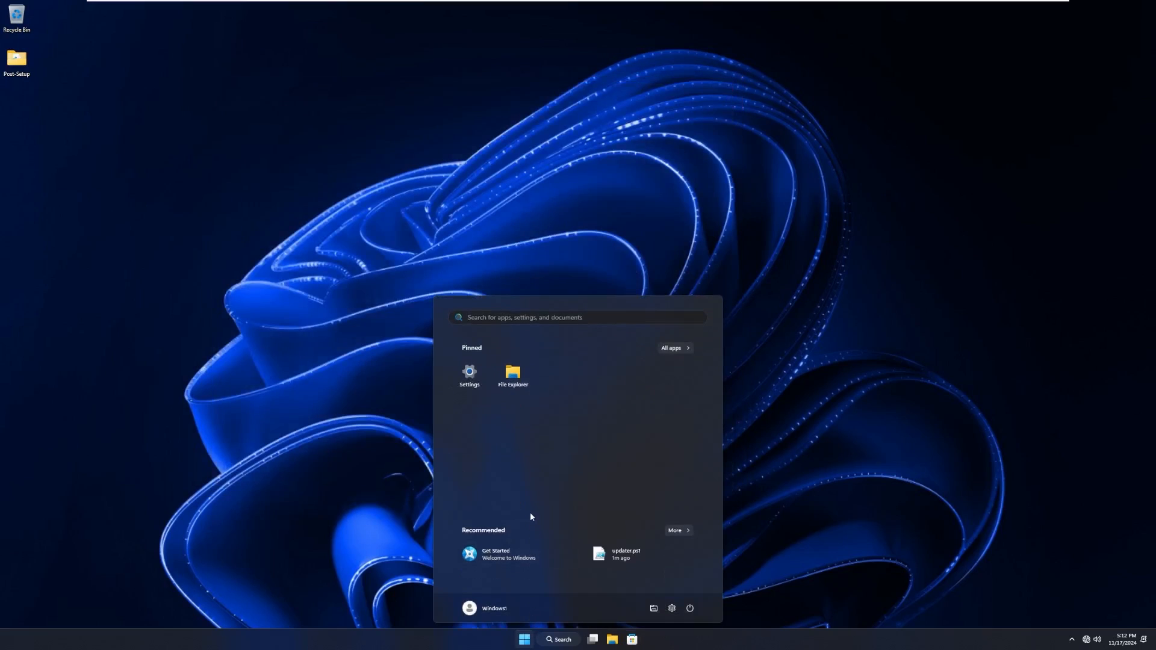
{"action": "mouse_move", "coordinate": [469, 376]}
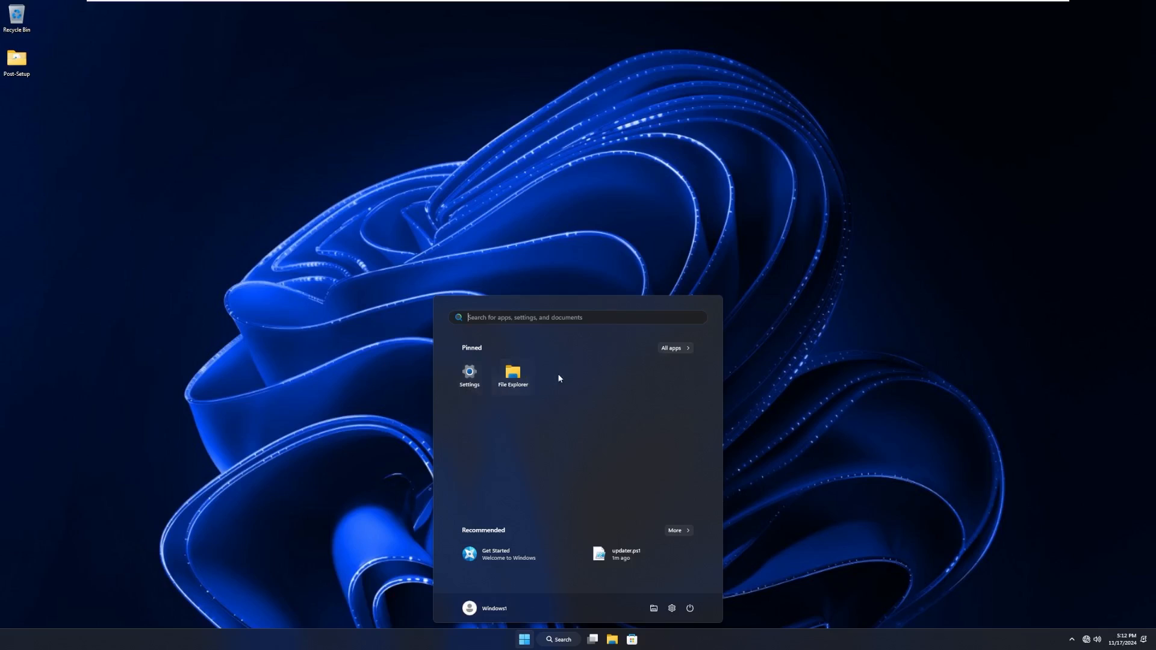
{"action": "left_click", "coordinate": [672, 346]}
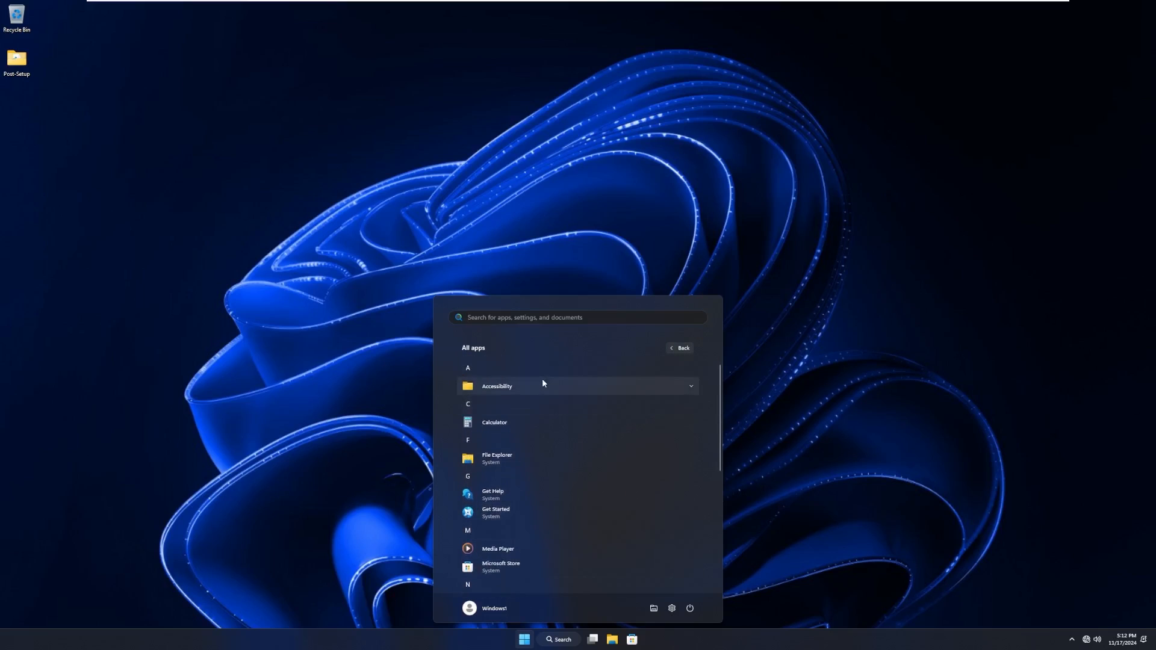
{"action": "scroll", "scroll_direction": "down", "scroll_amount": 3}
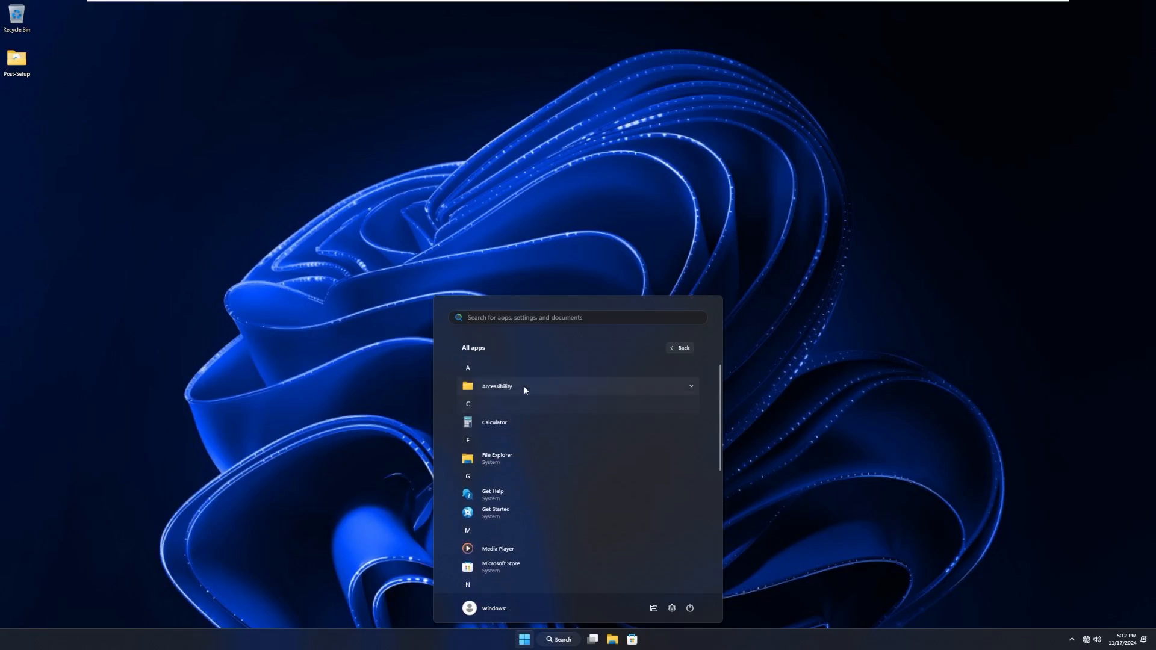
{"action": "left_click", "coordinate": [497, 385]}
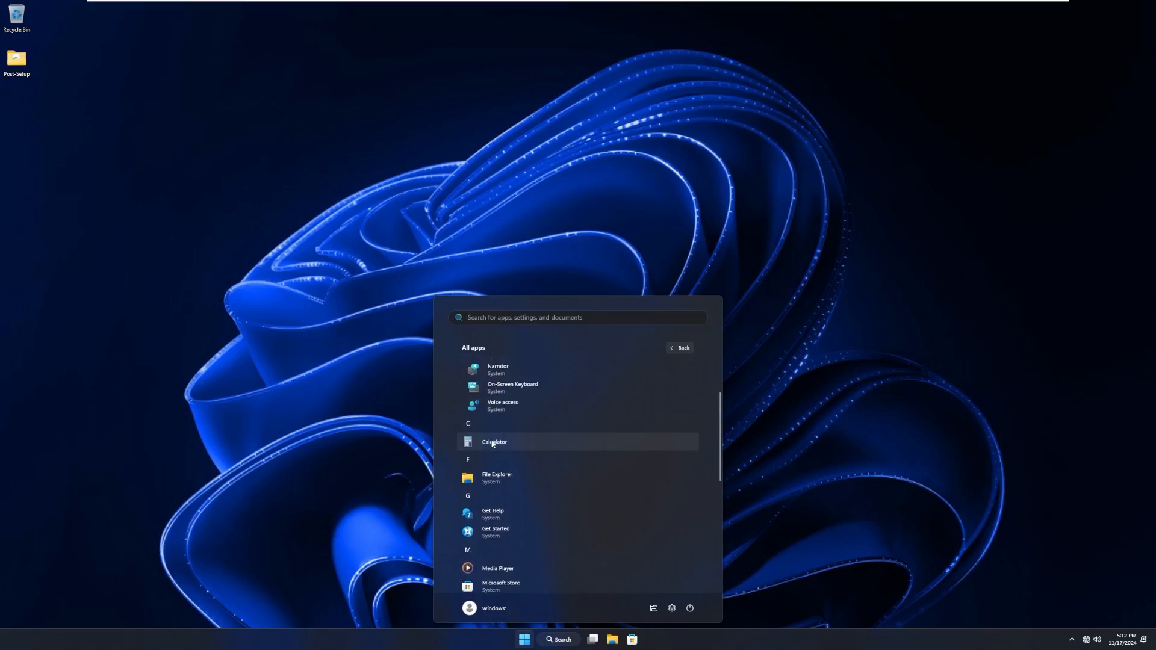
Scroll through the rest of the installed apps and search for 'edge'.
{"action": "scroll", "scroll_direction": "down", "scroll_amount": 3}
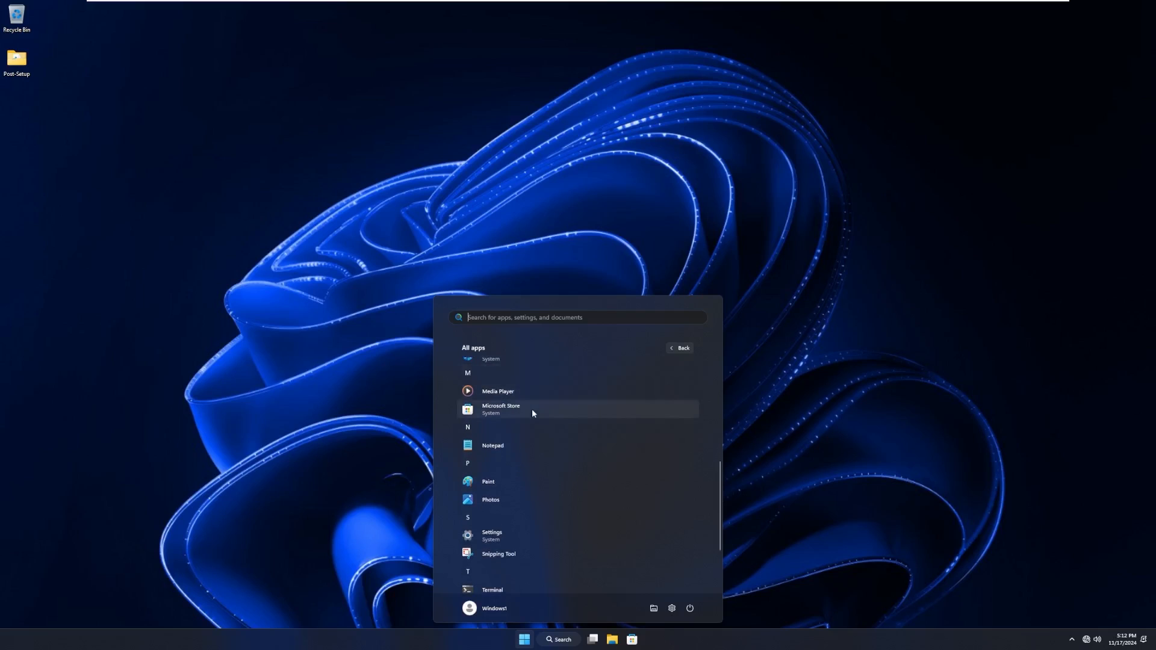
{"action": "scroll", "scroll_direction": "down", "scroll_amount": 3}
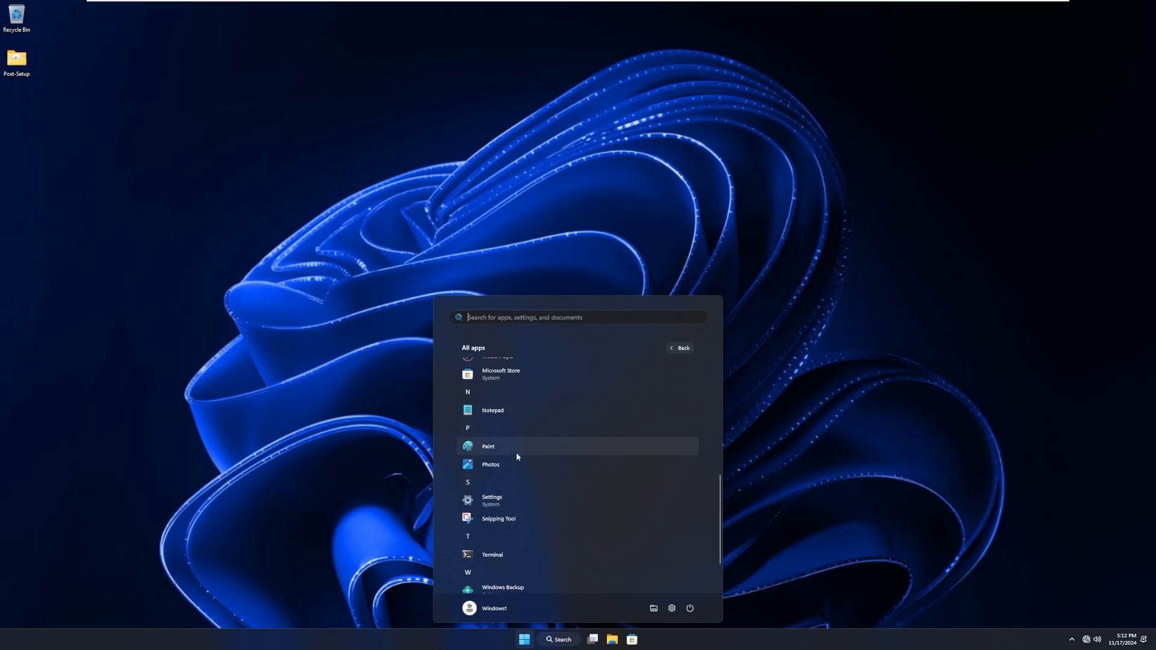
{"action": "scroll", "scroll_direction": "down", "scroll_amount": 3}
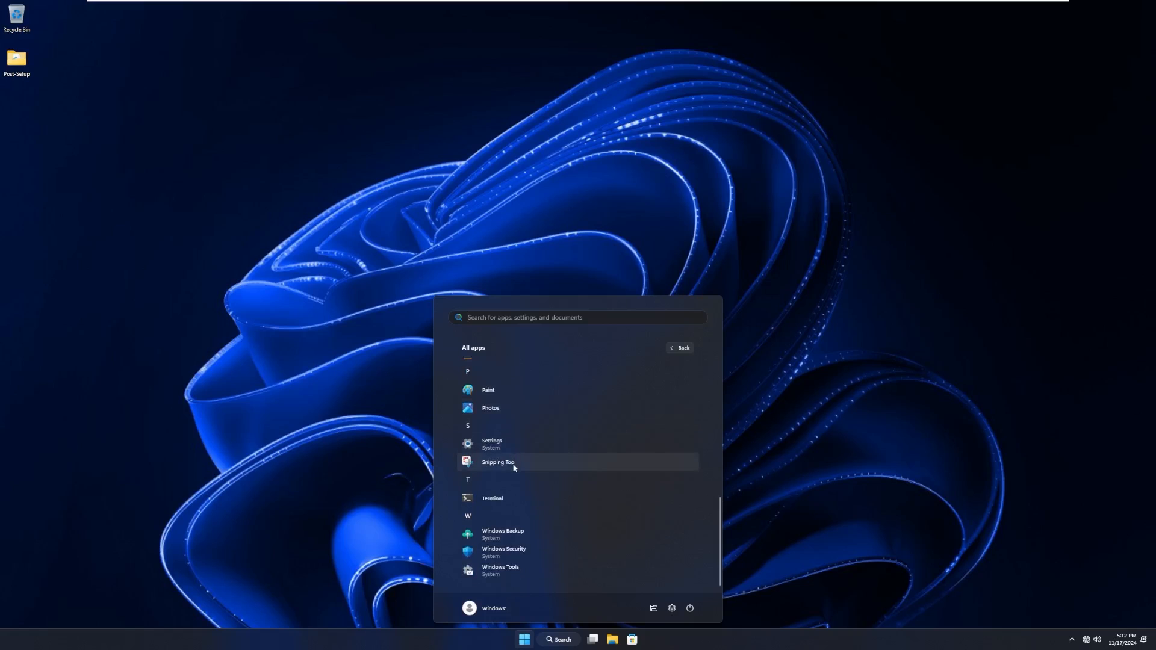
{"action": "mouse_move", "coordinate": [516, 503]}
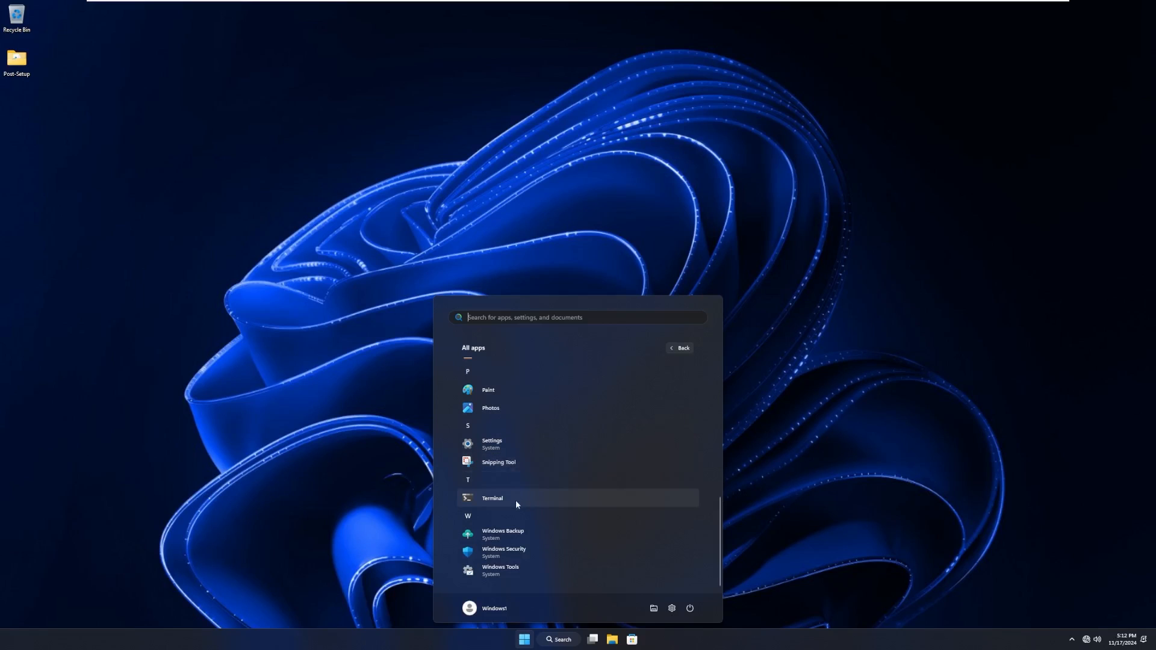
{"action": "mouse_move", "coordinate": [532, 571]}
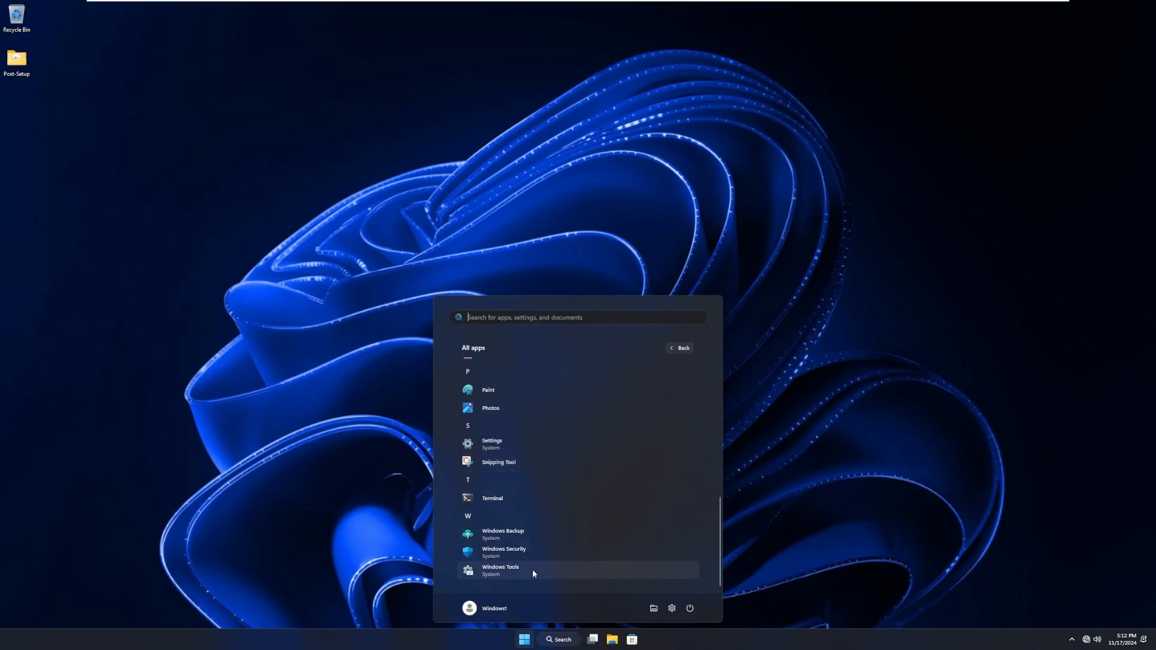
{"action": "type", "text": "edge"}
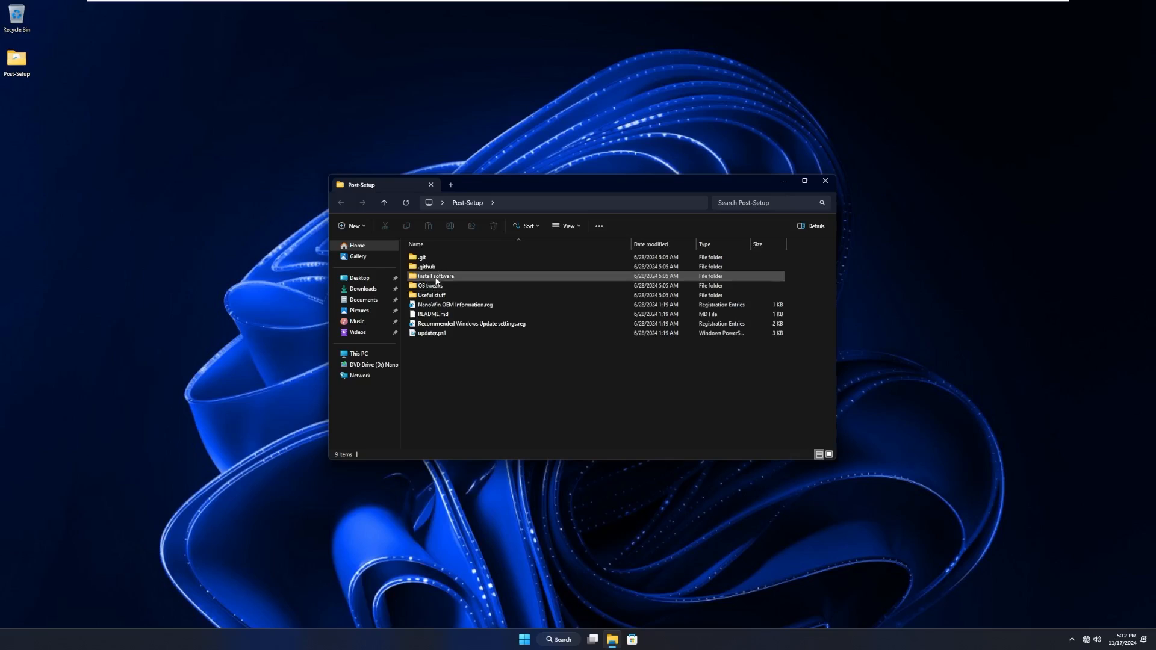
View the .bat installers in the Install software folder, then reopen the search panel.
{"action": "double_click", "coordinate": [435, 275]}
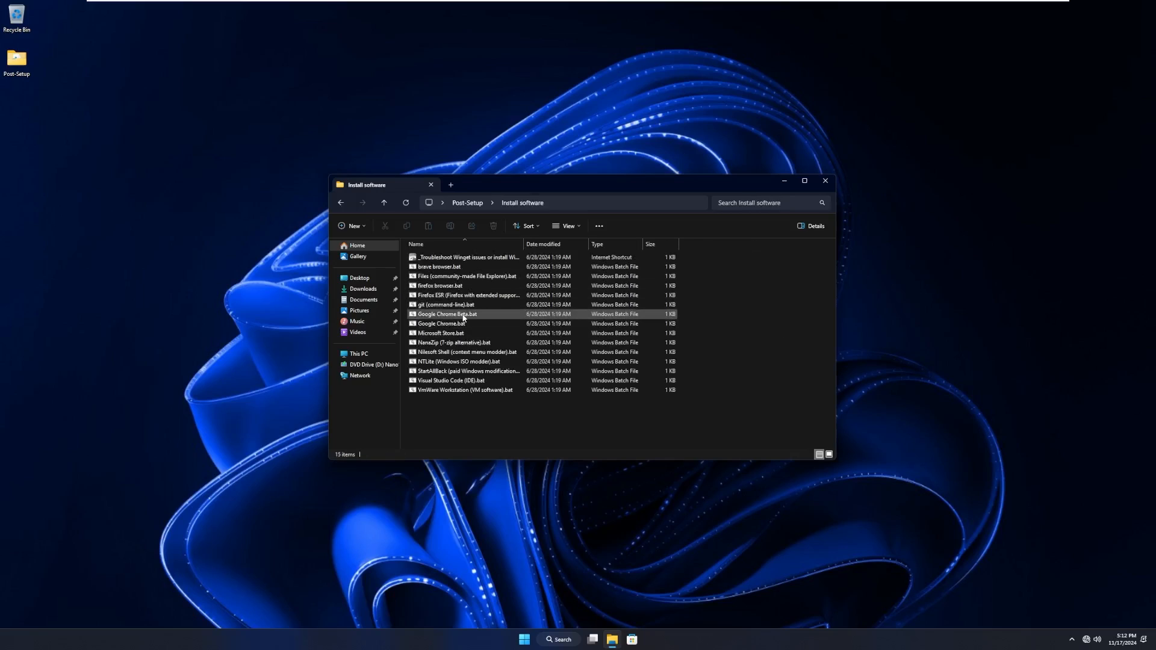
{"action": "mouse_move", "coordinate": [446, 314]}
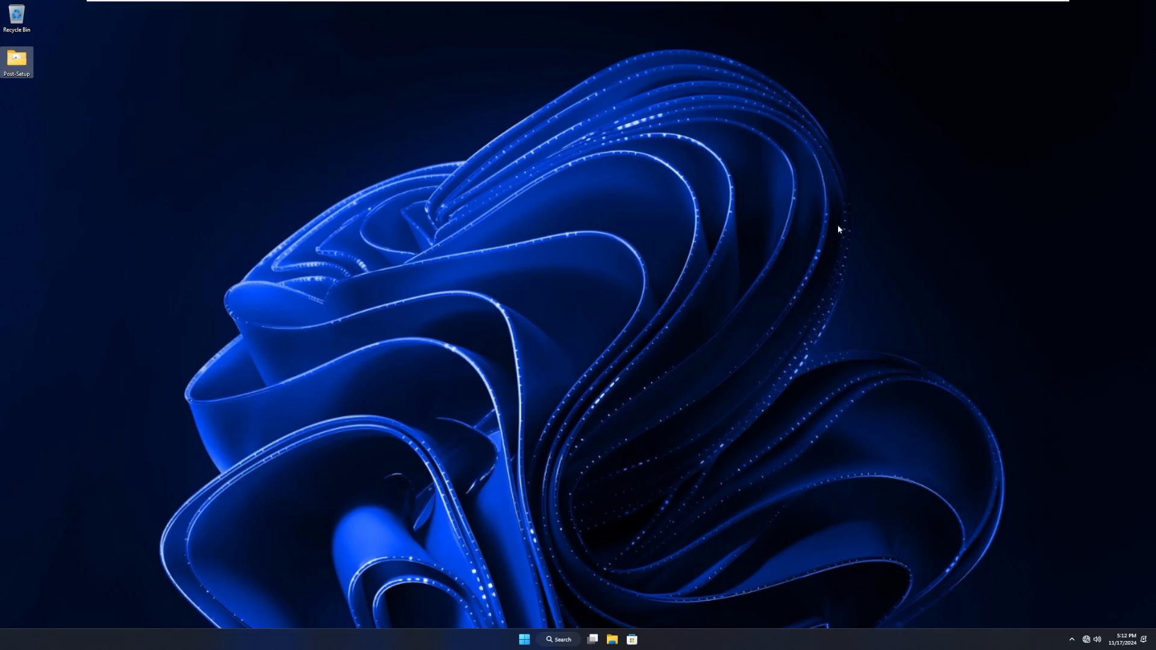
{"action": "mouse_move", "coordinate": [773, 259]}
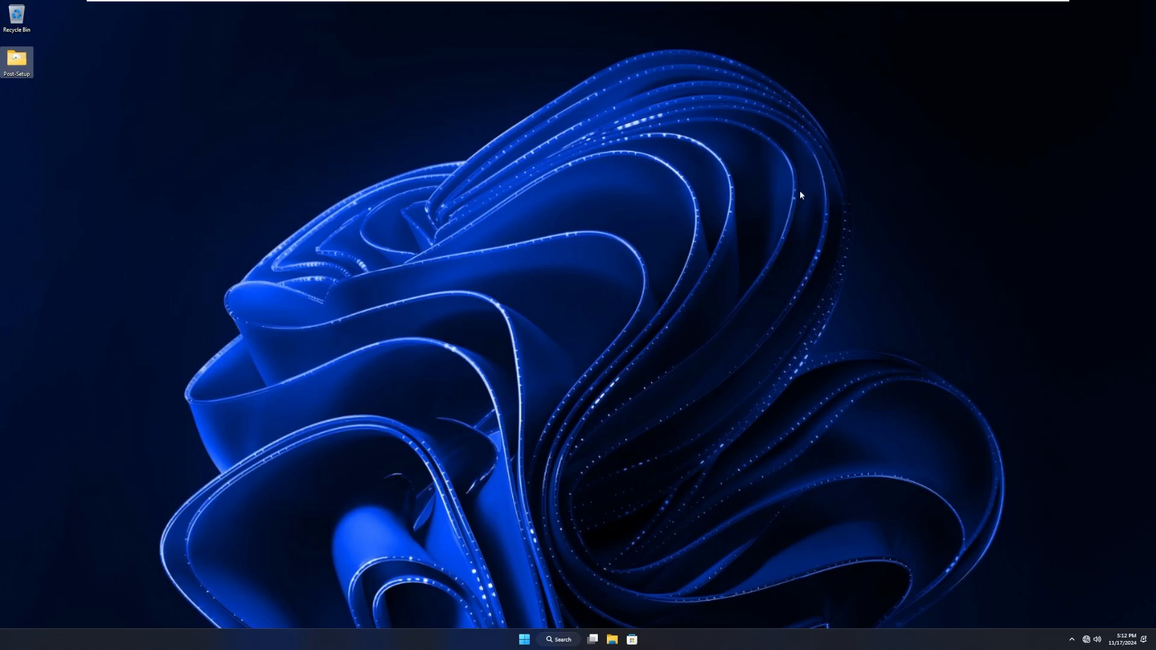
{"action": "left_click", "coordinate": [558, 639]}
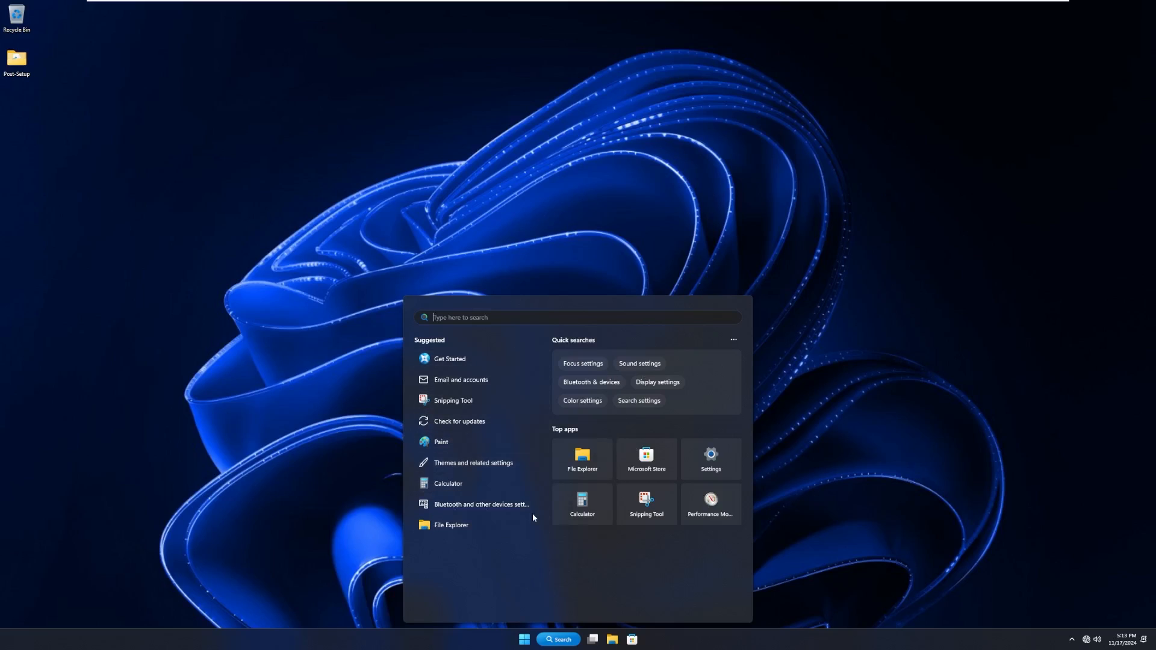
{"action": "mouse_move", "coordinate": [606, 349]}
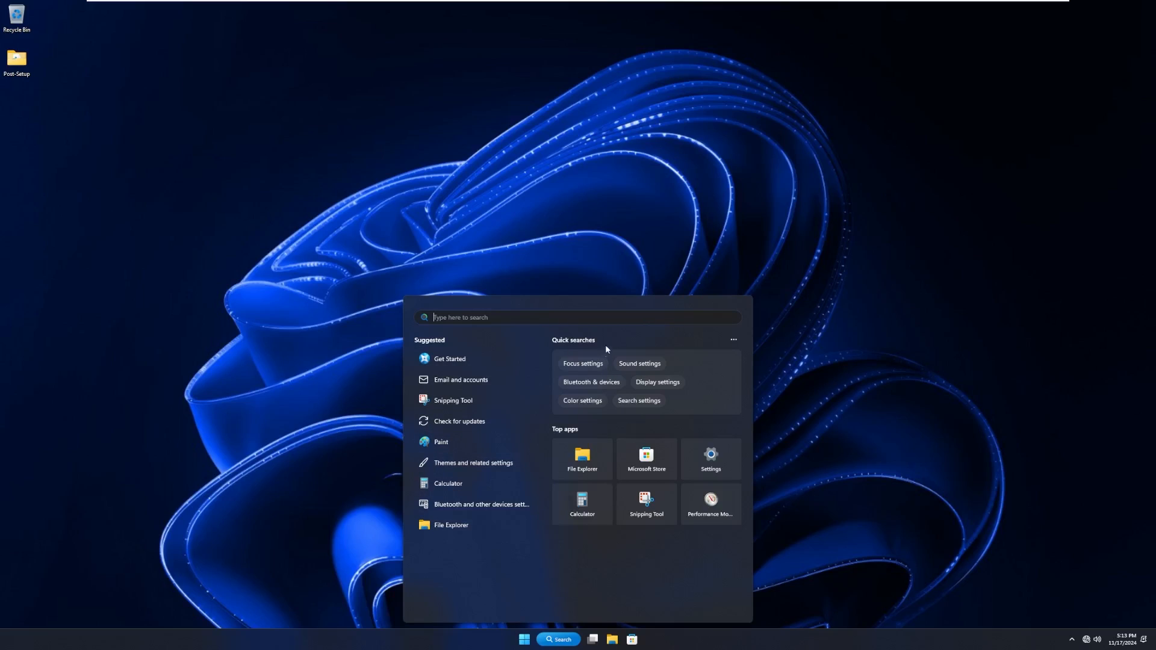
{"action": "mouse_move", "coordinate": [453, 400]}
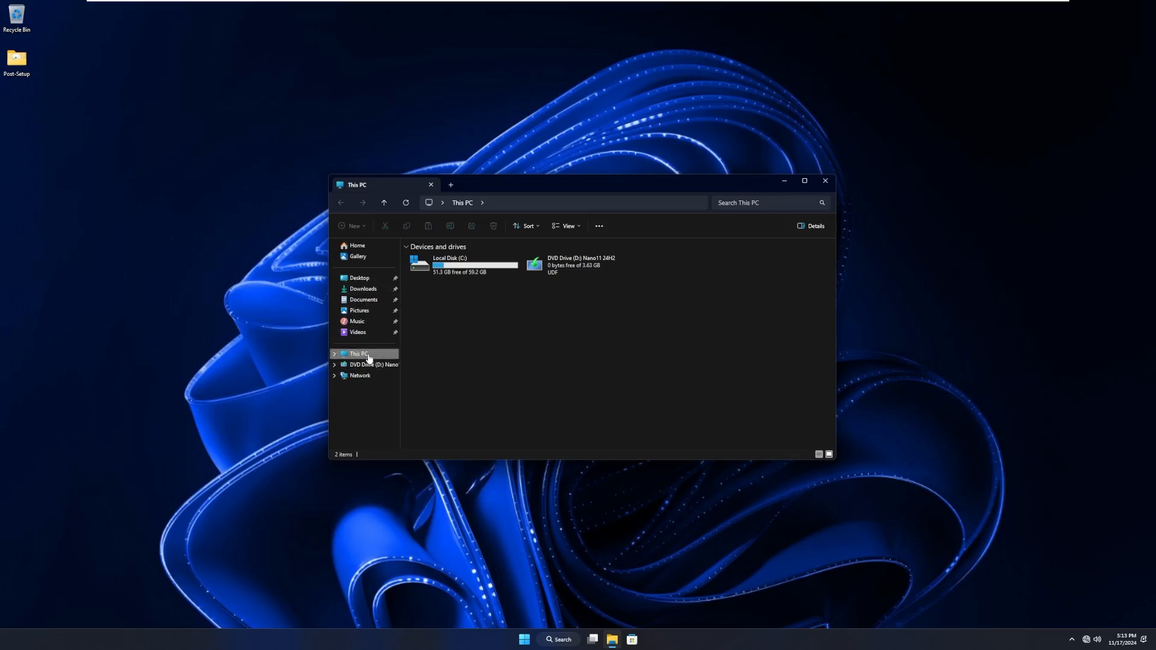
{"action": "mouse_move", "coordinate": [362, 300]}
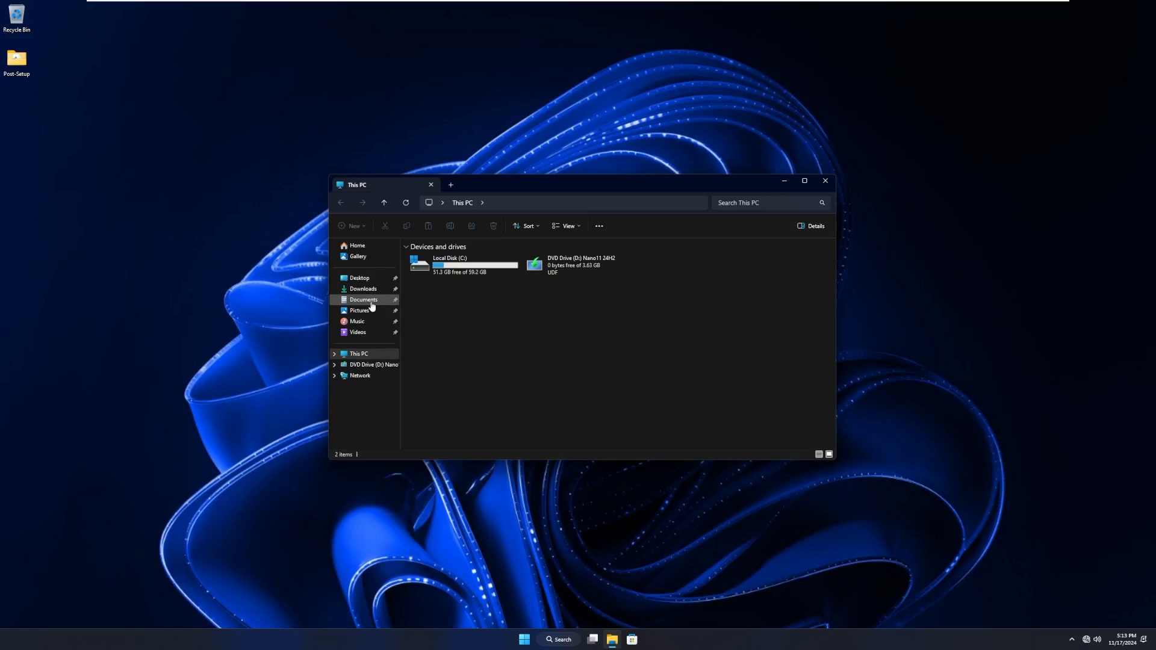
{"action": "mouse_move", "coordinate": [372, 343]}
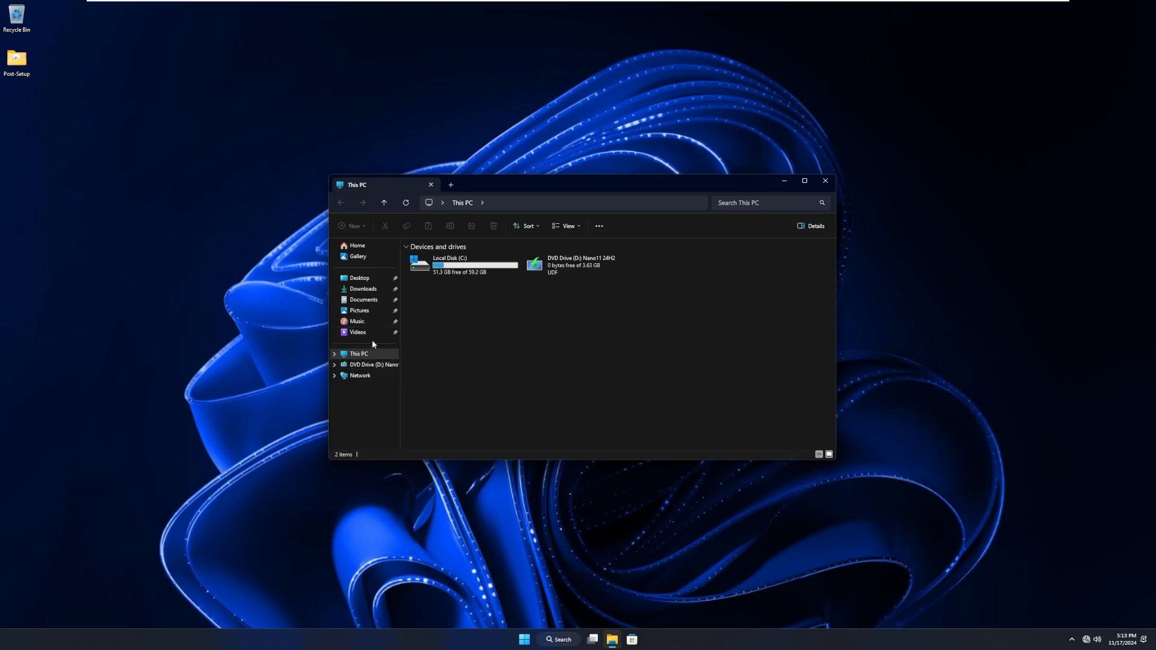
{"action": "mouse_move", "coordinate": [368, 333]}
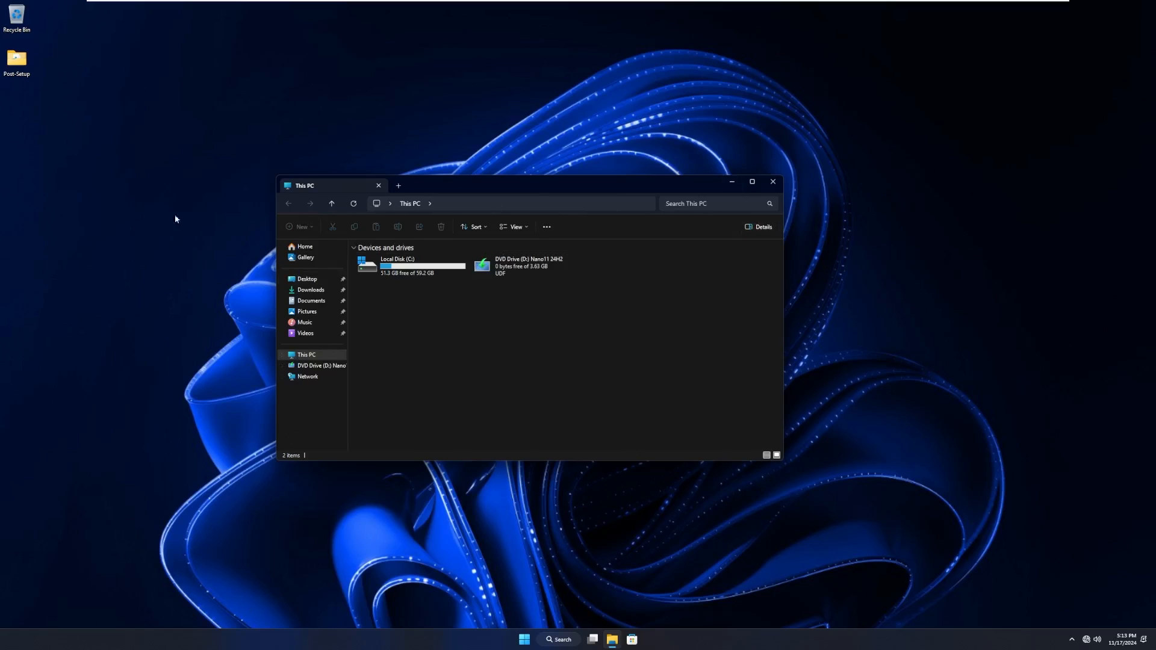
{"action": "mouse_move", "coordinate": [481, 367]}
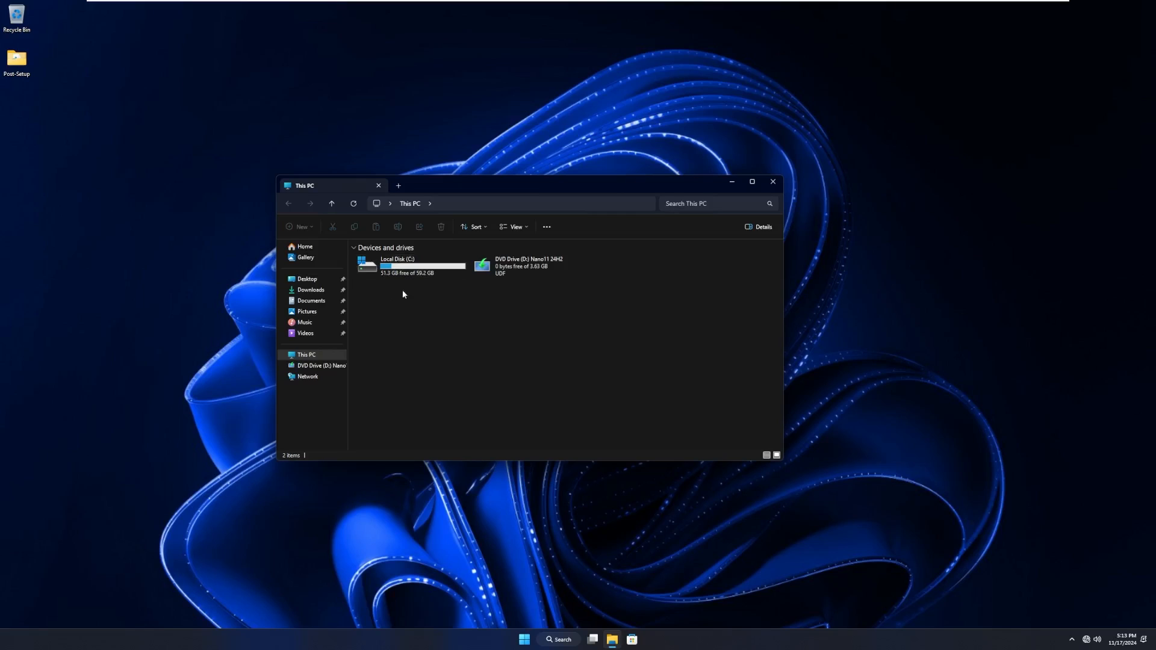
{"action": "mouse_move", "coordinate": [412, 299]}
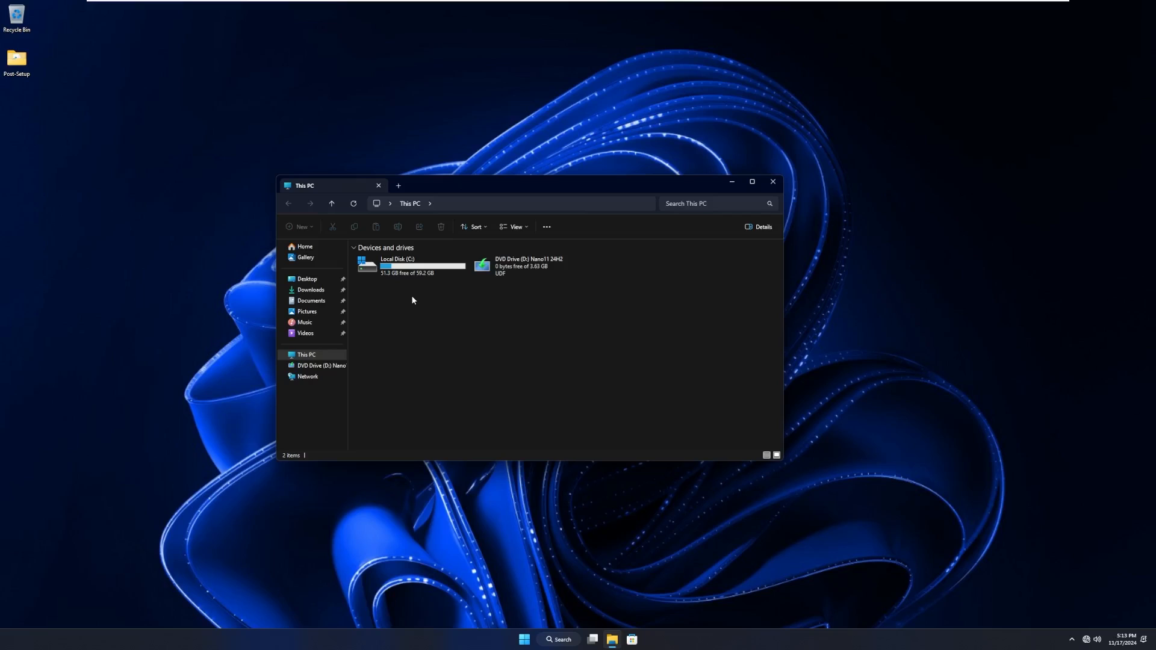
Close the This PC window after checking Local Disk (C:) has 51.3 GB free of 59.2 GB.
{"action": "left_click", "coordinate": [409, 265]}
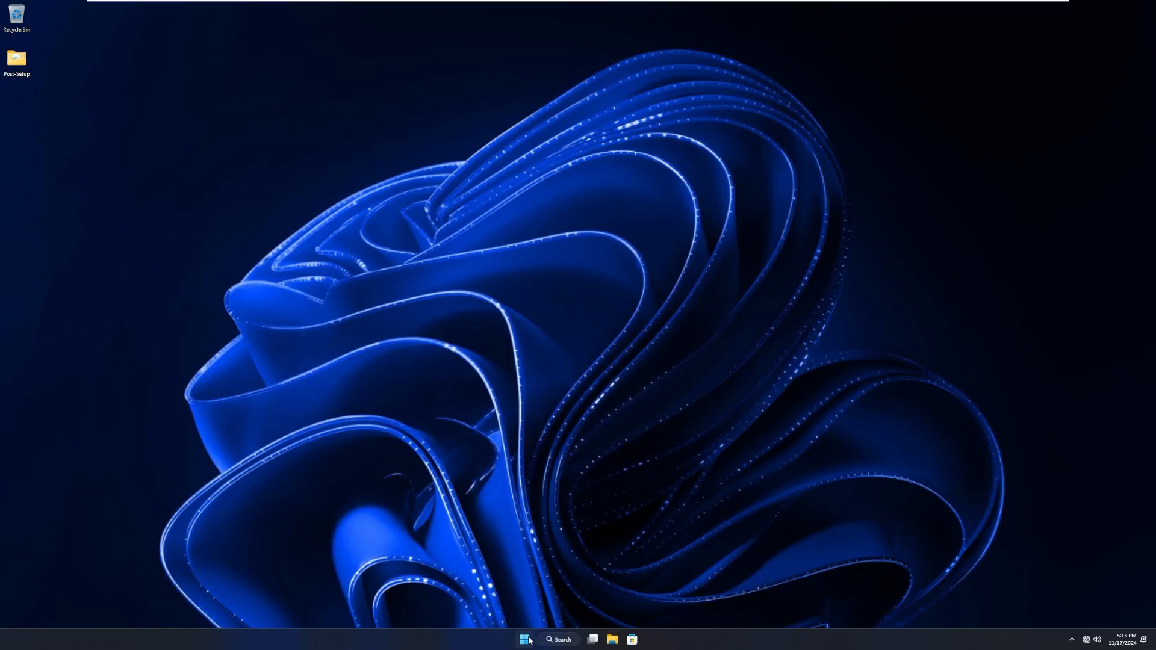
{"action": "mouse_move", "coordinate": [476, 545]}
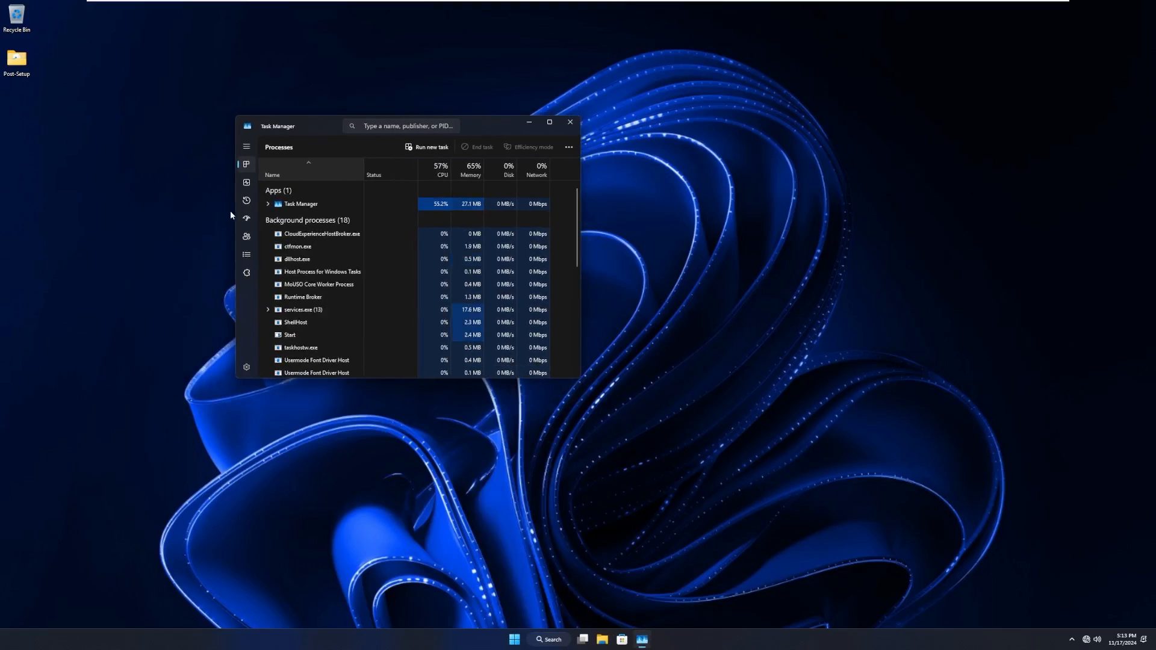
{"action": "left_click", "coordinate": [246, 181]}
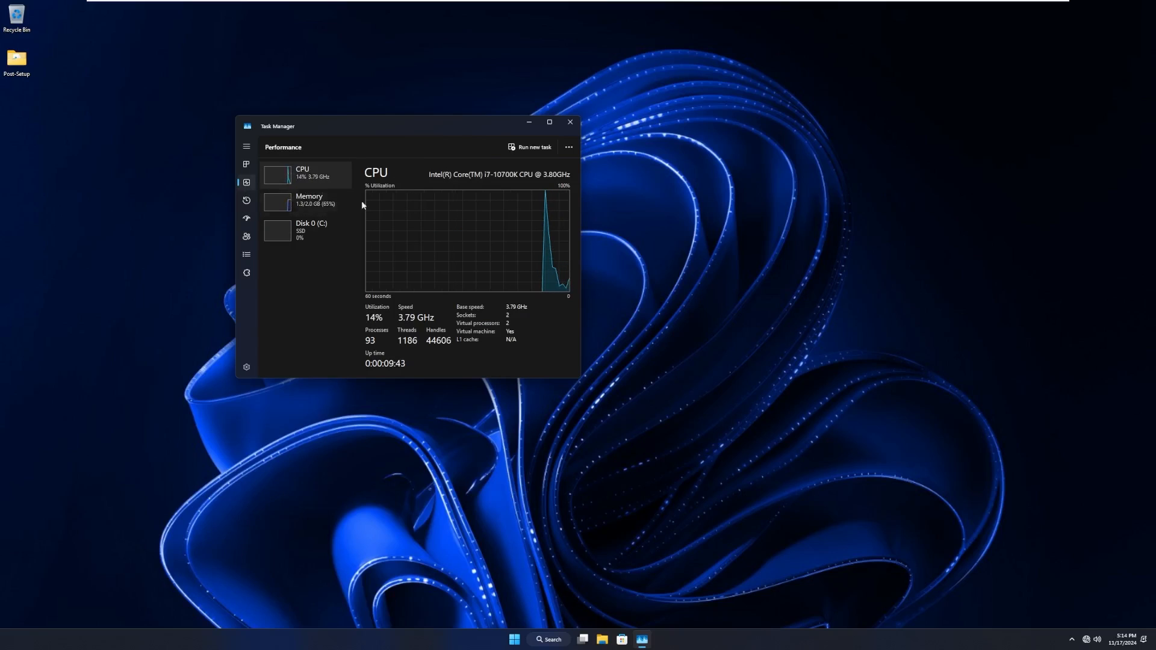
{"action": "mouse_move", "coordinate": [370, 208]}
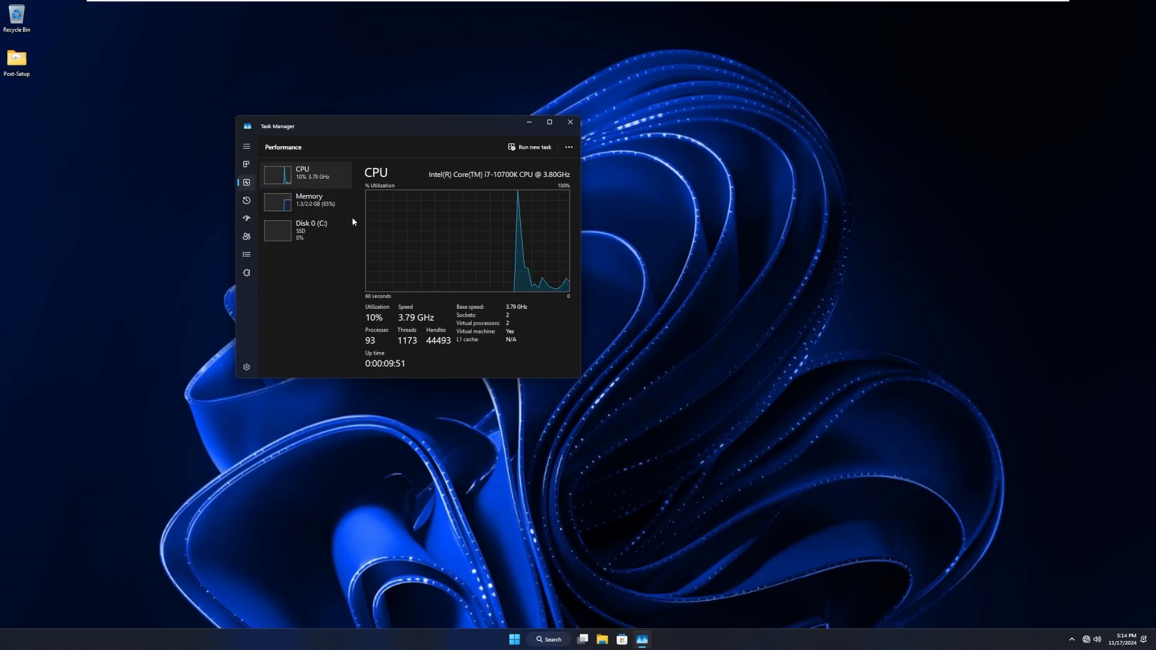
{"action": "left_click", "coordinate": [308, 200]}
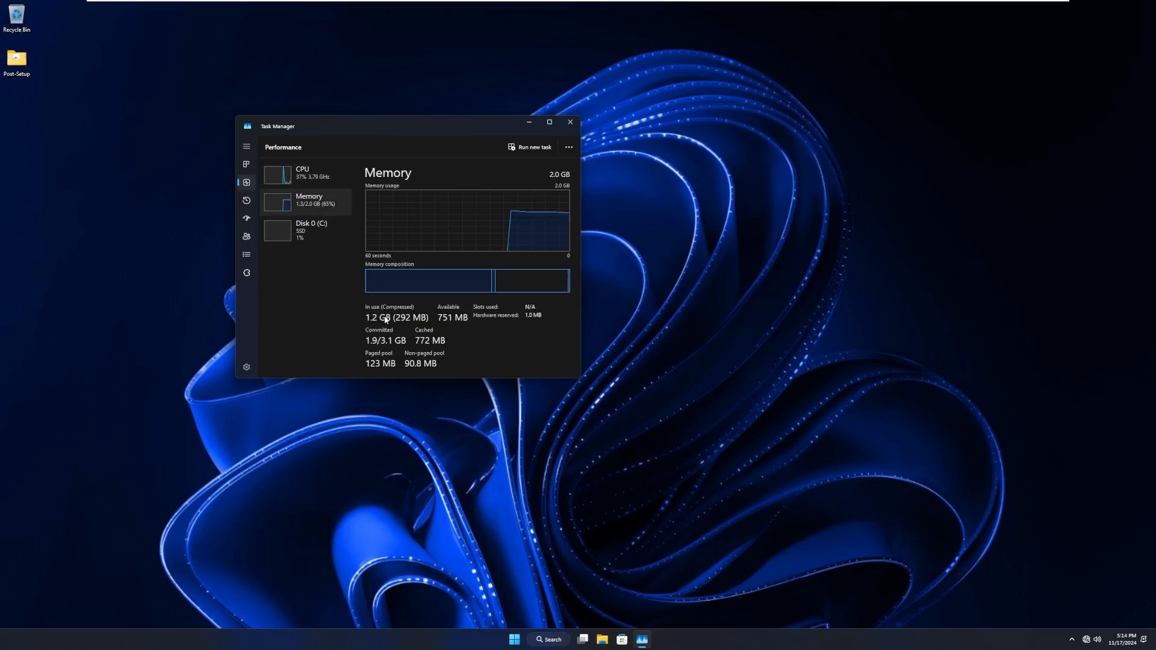
{"action": "mouse_move", "coordinate": [427, 282]}
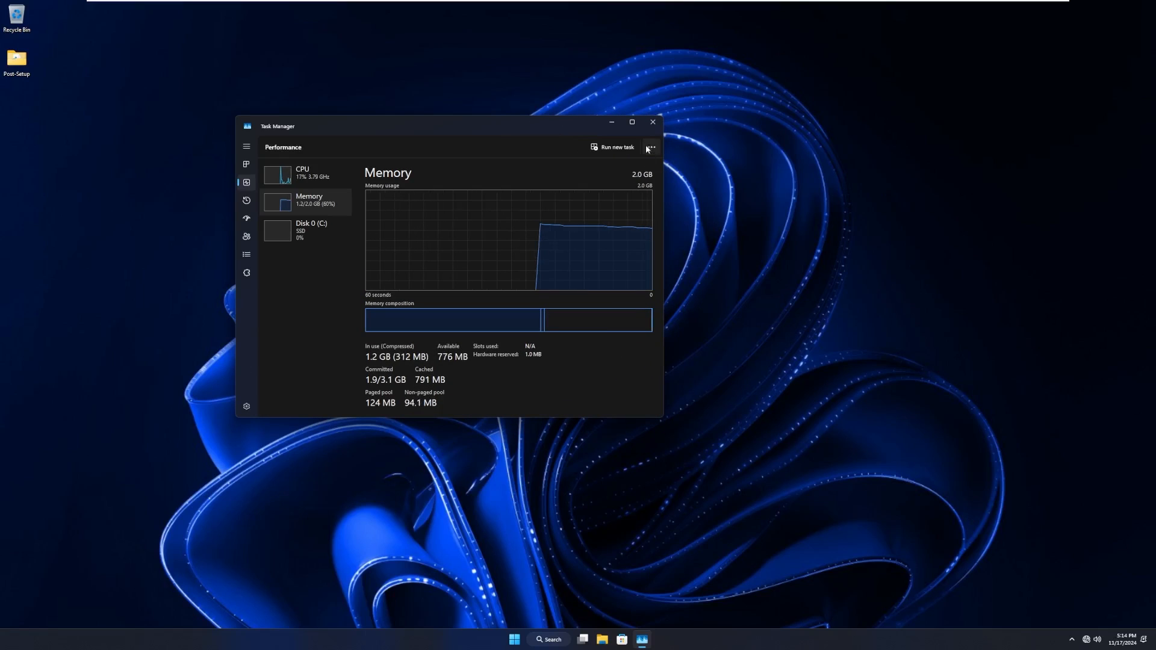
{"action": "left_click", "coordinate": [652, 122]}
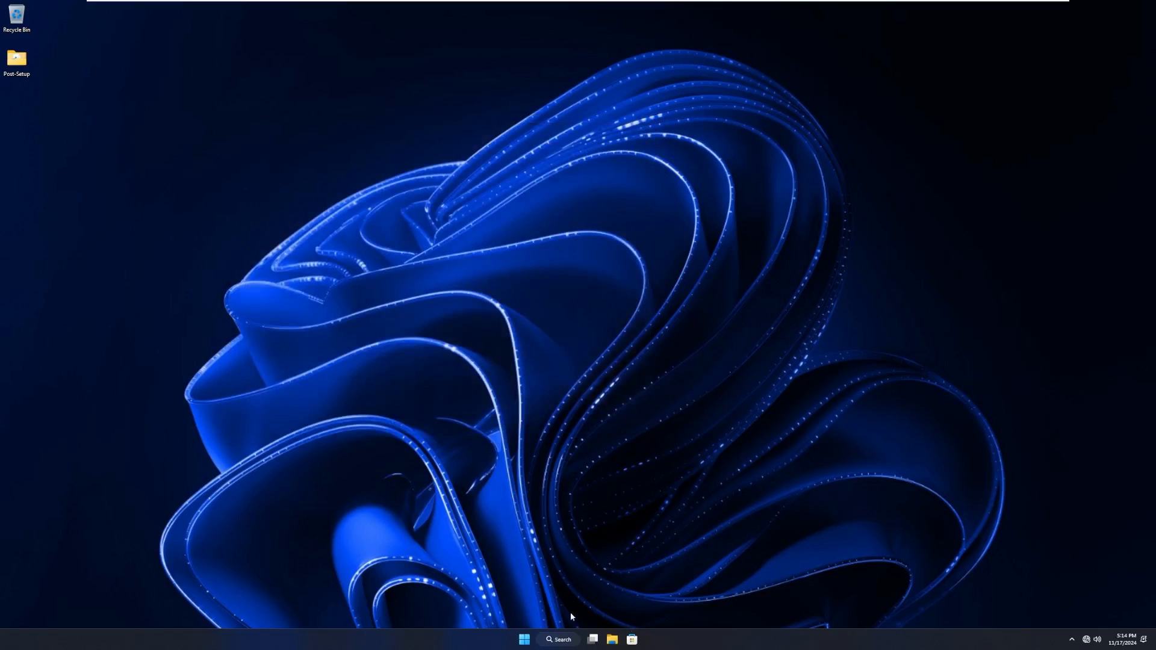
Launch Settings from Start and view System > About showing Windows 11 Pro 24H2 with 2.00 GB RAM.
{"action": "left_click", "coordinate": [524, 639]}
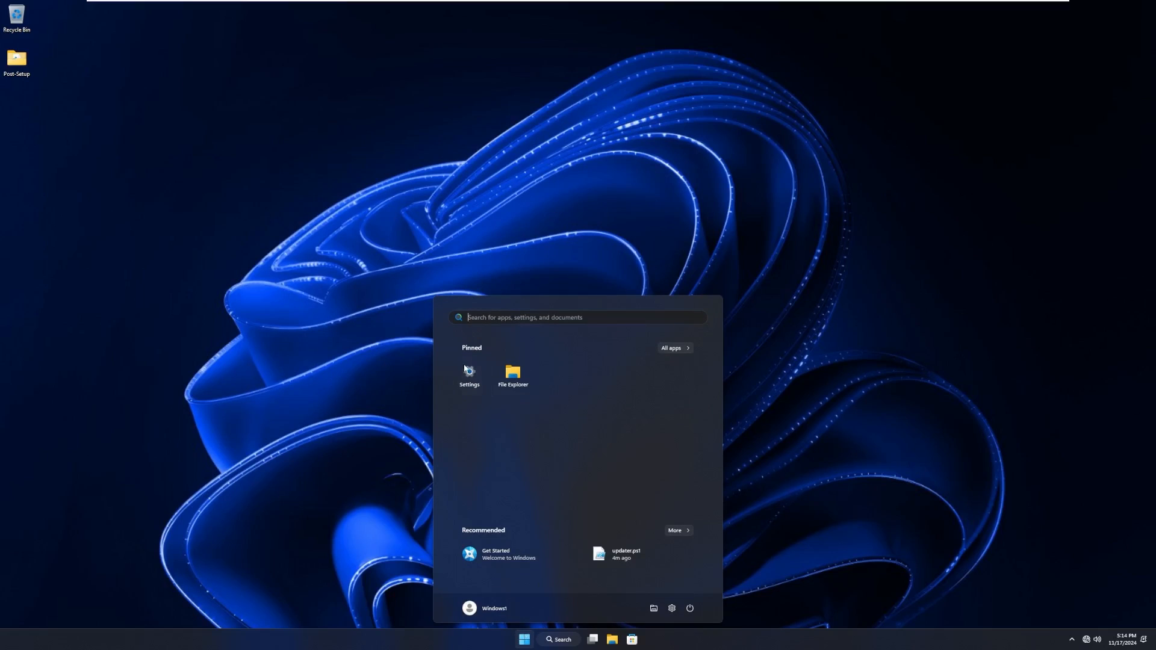
{"action": "left_click", "coordinate": [469, 375]}
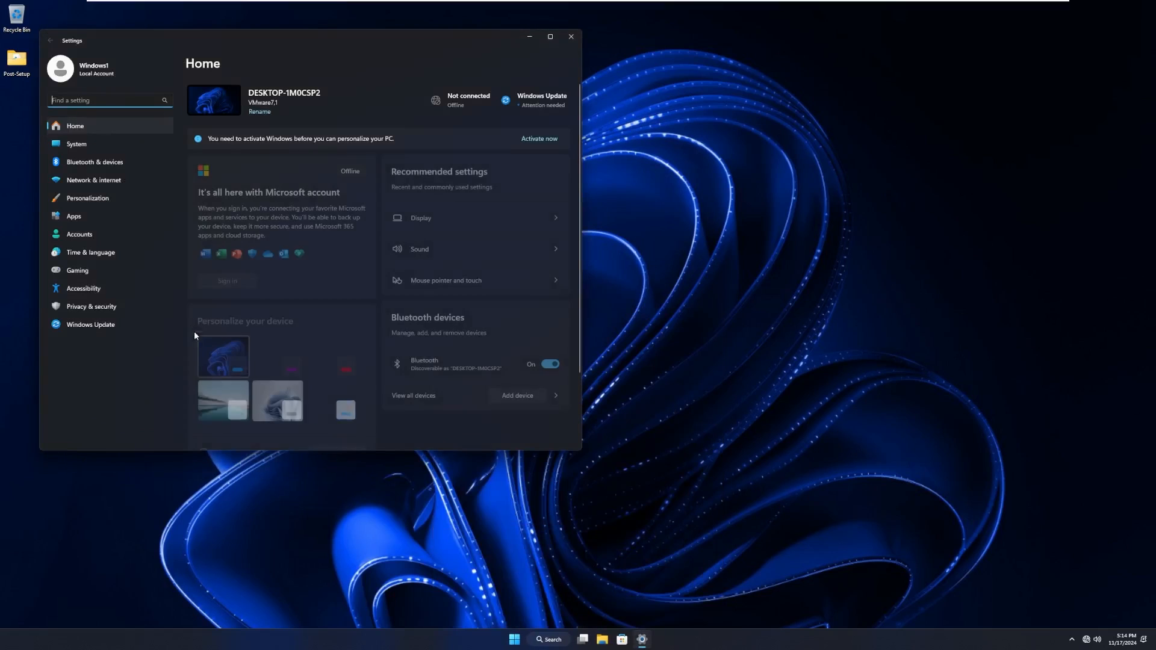
{"action": "left_click", "coordinate": [76, 144]}
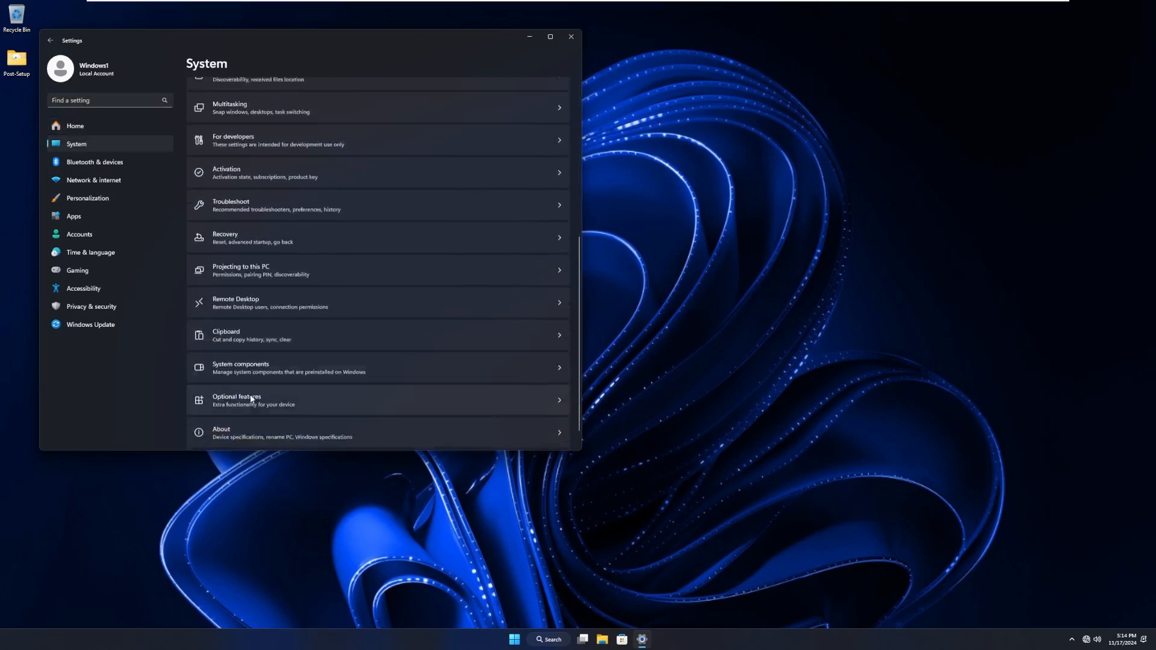
{"action": "left_click", "coordinate": [222, 433]}
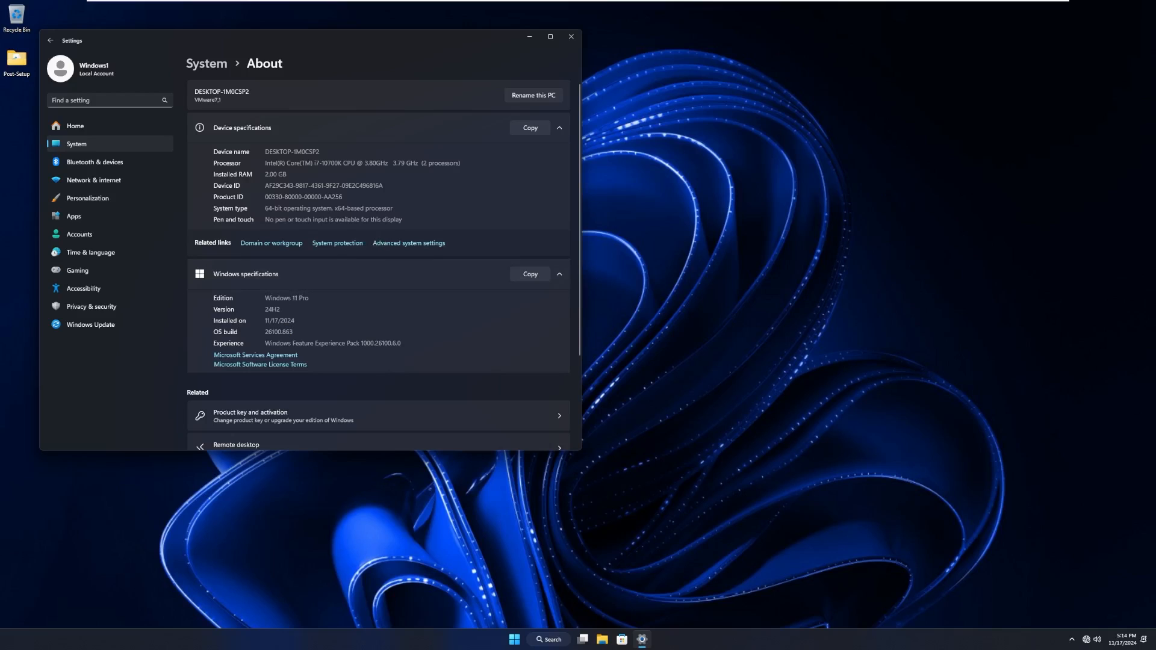
Return to Settings Home and go to the Windows Update page.
{"action": "left_click", "coordinate": [74, 125]}
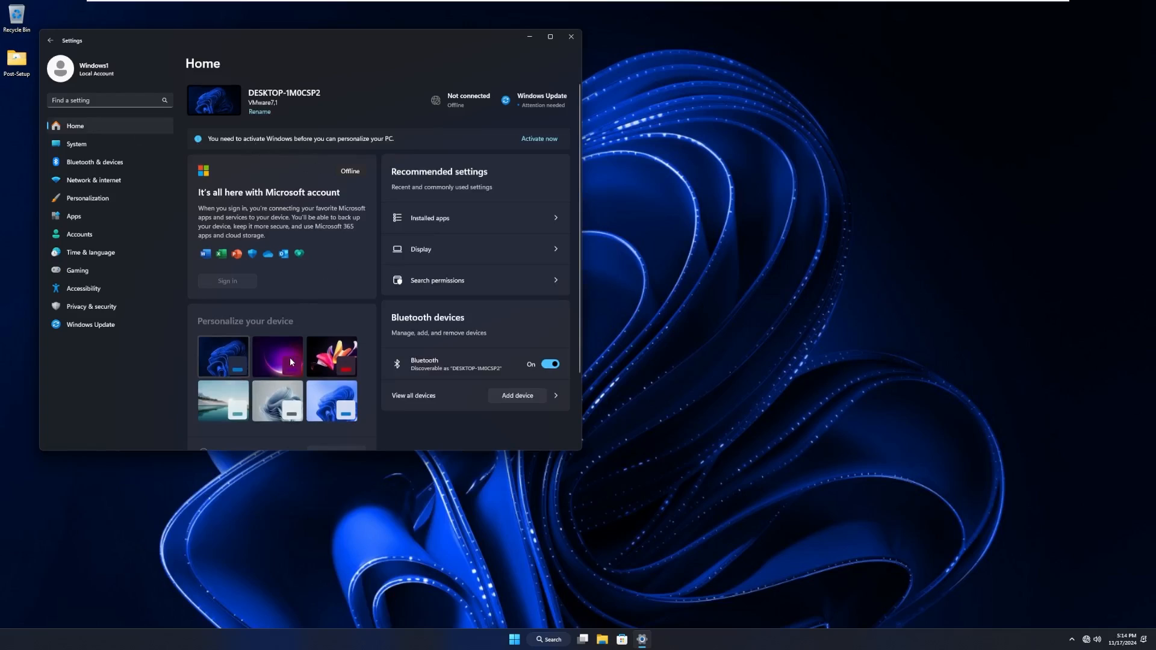
{"action": "left_click", "coordinate": [91, 324]}
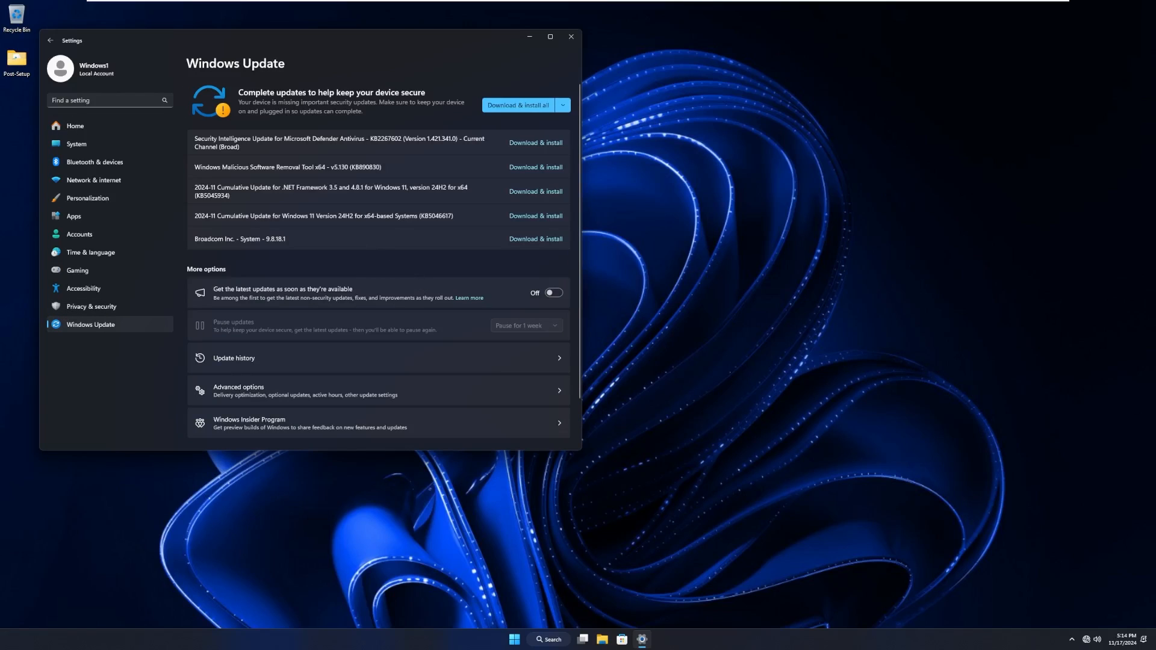
{"action": "mouse_move", "coordinate": [122, 341]}
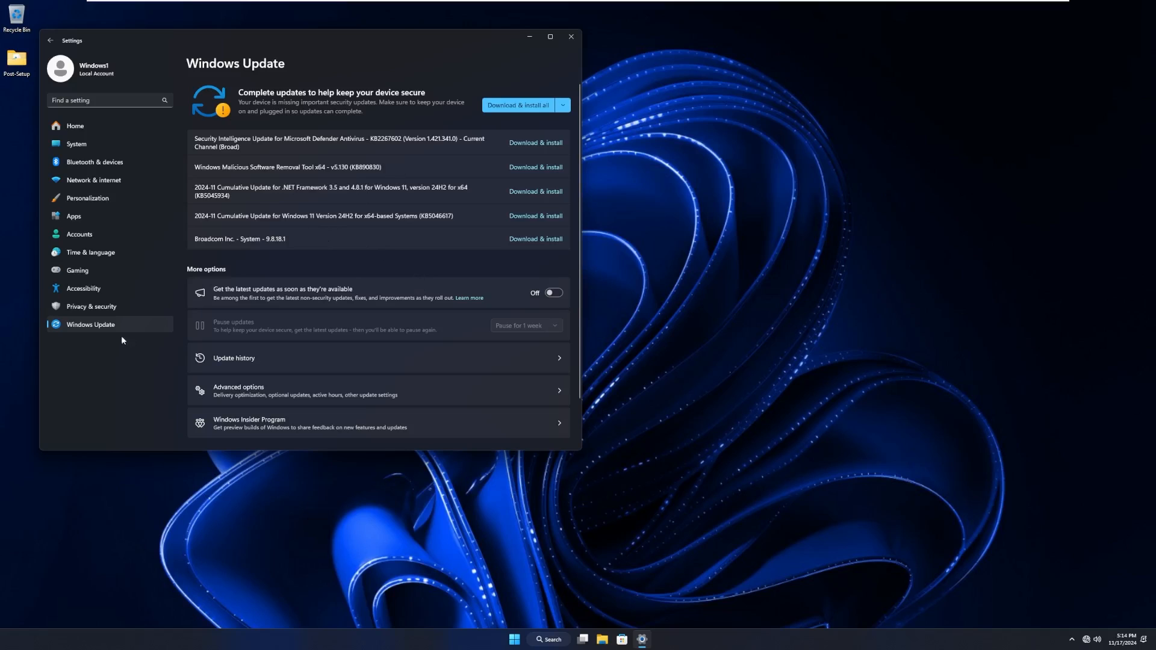
Close Settings and then close the Post-Setup folder window, leaving an empty desktop.
{"action": "left_click", "coordinate": [570, 38]}
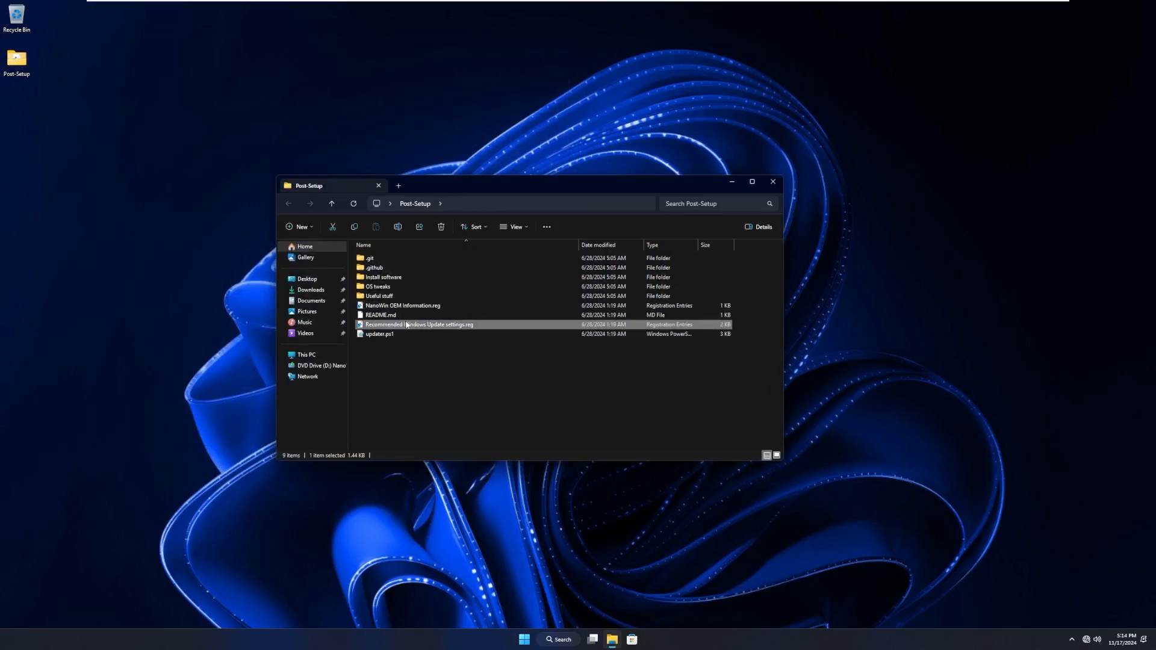
{"action": "mouse_move", "coordinate": [420, 323]}
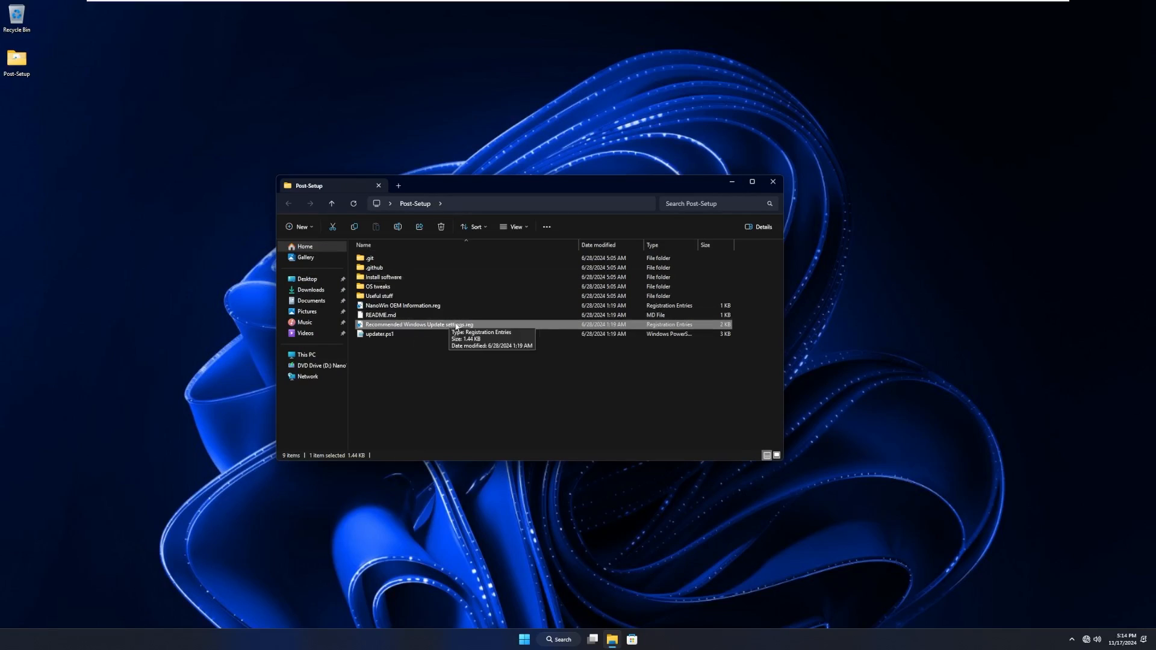
{"action": "left_click", "coordinate": [772, 182]}
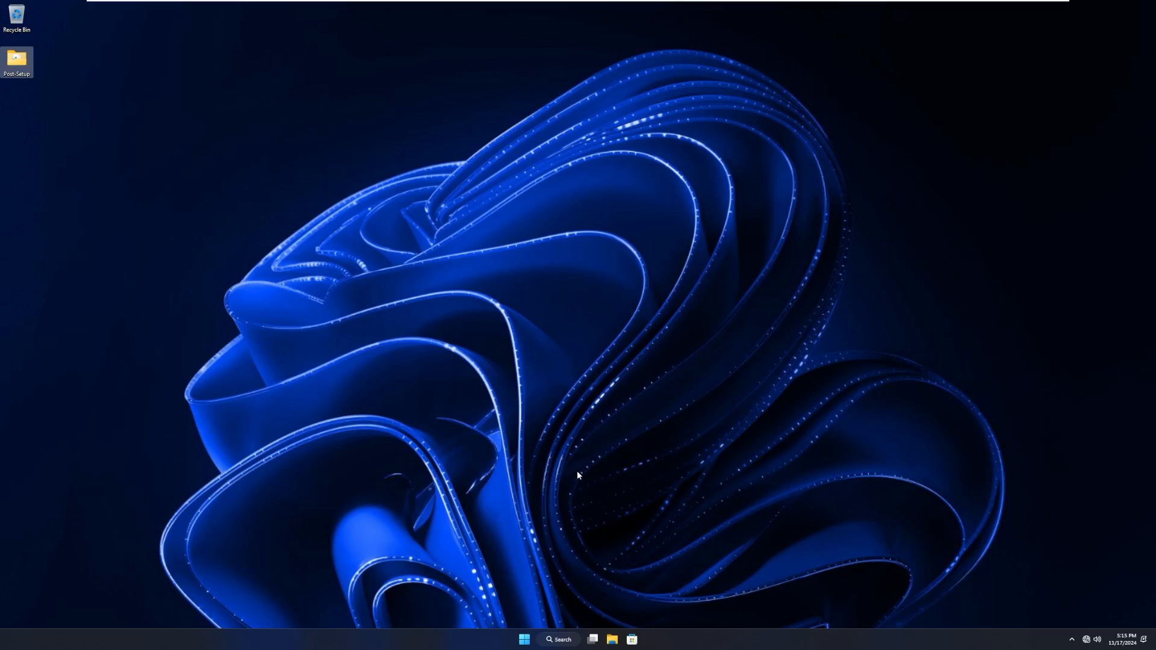
{"action": "mouse_move", "coordinate": [567, 499]}
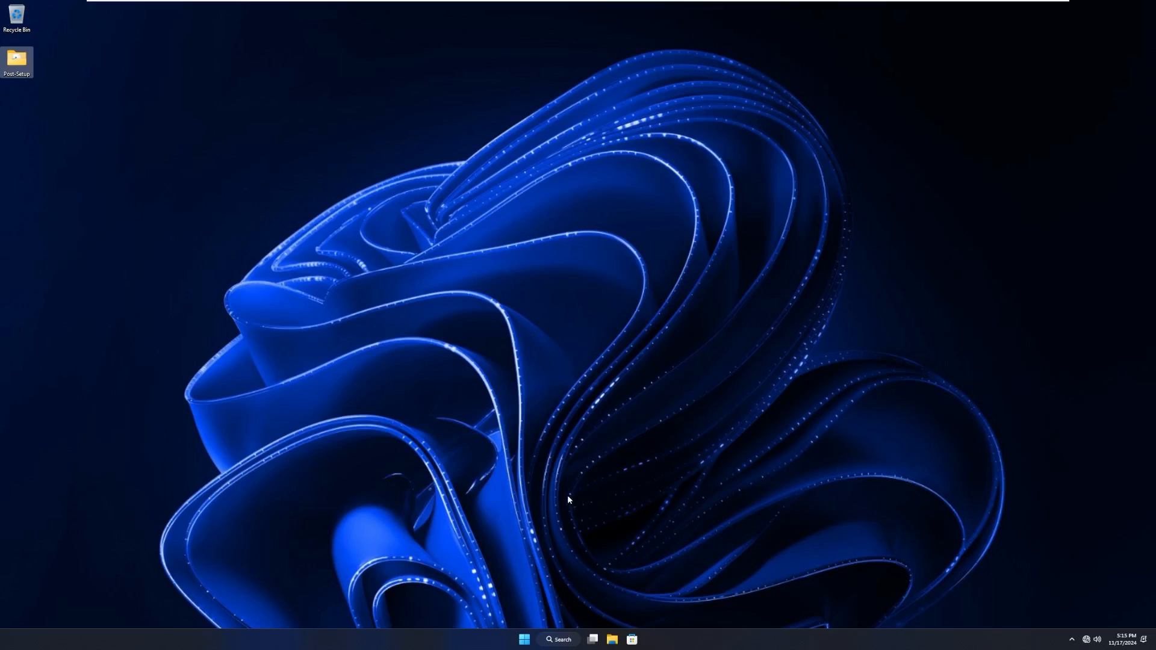
{"action": "mouse_move", "coordinate": [571, 508]}
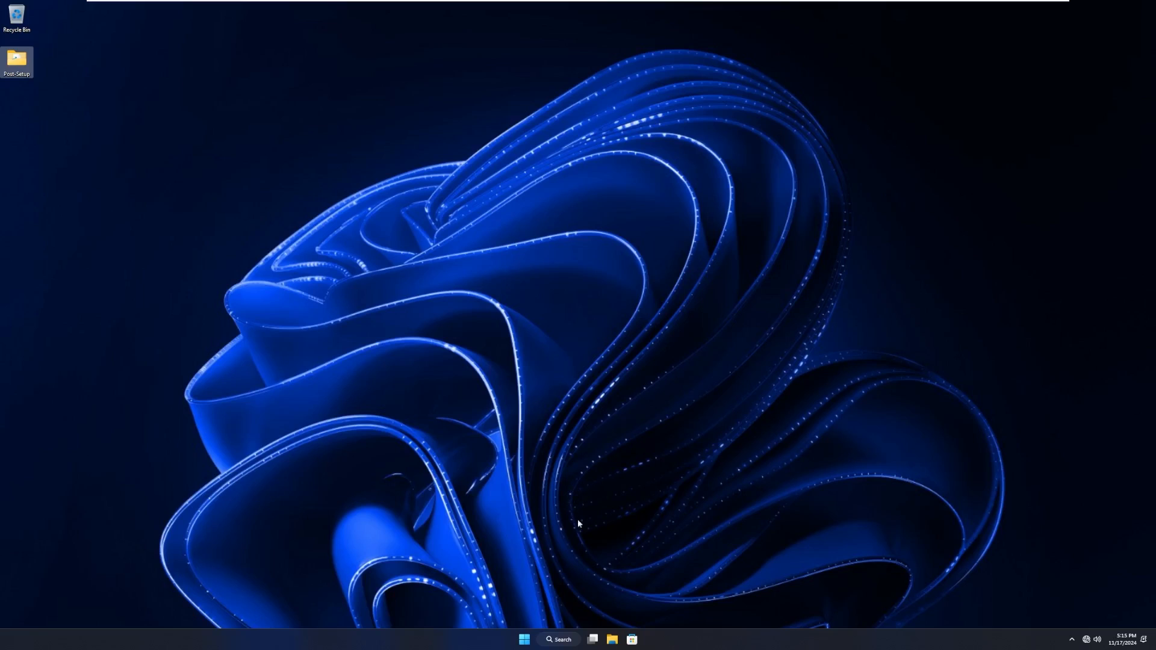
Reopen File Explorer on This PC showing Local Disk (C:) and the Nano11 24H2 DVD drive.
{"action": "left_click", "coordinate": [612, 639]}
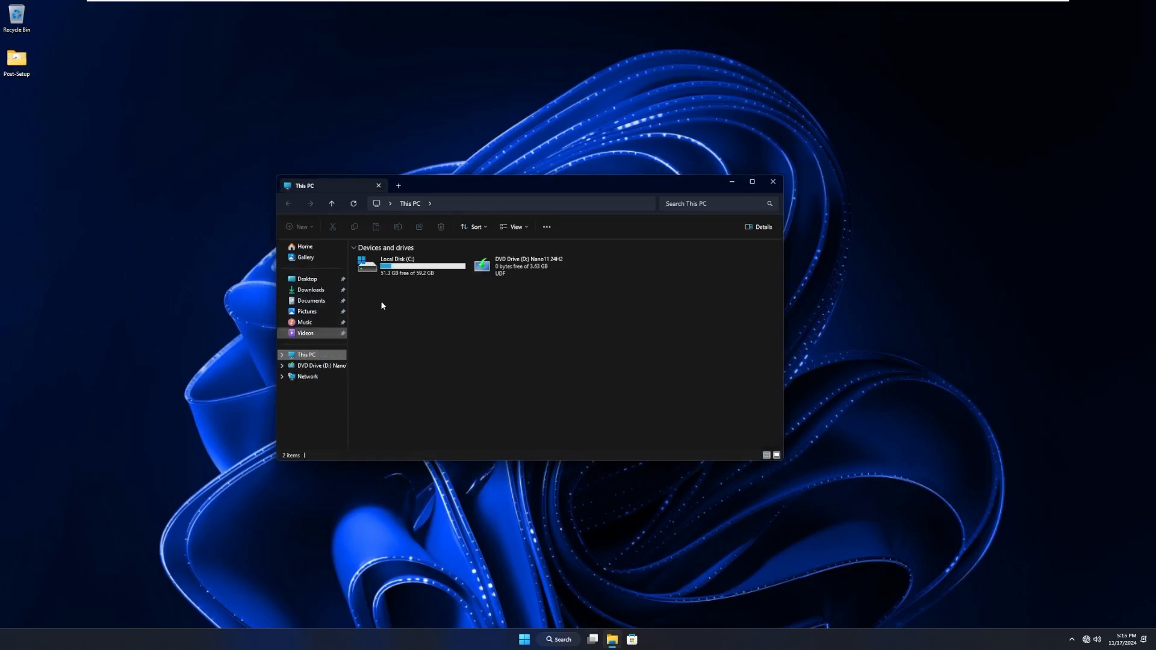